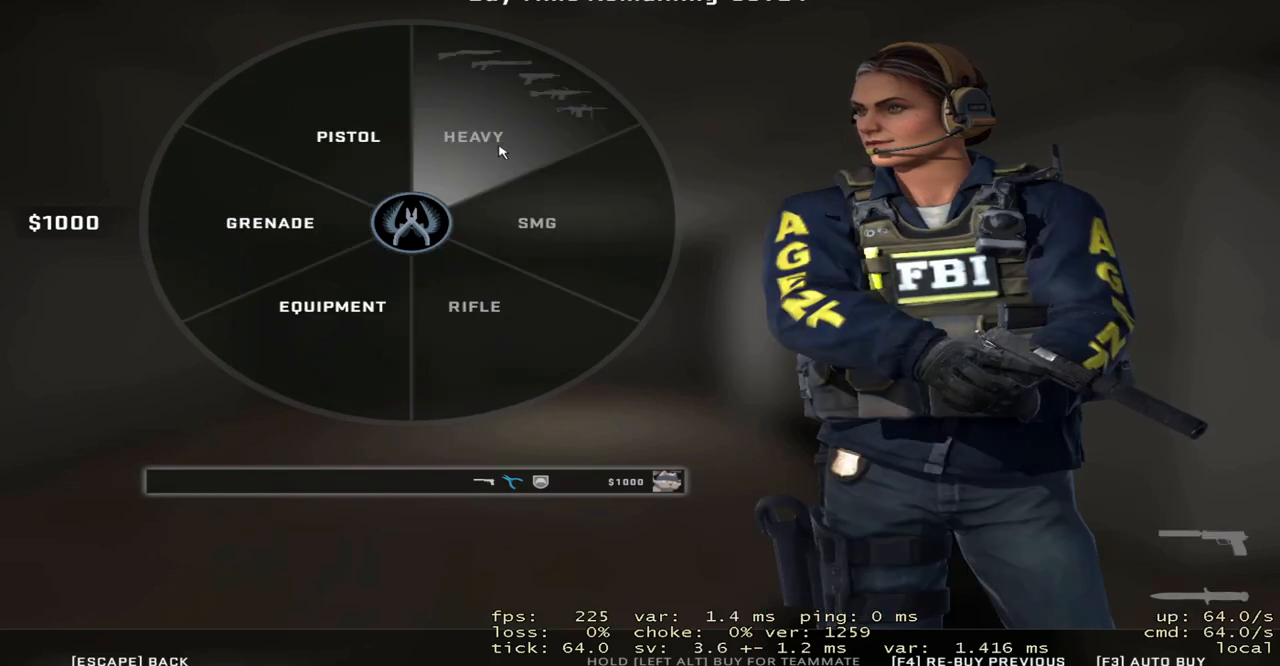
Review the weapon_wheel object's animations and close its settings unchanged.
left_click(344, 136)
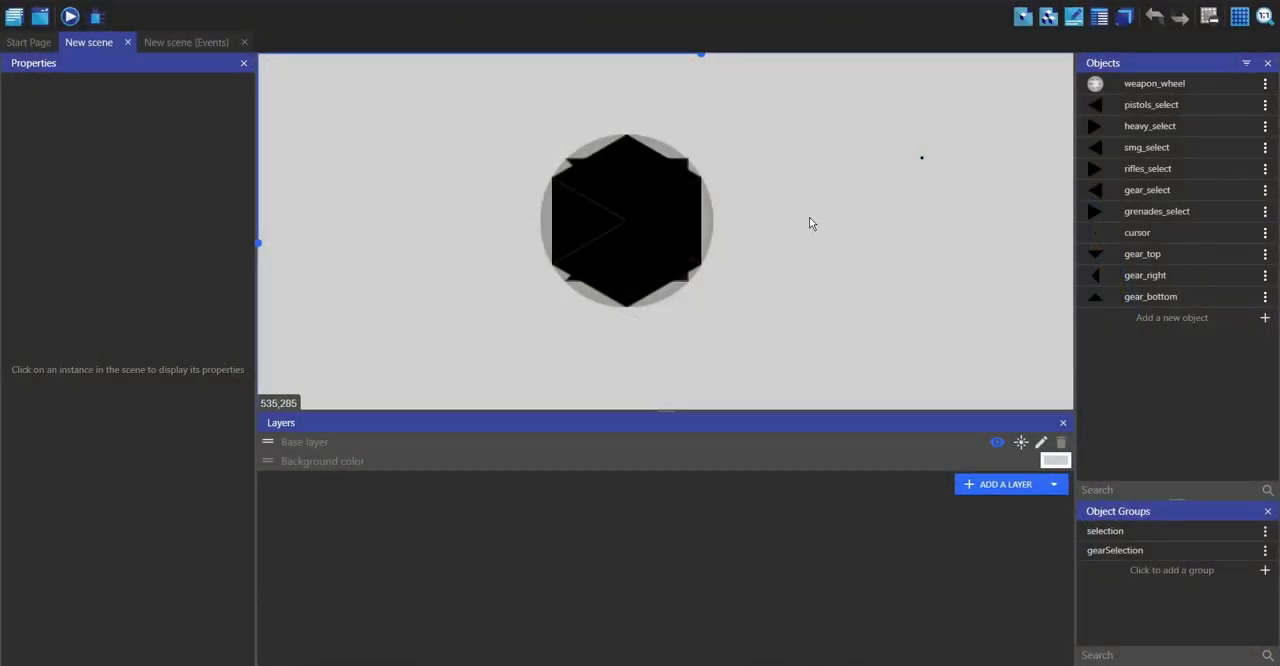
mouse_move(886, 258)
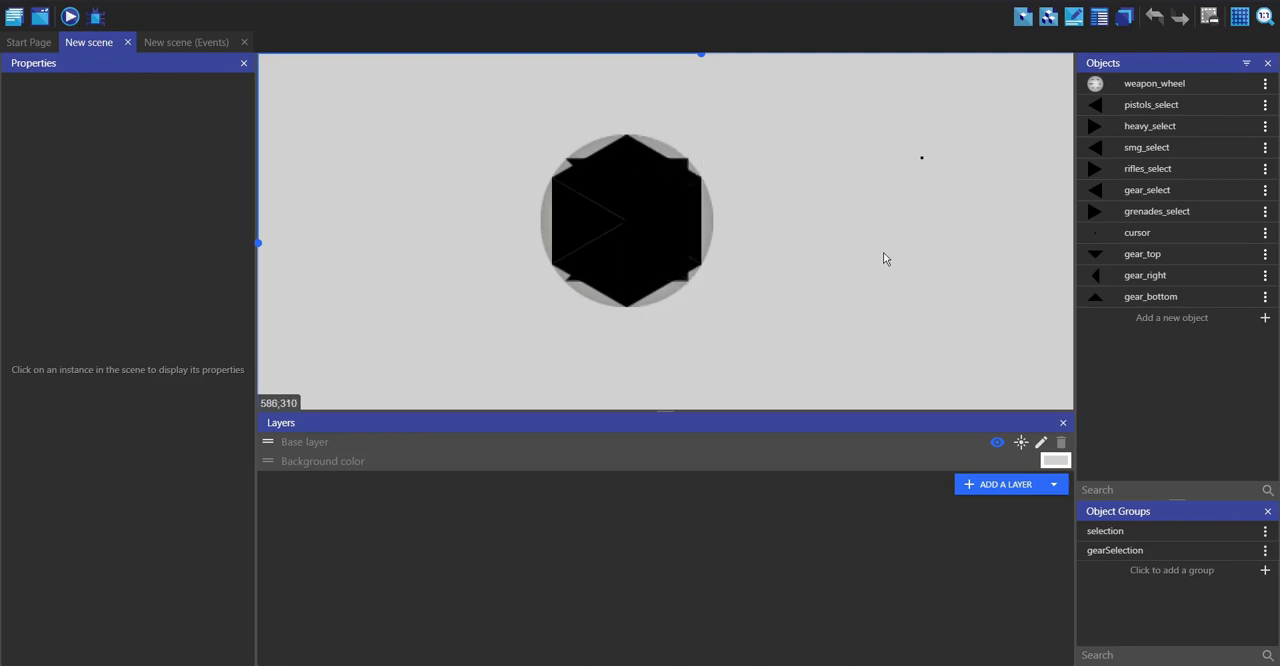
mouse_move(888, 230)
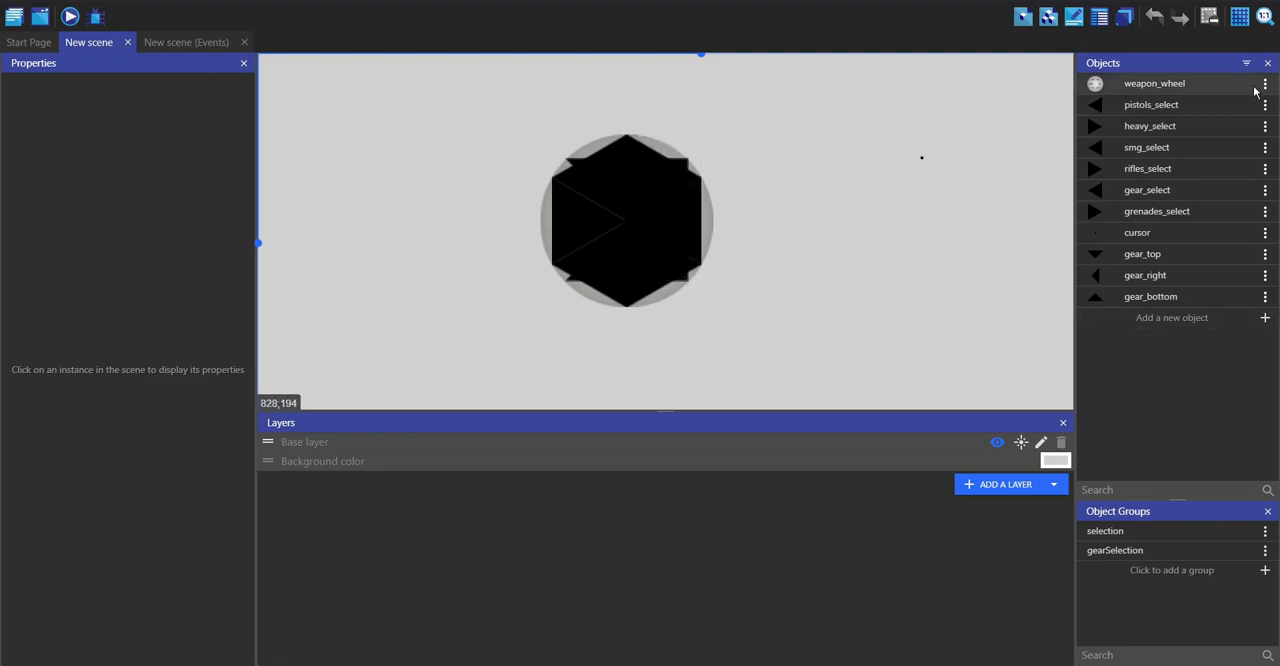
double_click(1164, 84)
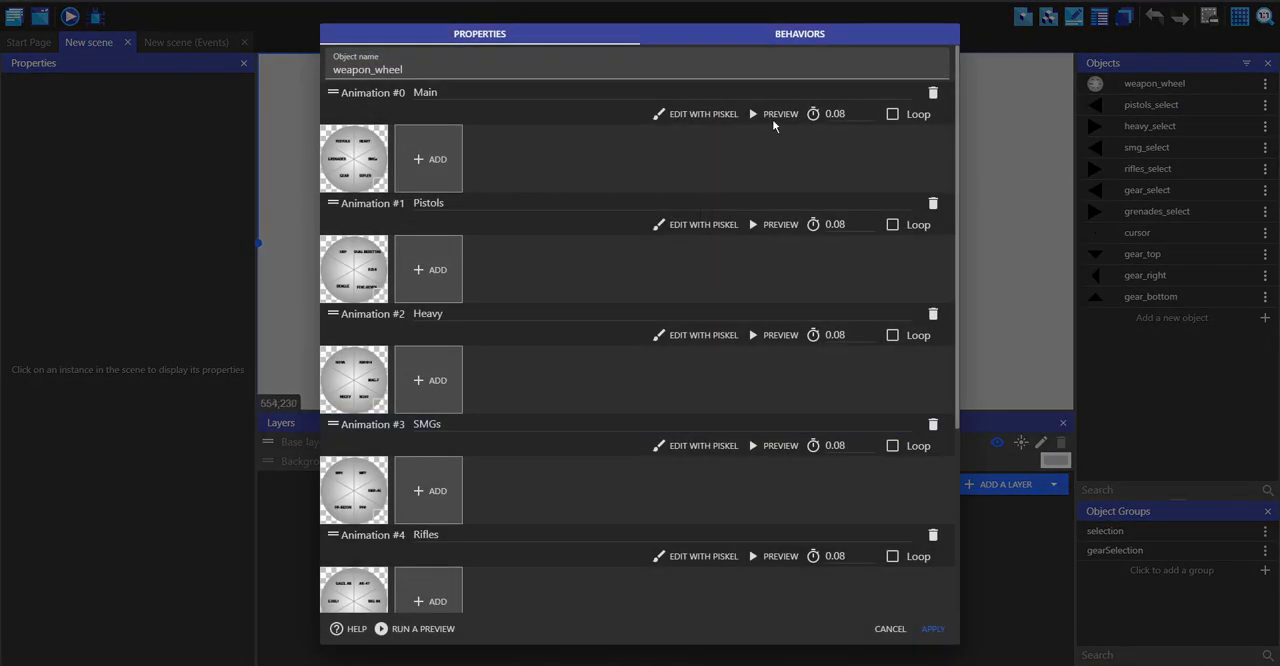
scroll("down", 3)
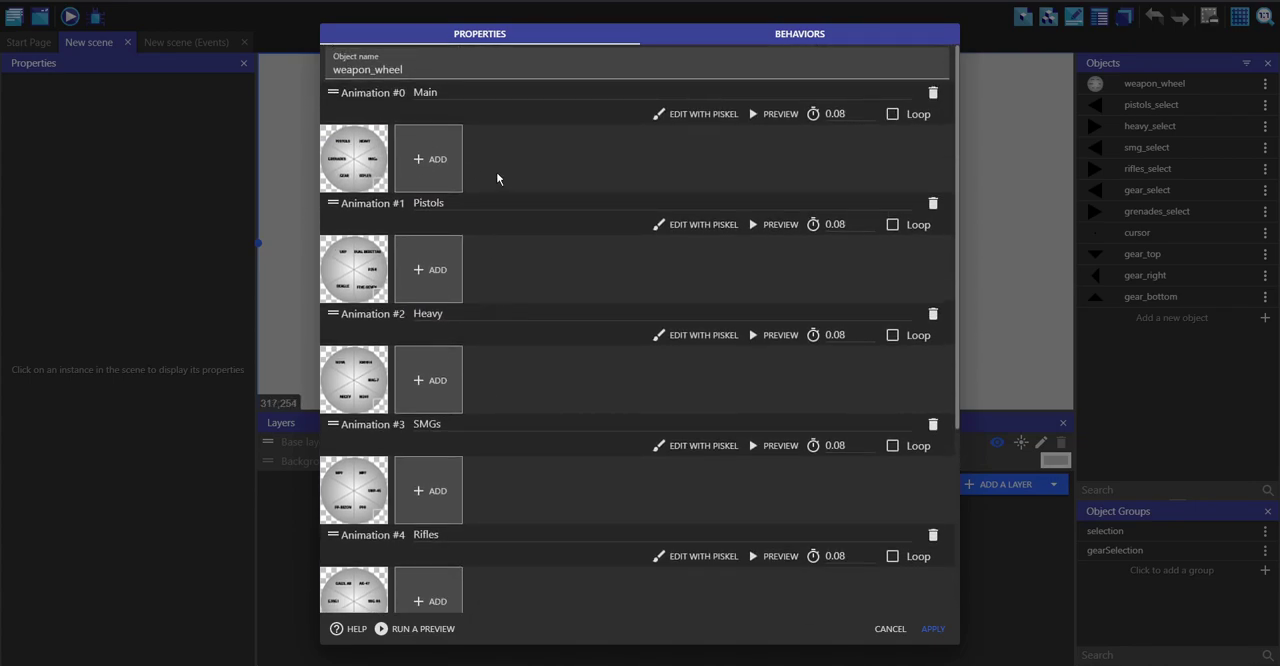
mouse_move(362, 144)
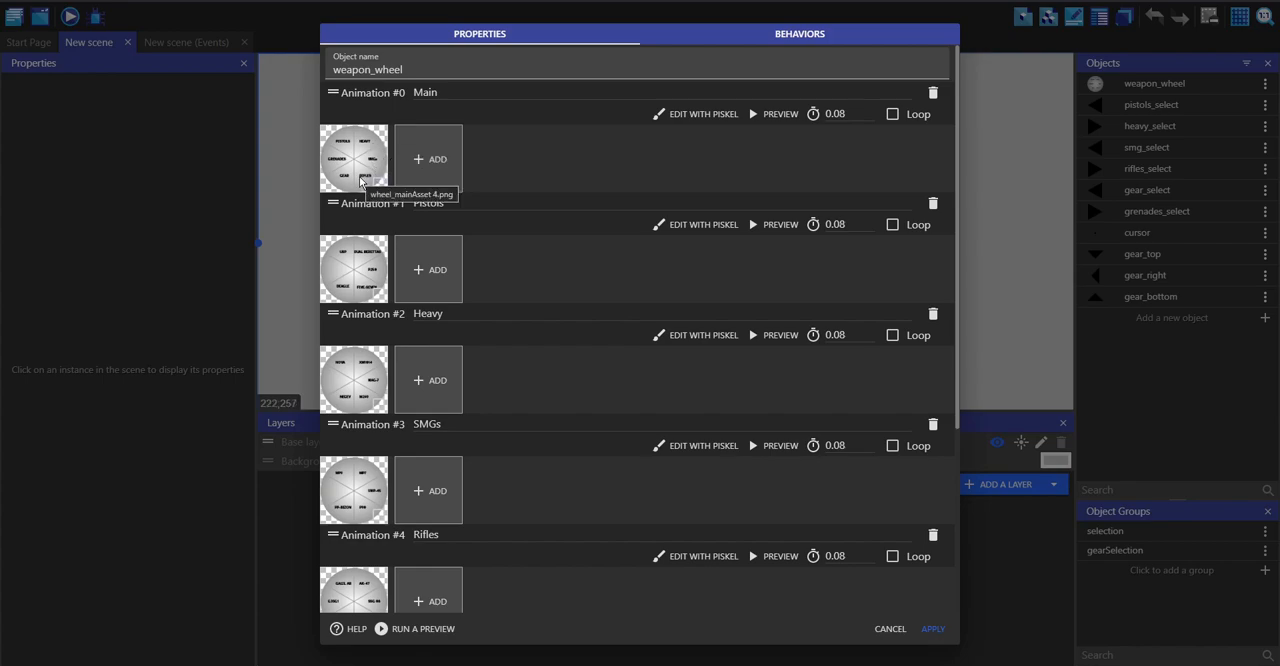
mouse_move(344, 160)
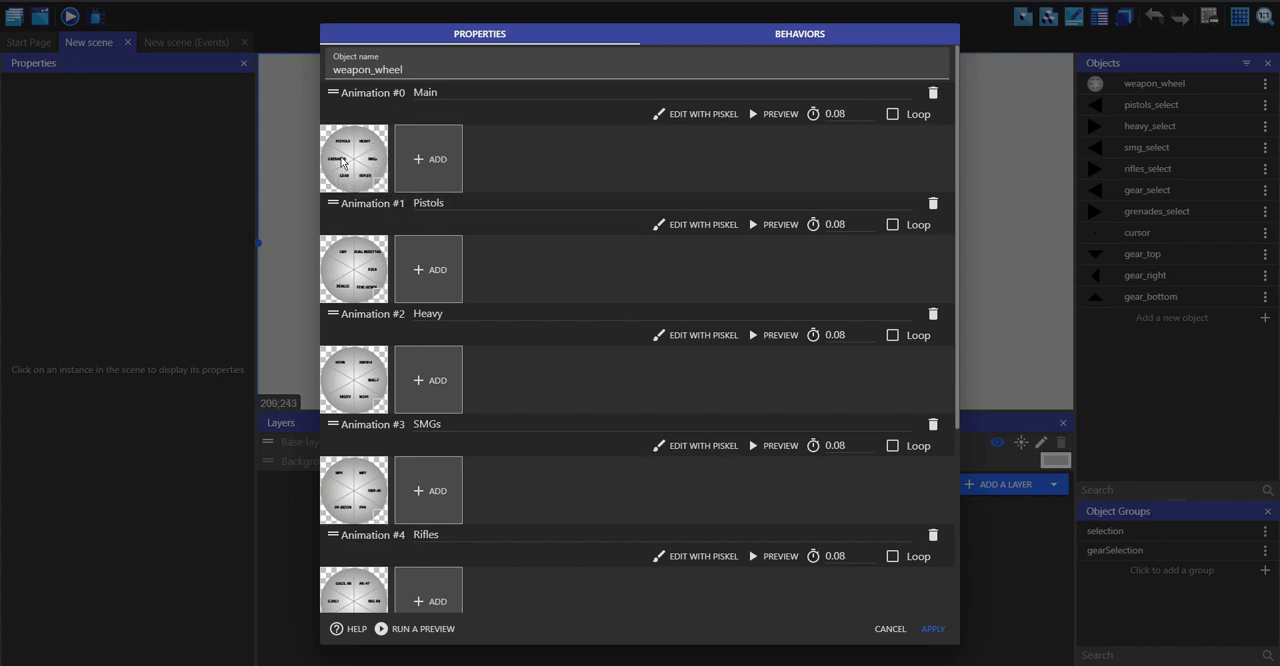
mouse_move(344, 258)
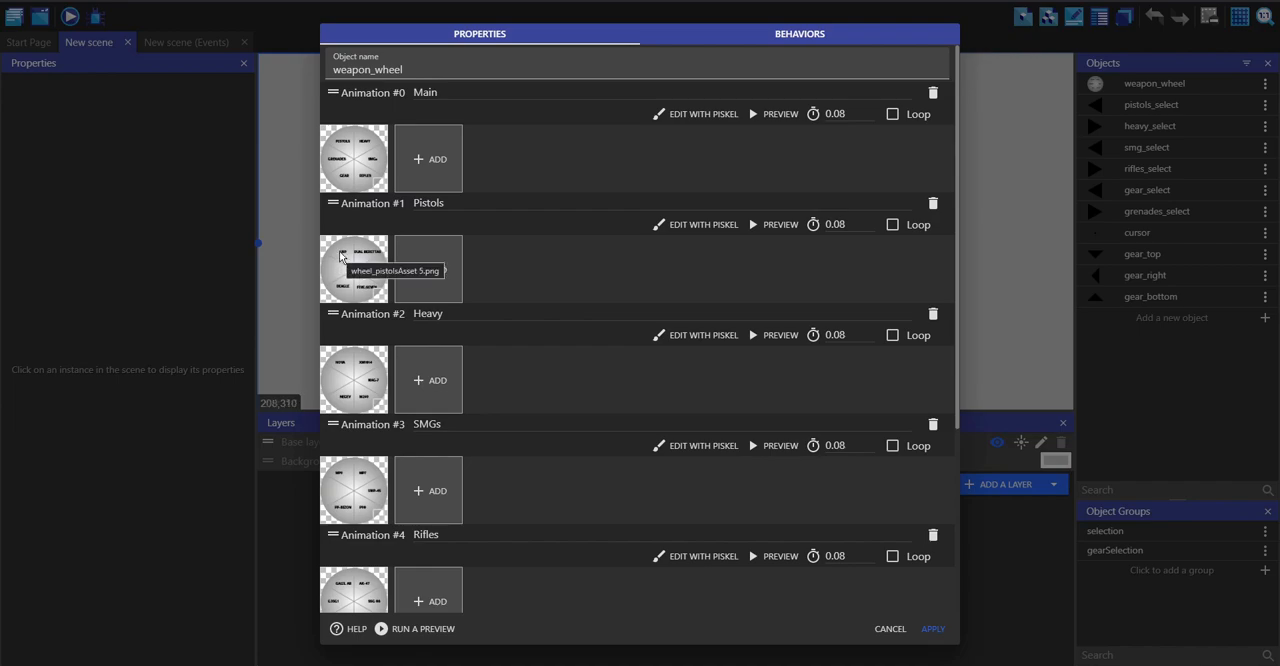
scroll("down", 3)
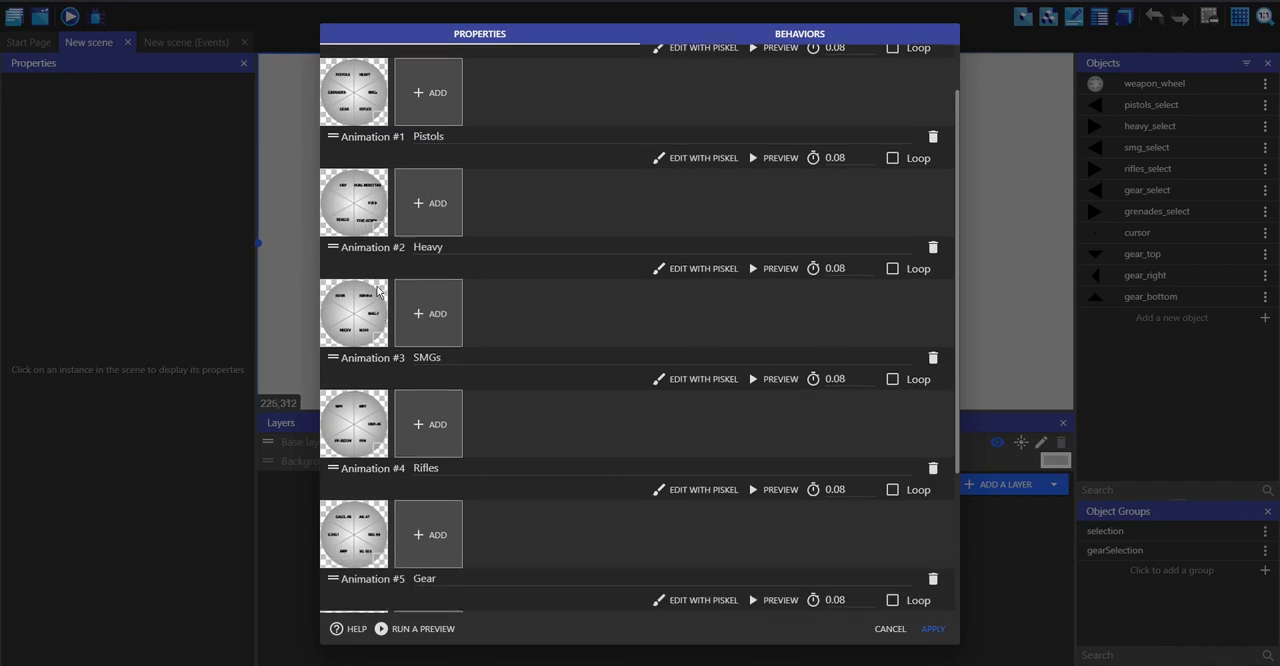
mouse_move(370, 442)
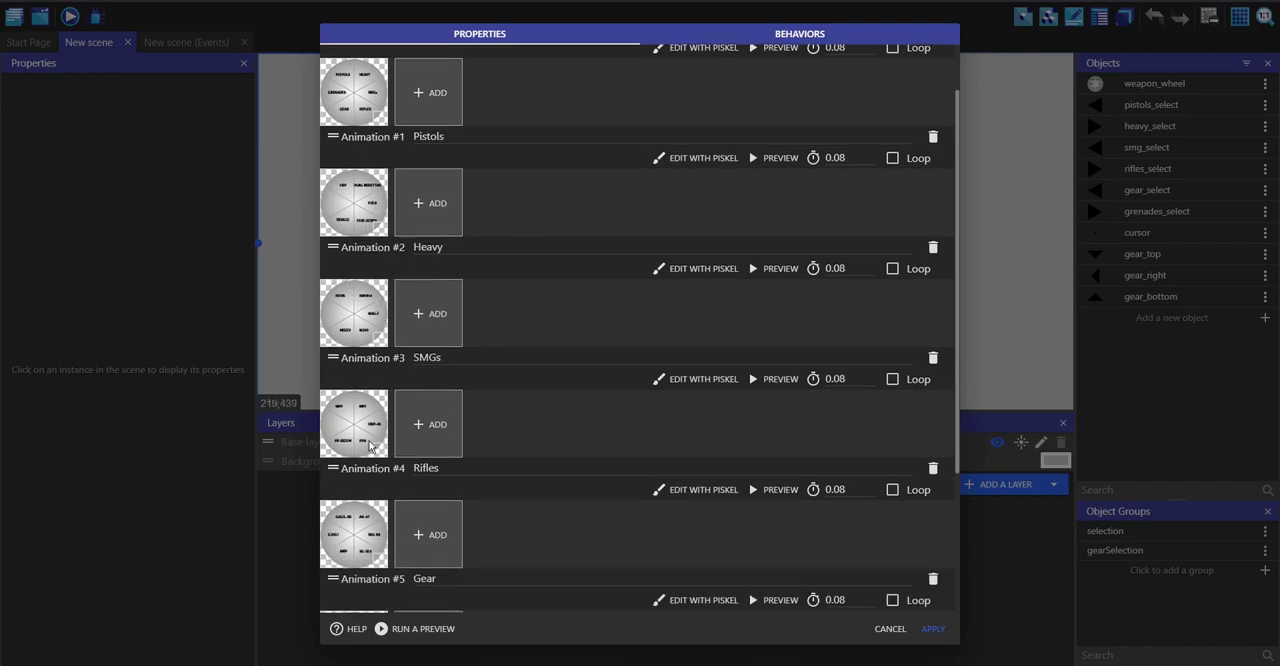
scroll("down", 3)
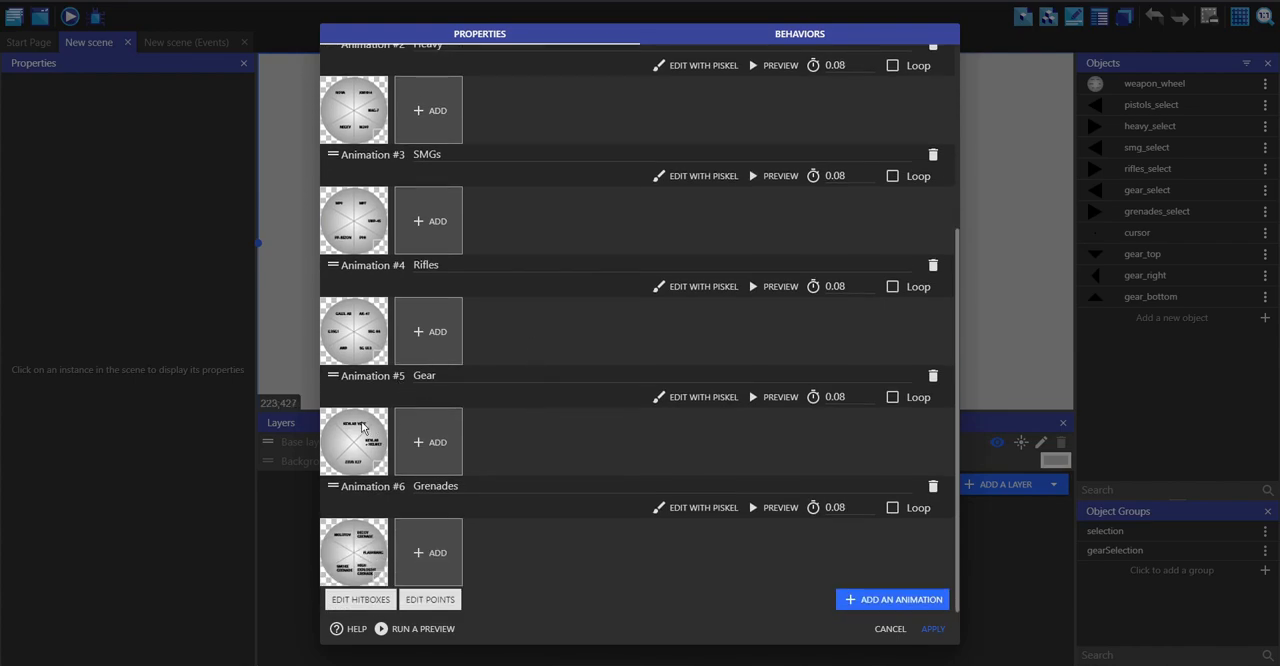
mouse_move(362, 428)
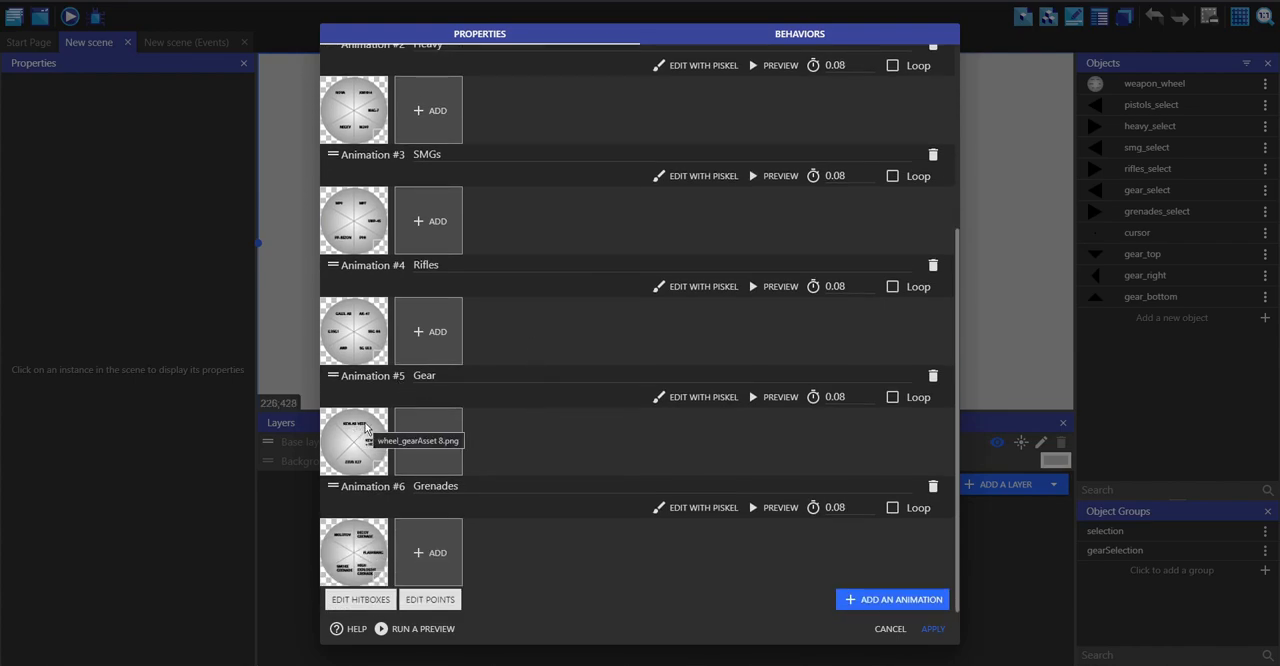
mouse_move(350, 328)
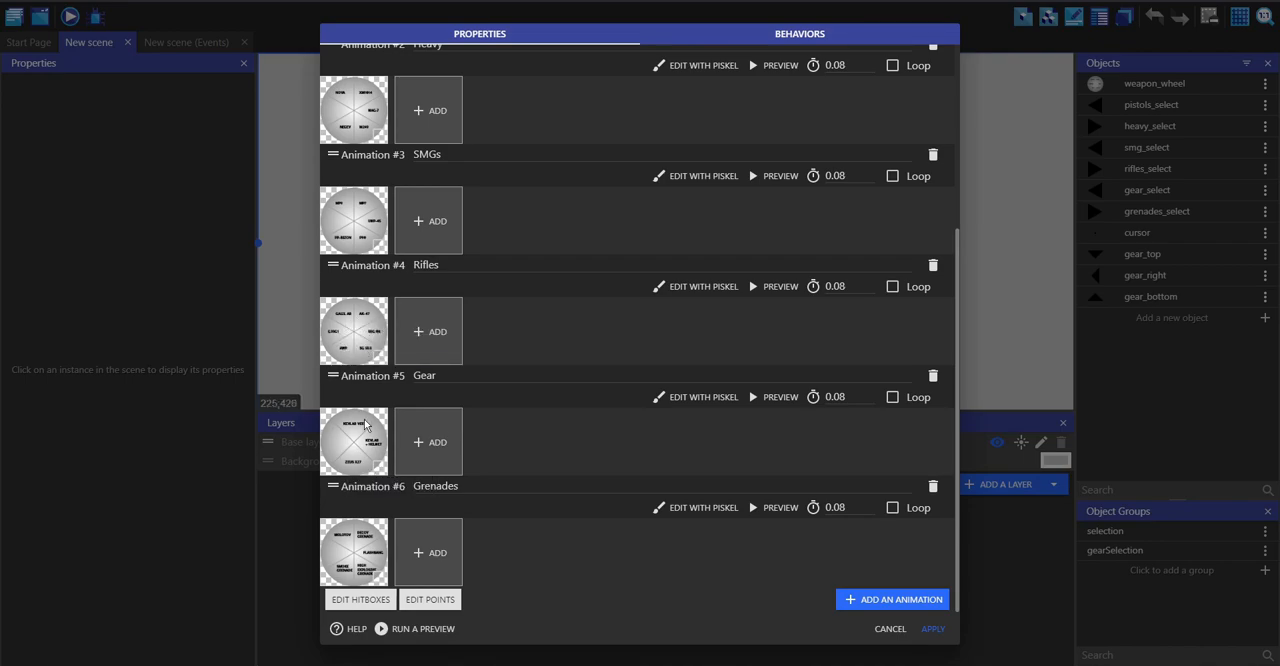
left_click(892, 628)
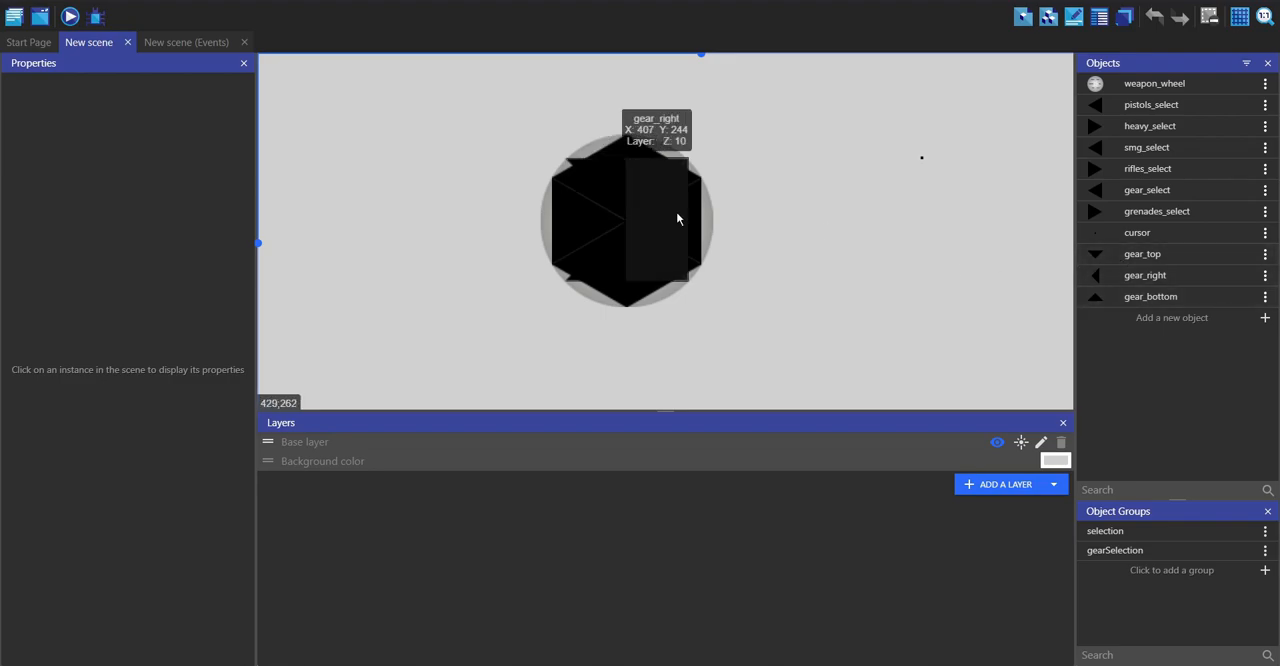
mouse_move(774, 184)
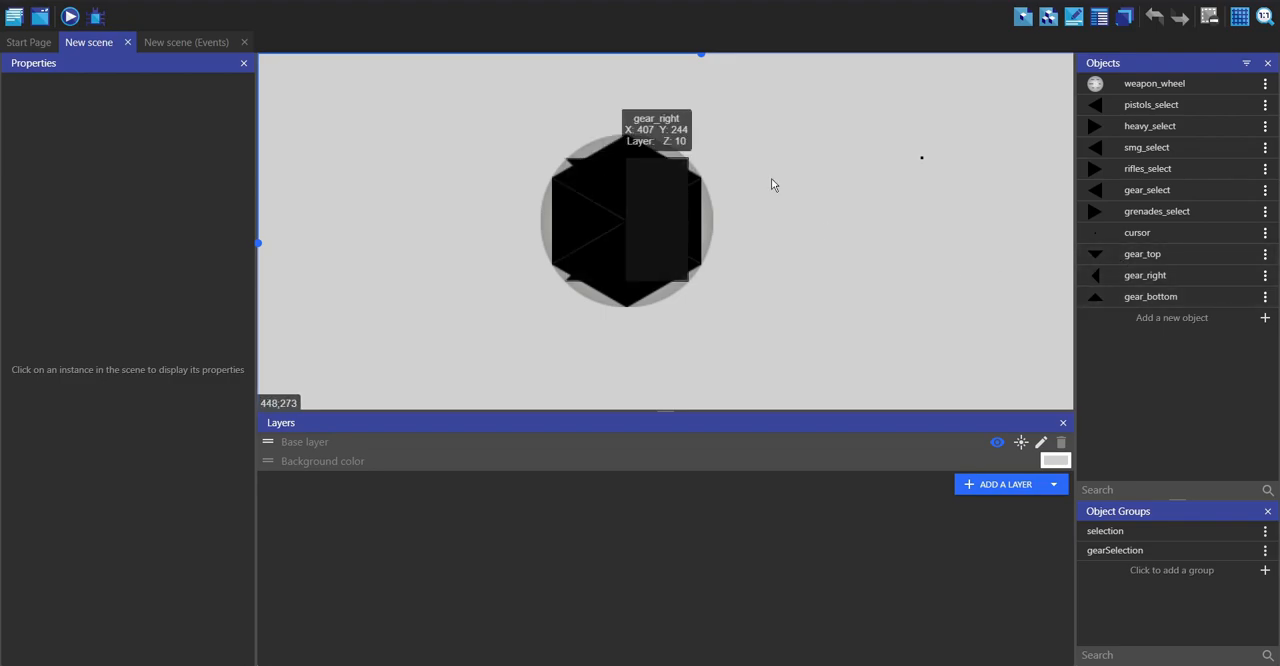
mouse_move(872, 280)
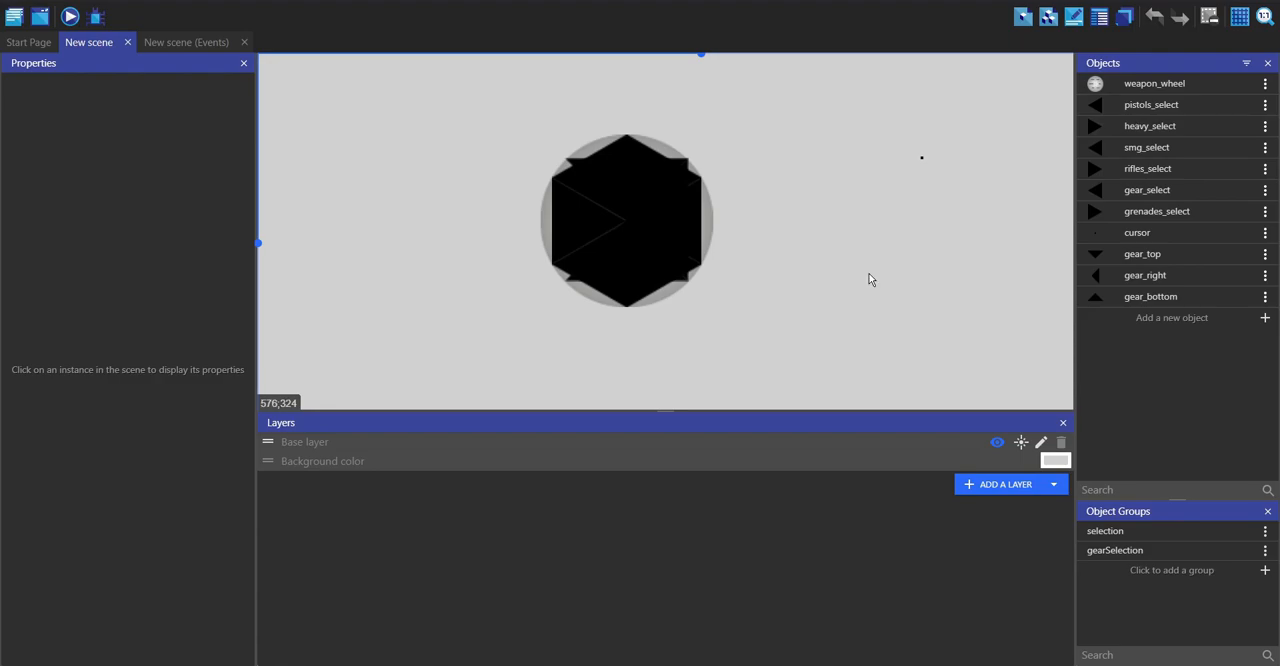
mouse_move(684, 152)
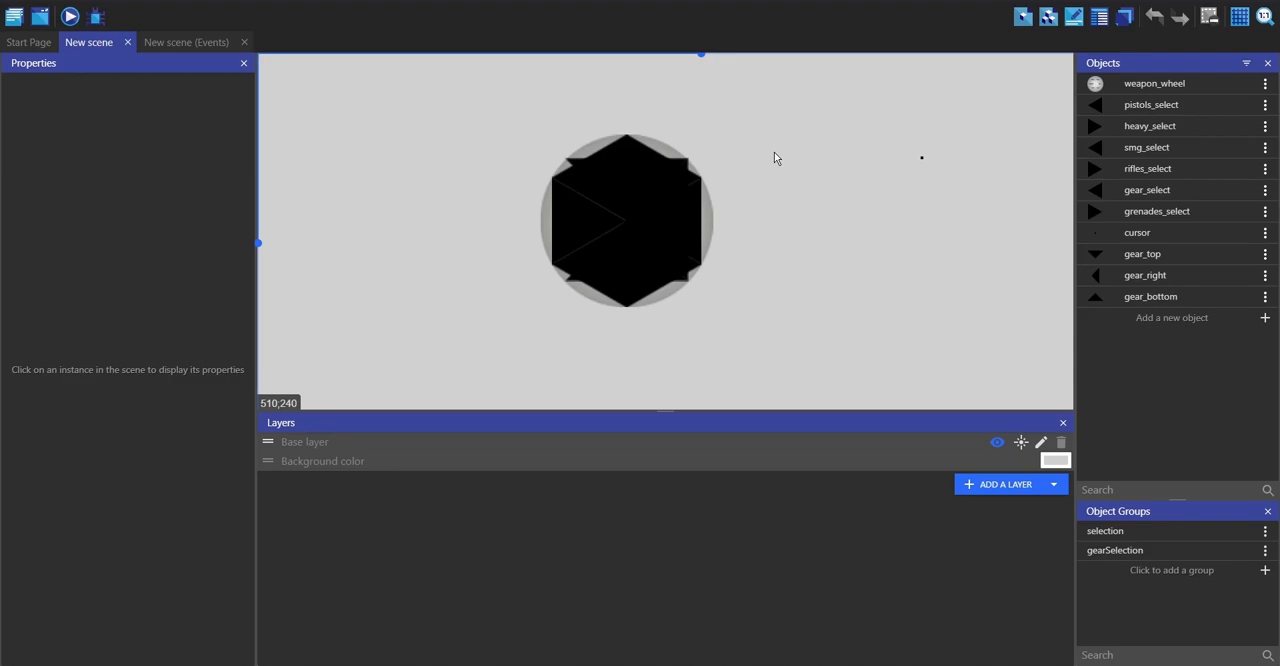
mouse_move(548, 232)
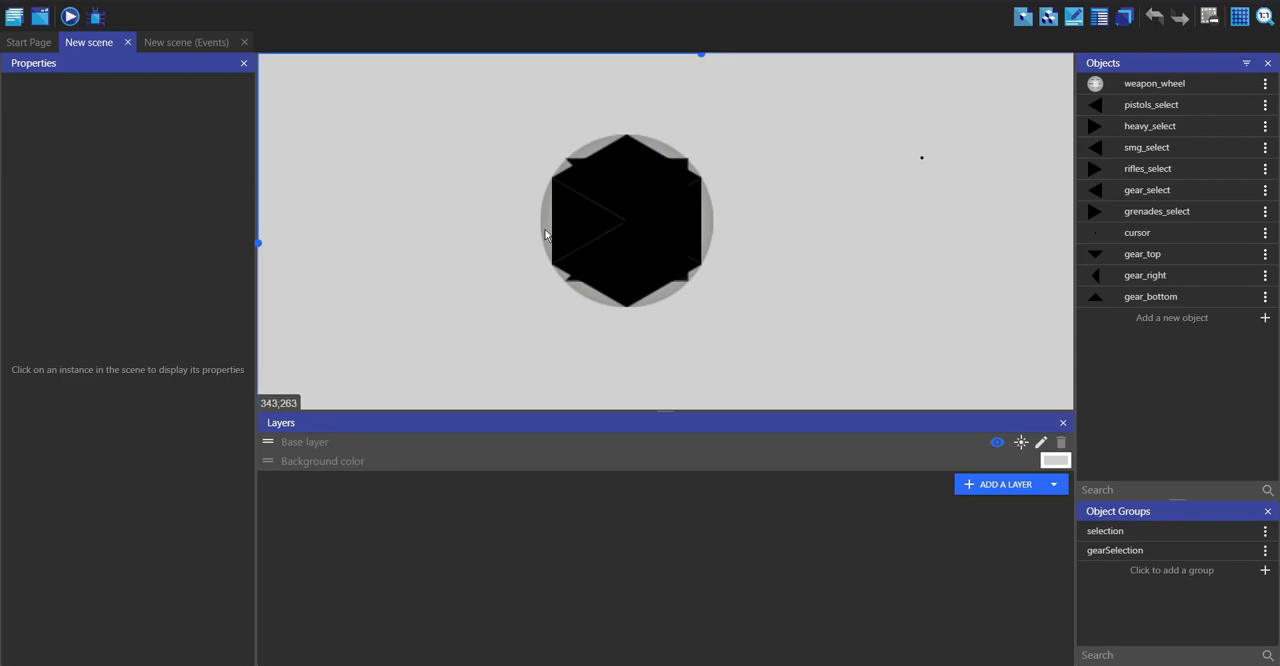
mouse_move(780, 154)
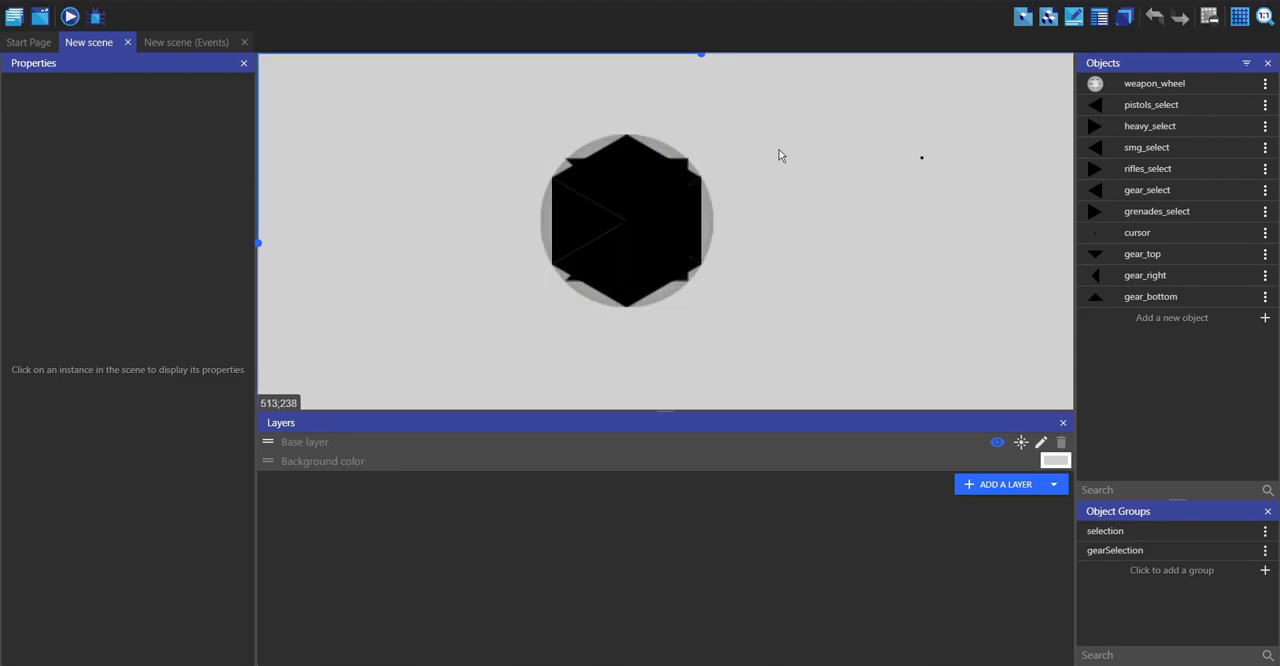
mouse_move(736, 158)
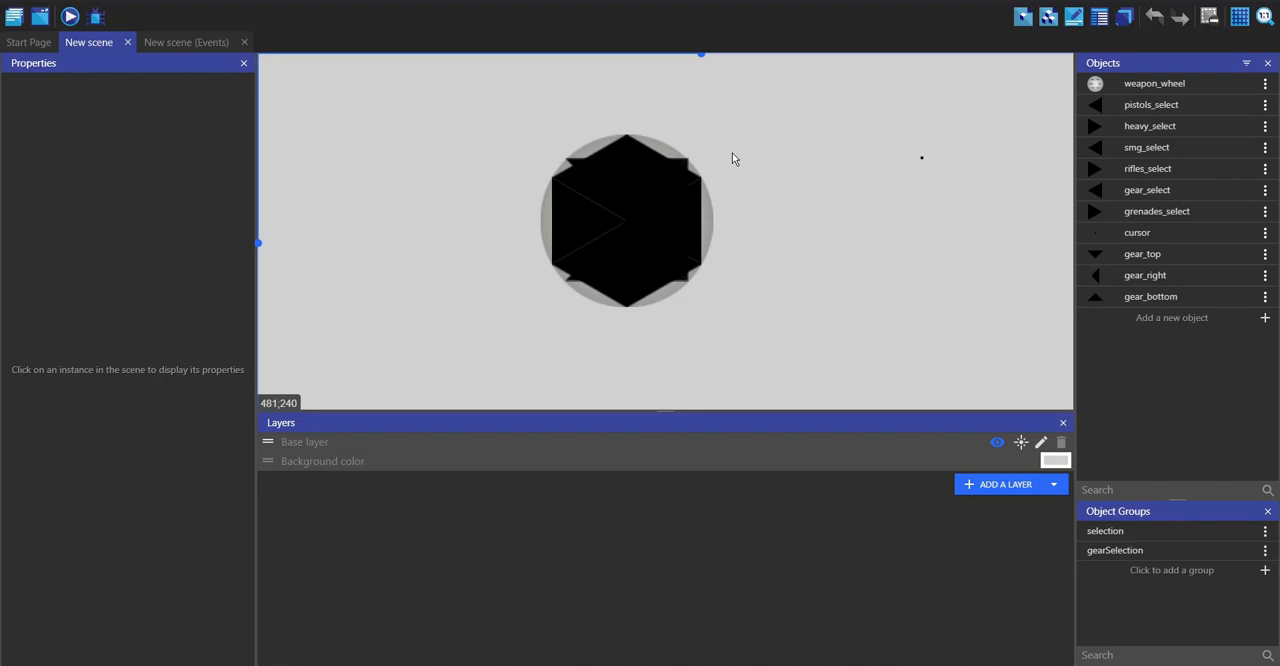
mouse_move(1136, 140)
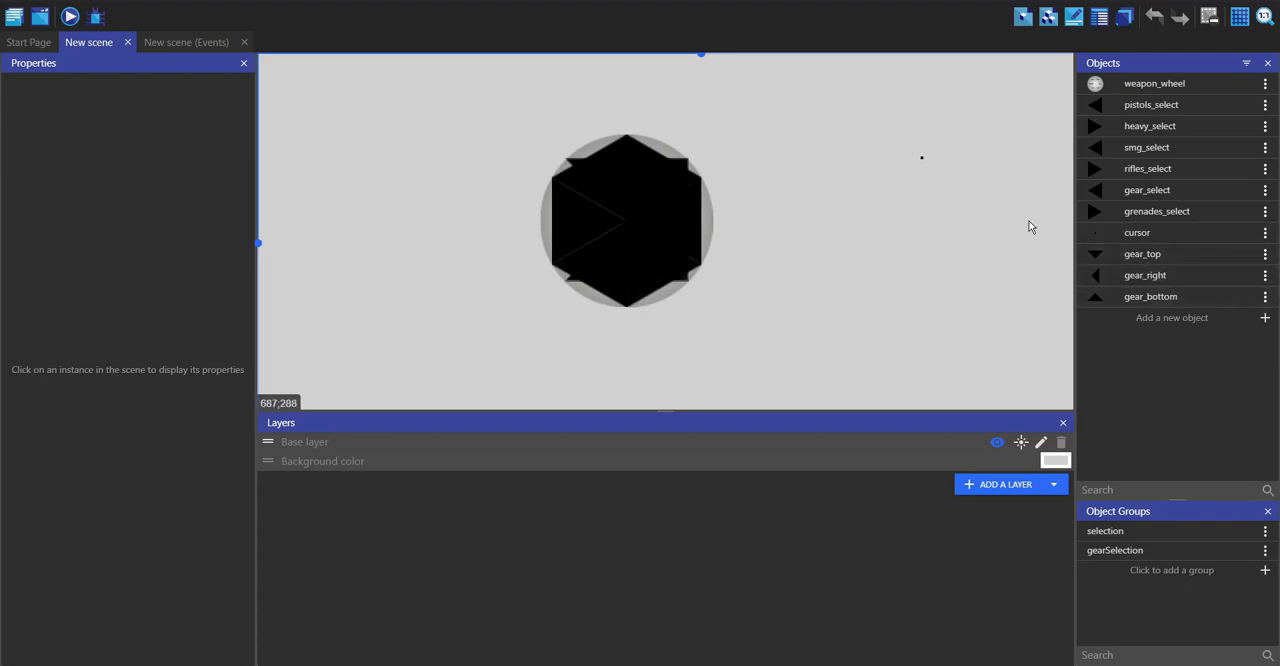
mouse_move(464, 76)
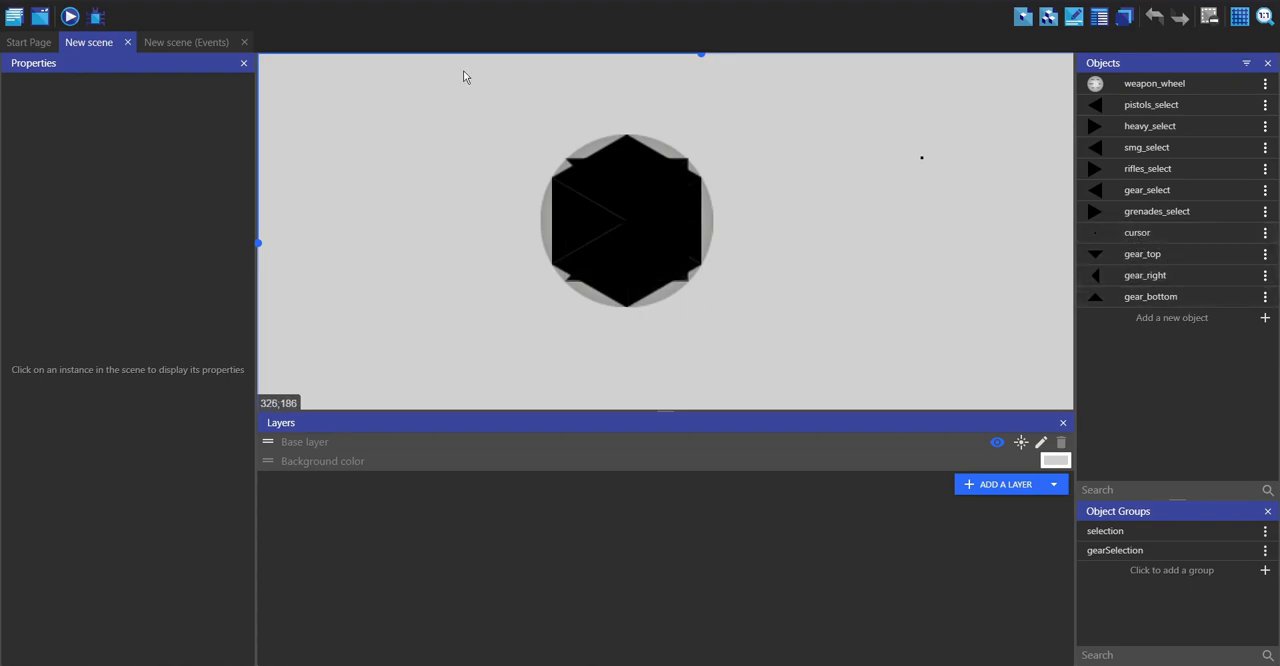
Launch a live preview showing the six-category weapon wheel.
left_click(70, 14)
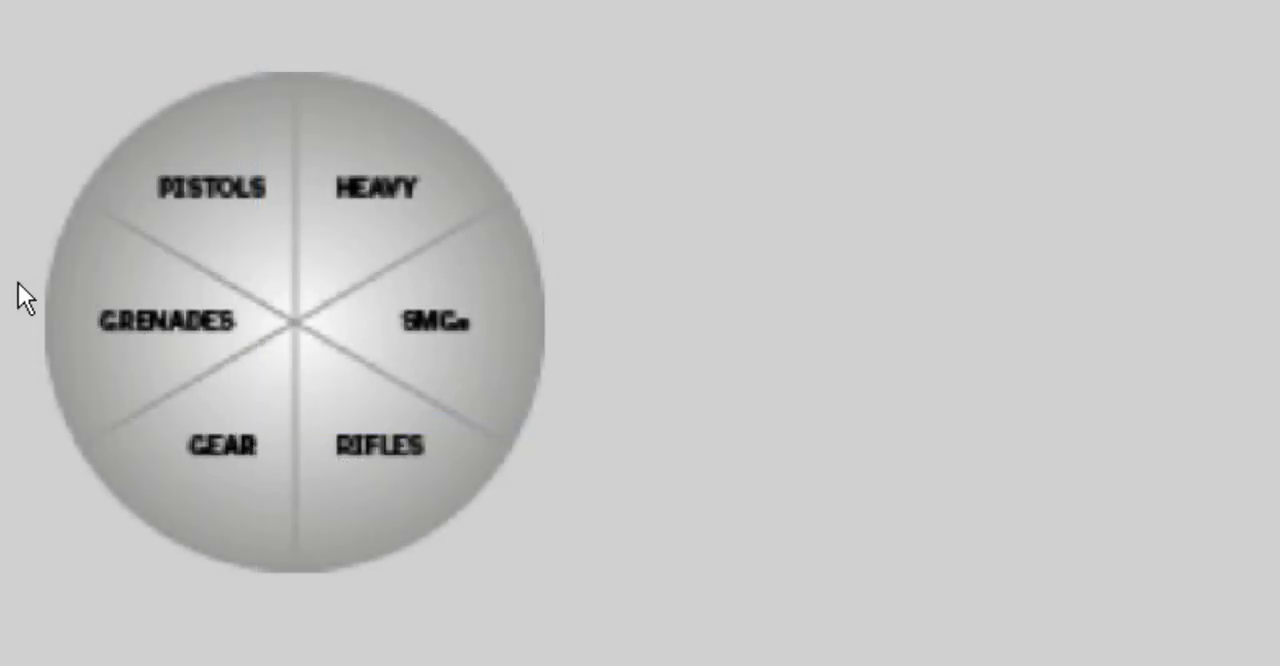
mouse_move(396, 364)
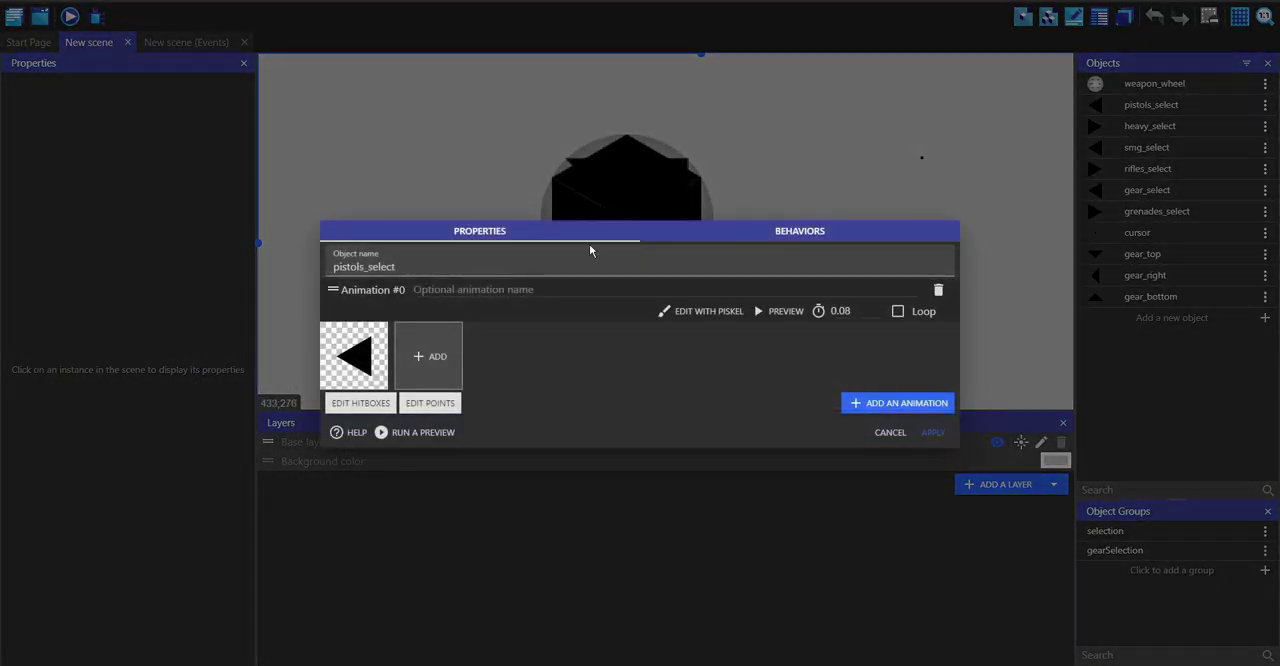
left_click(360, 402)
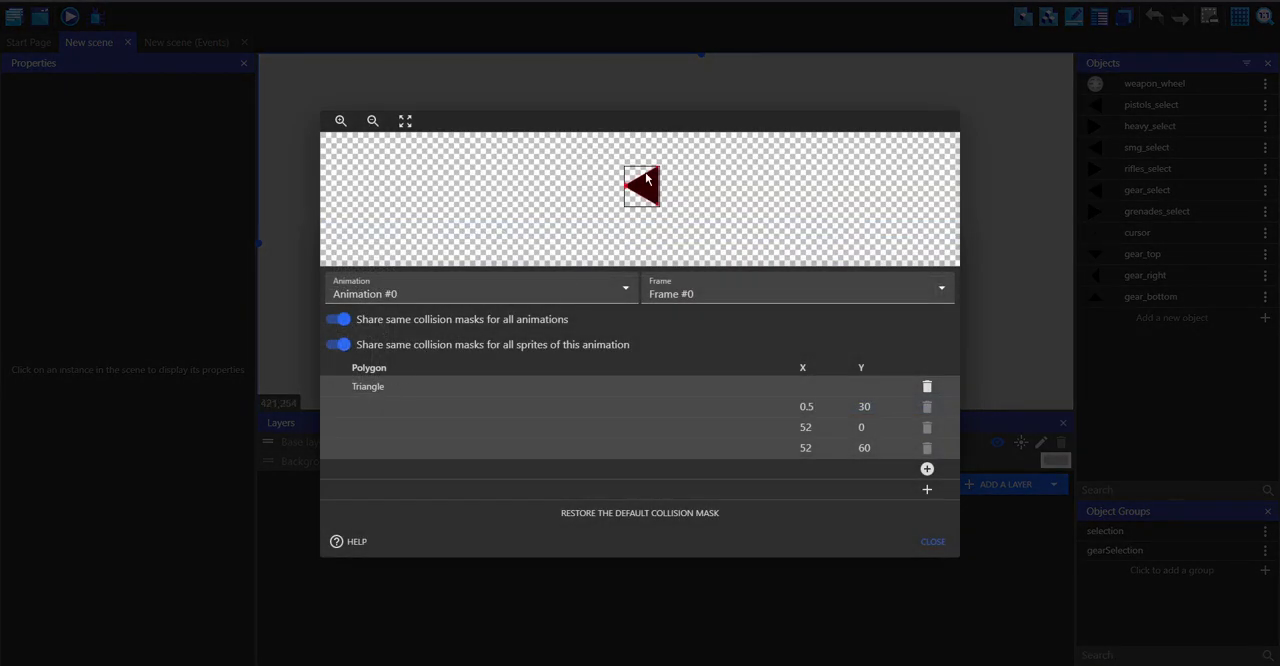
mouse_move(1176, 344)
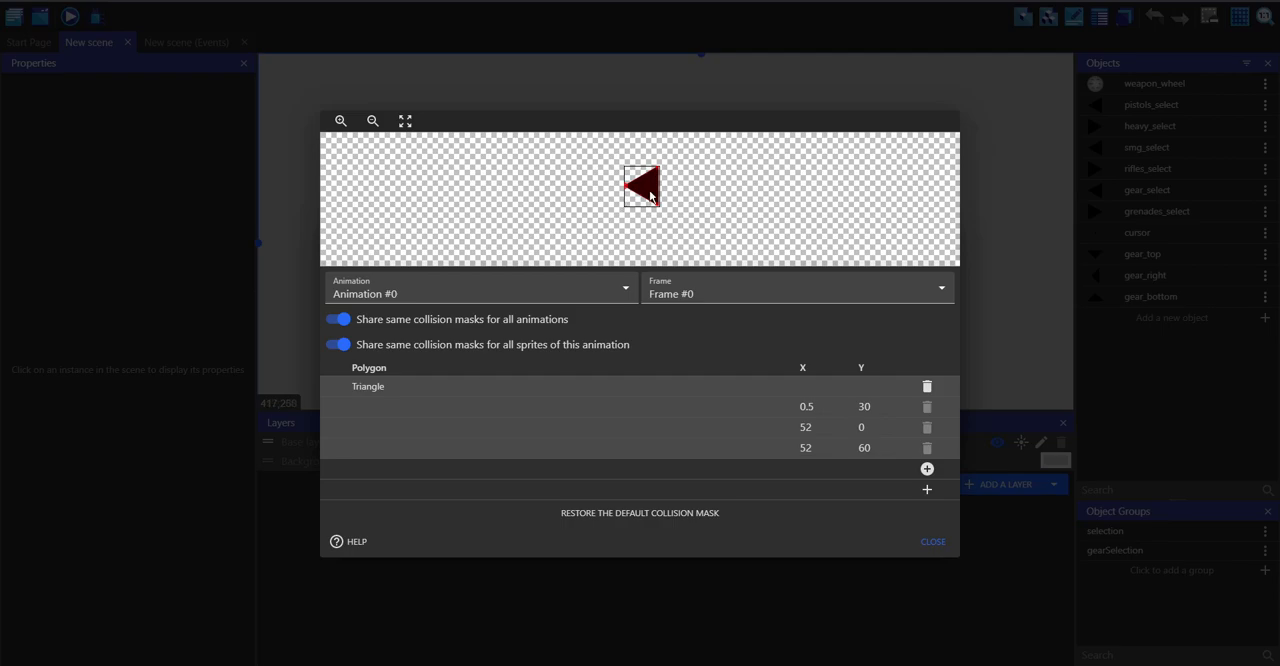
left_click(932, 540)
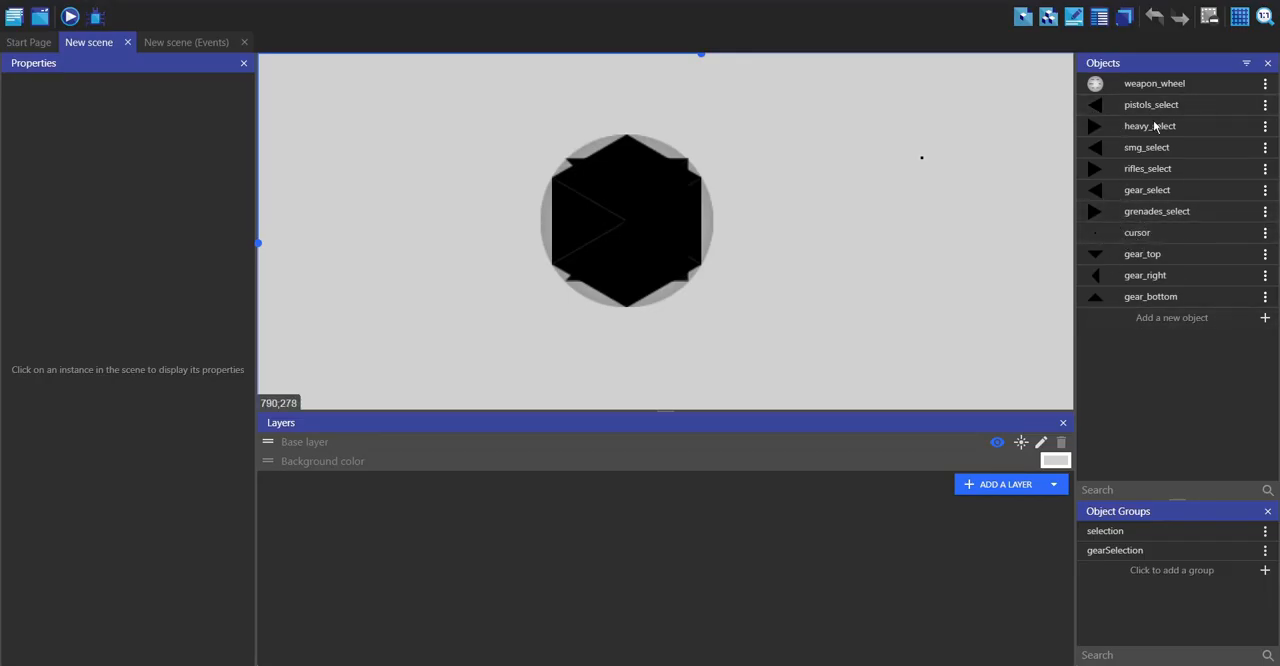
mouse_move(808, 204)
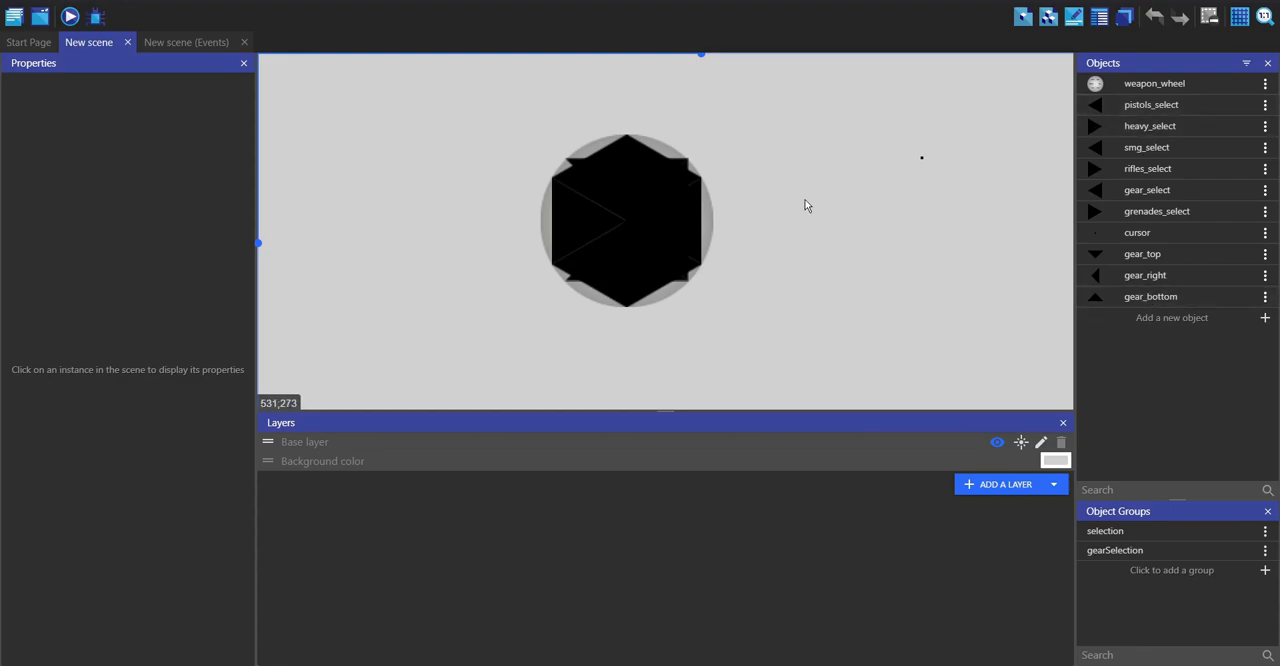
mouse_move(406, 92)
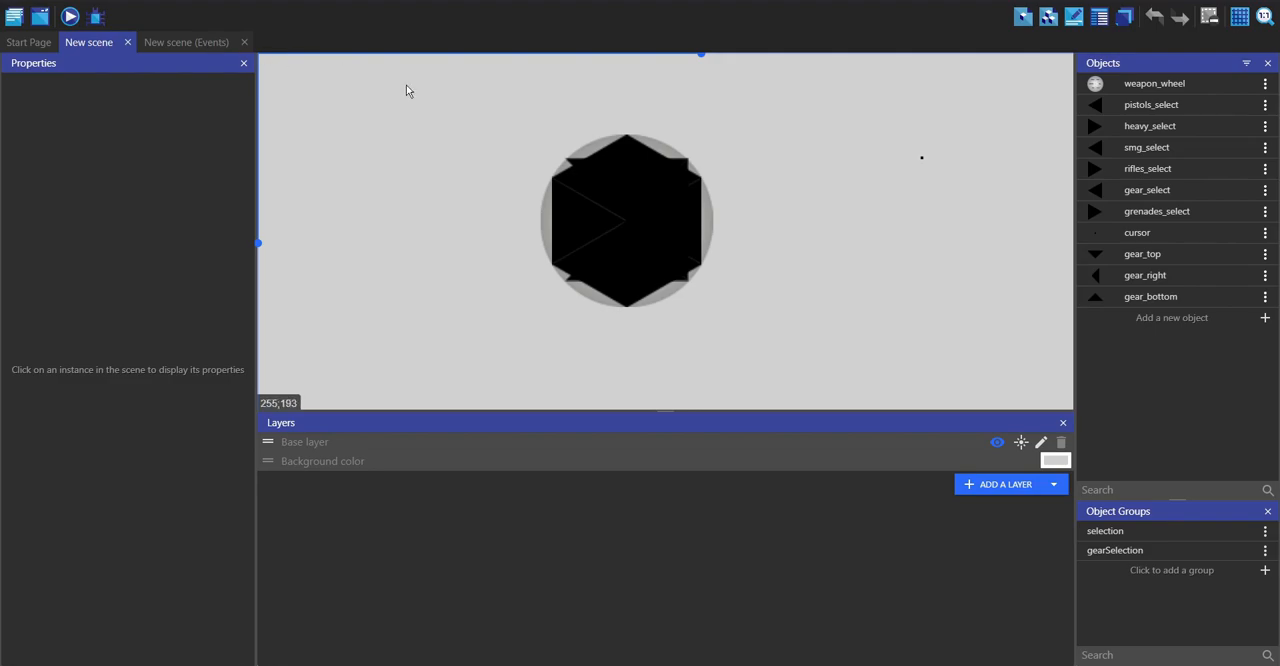
mouse_move(96, 14)
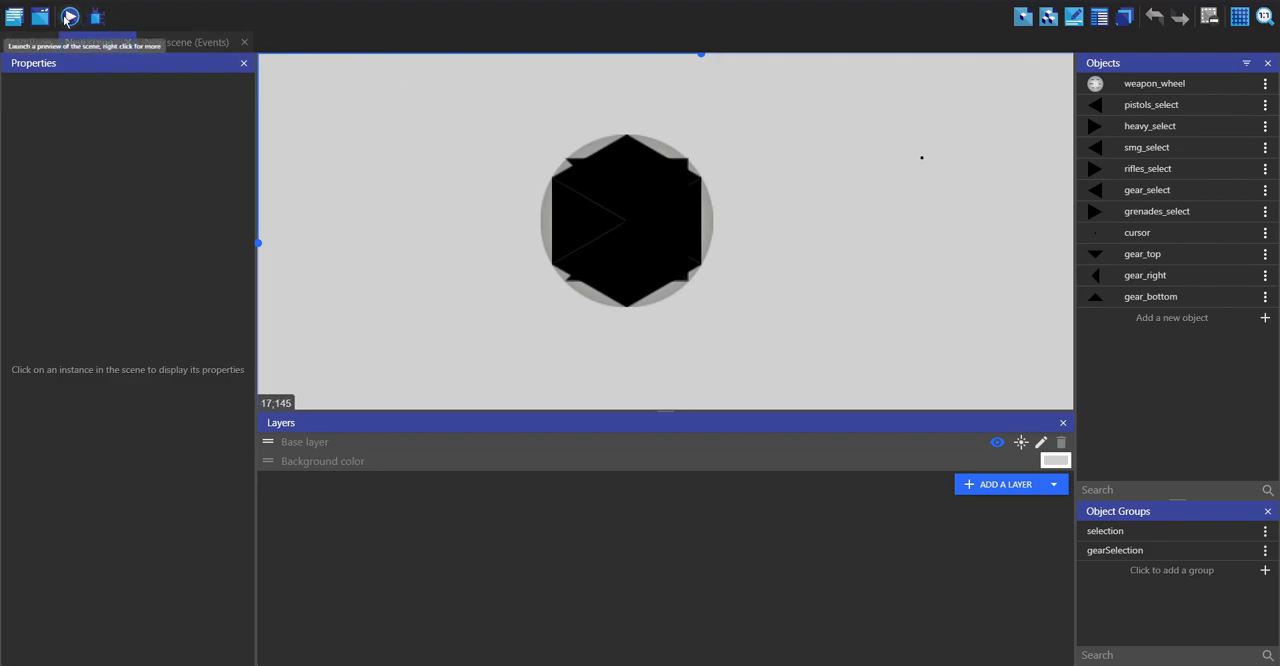
Preview the scene and select Pistols to show USP, Dual Berettas, P250, Five-SeveN and Deagle.
left_click(68, 16)
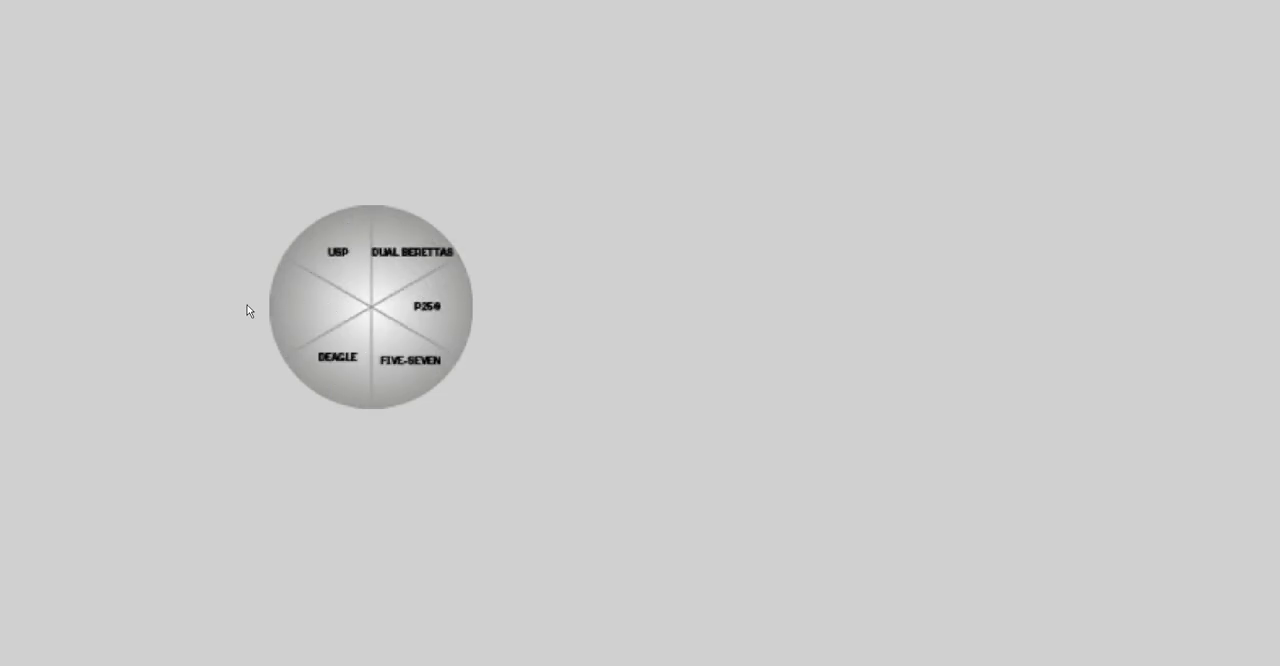
left_click(186, 42)
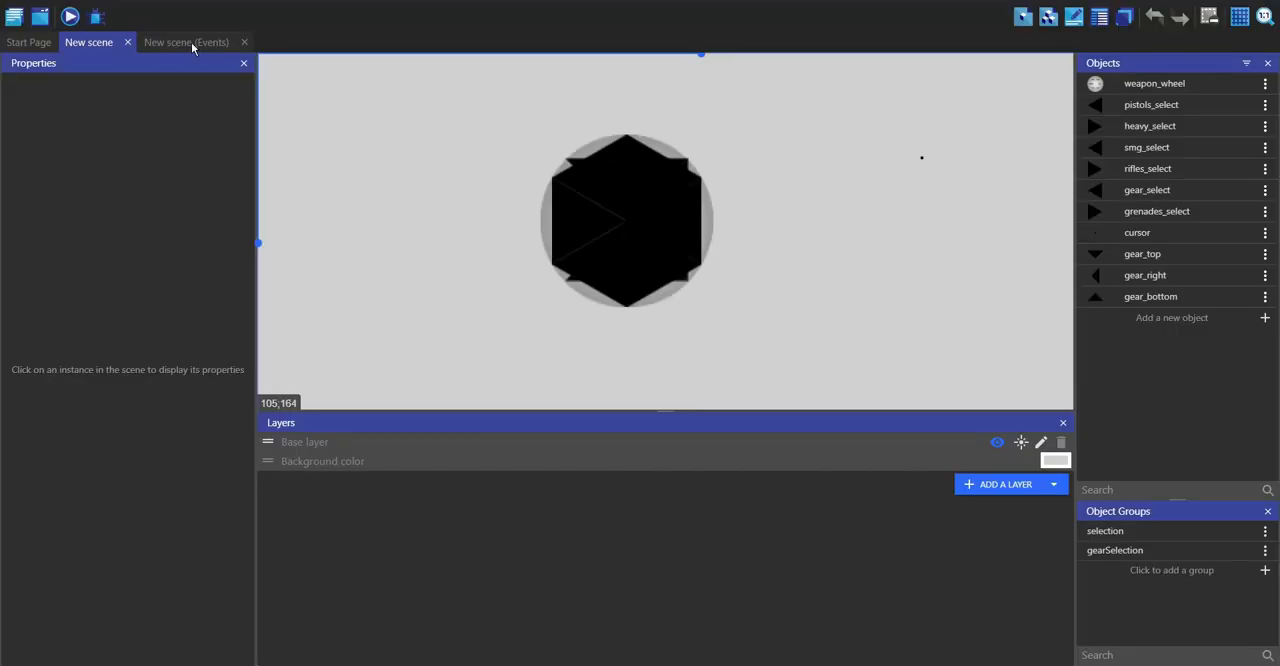
left_click(186, 42)
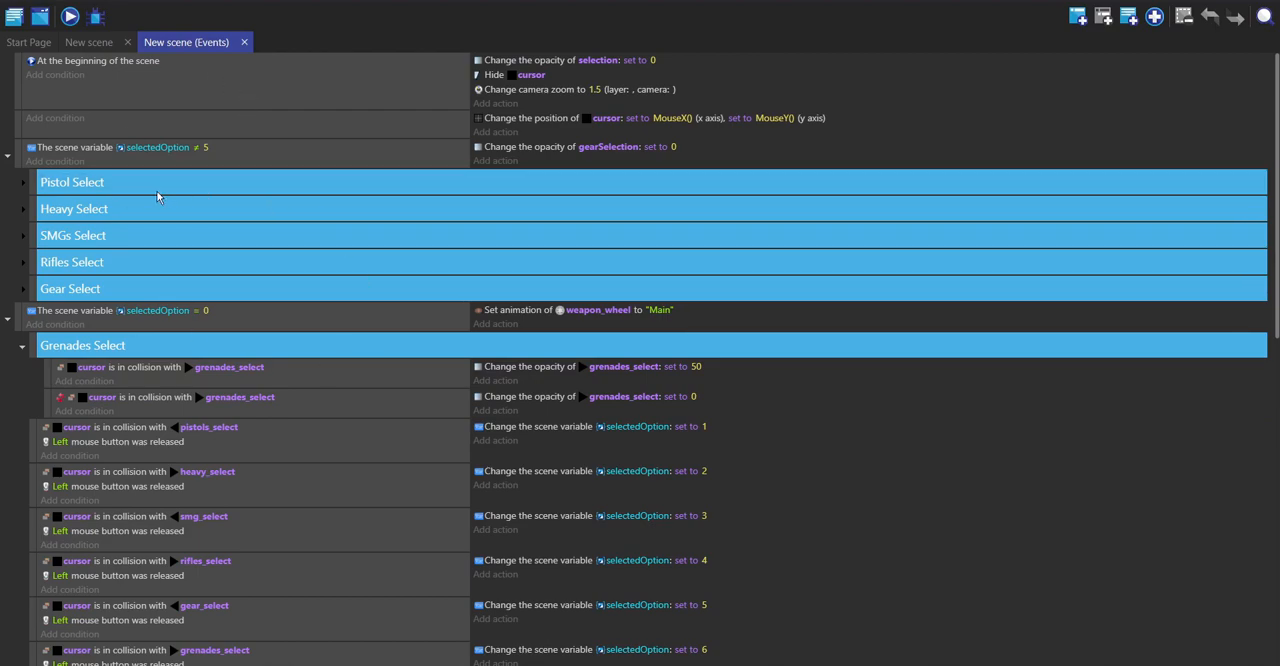
mouse_move(100, 94)
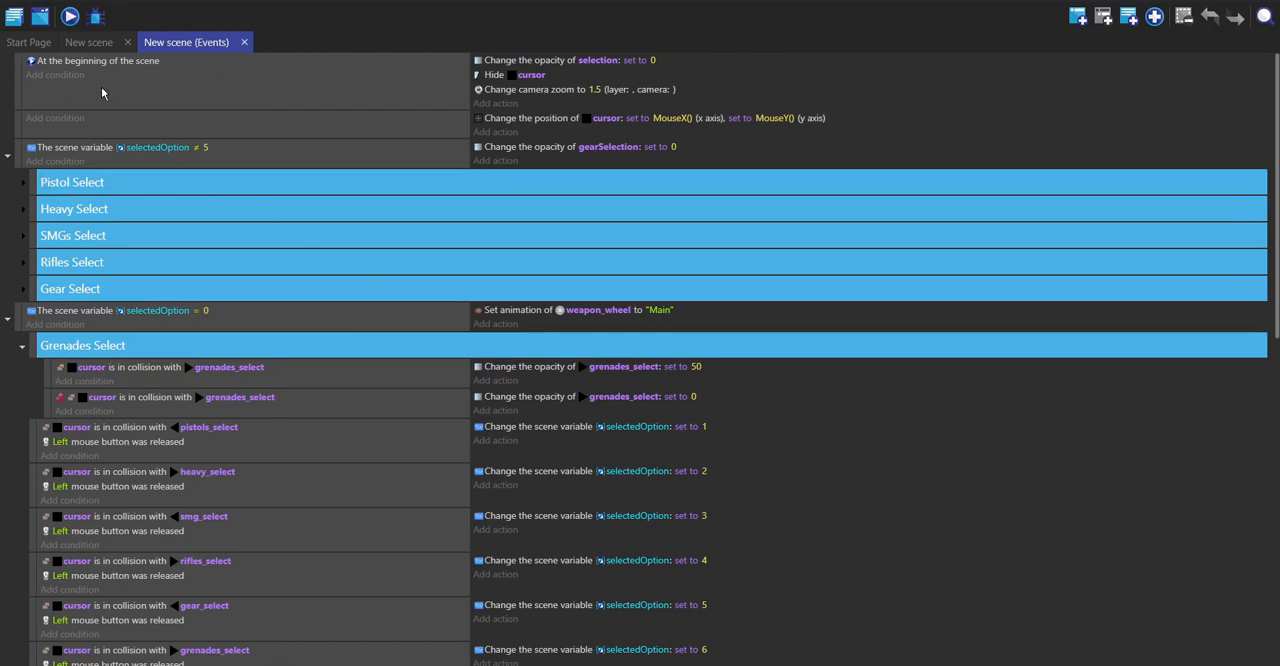
left_click(88, 42)
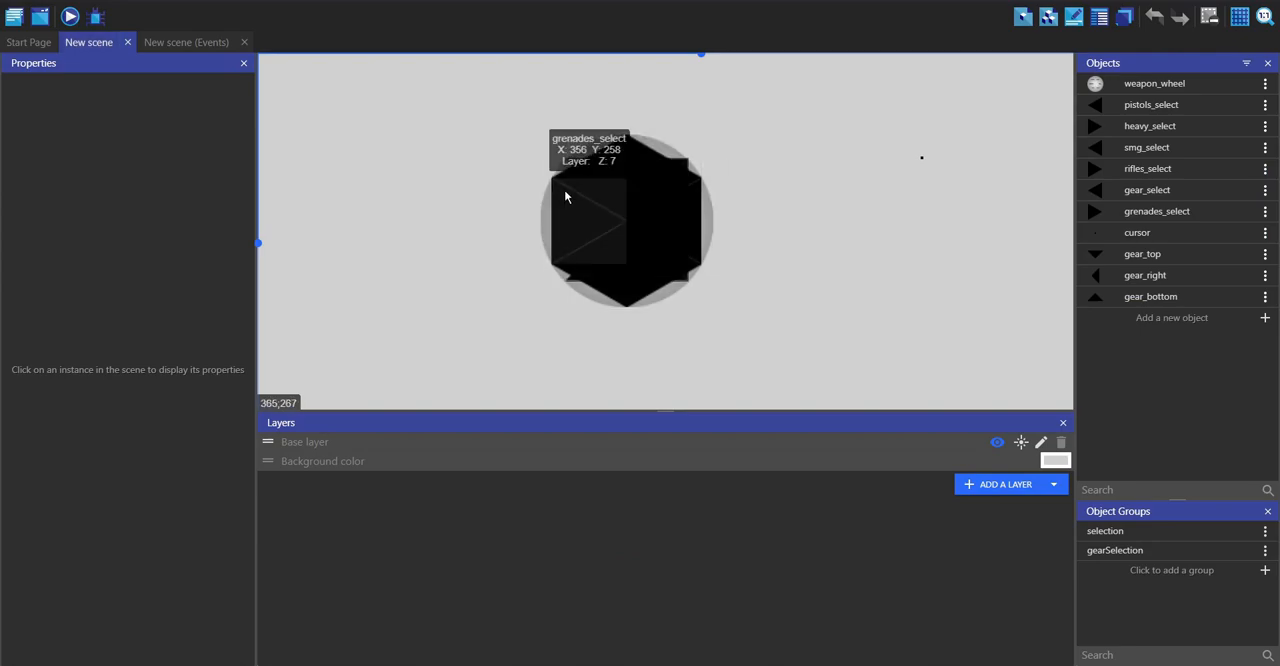
mouse_move(334, 154)
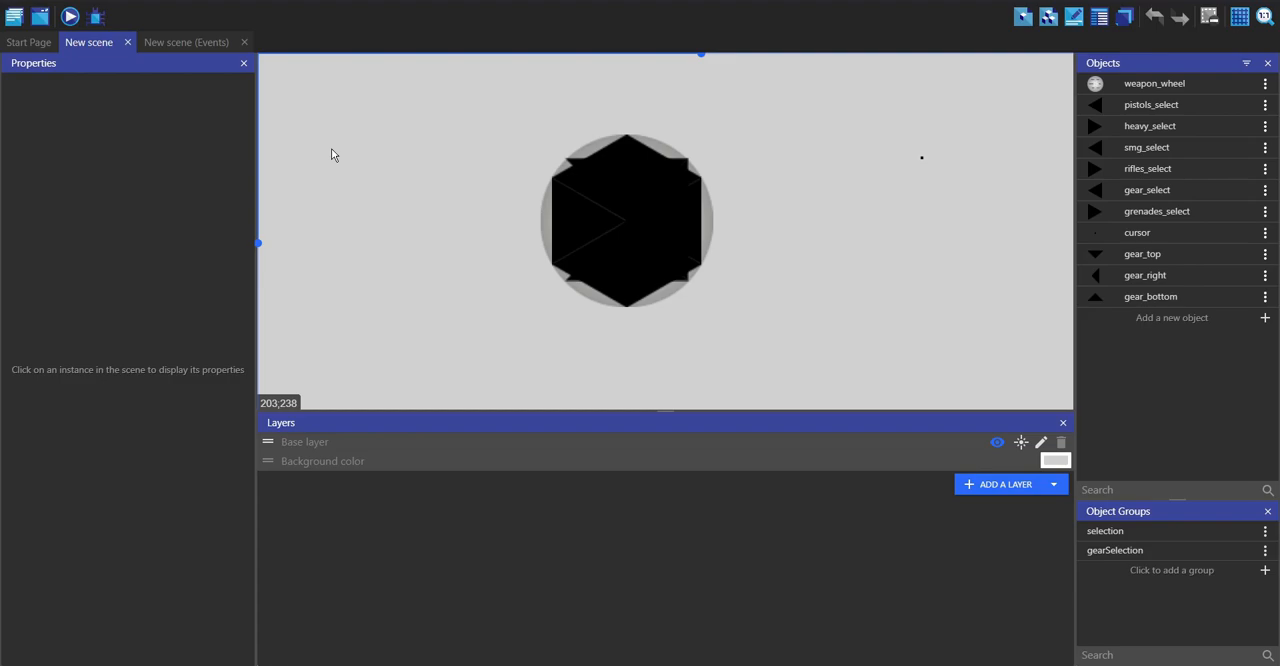
mouse_move(788, 202)
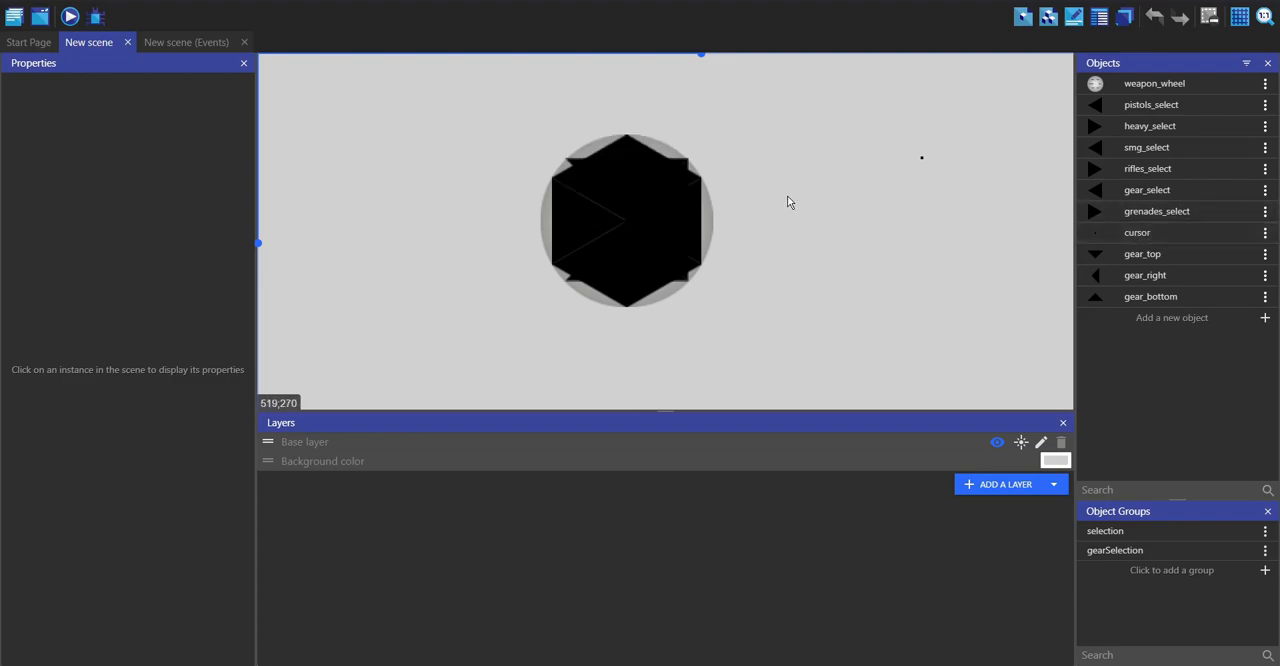
mouse_move(798, 228)
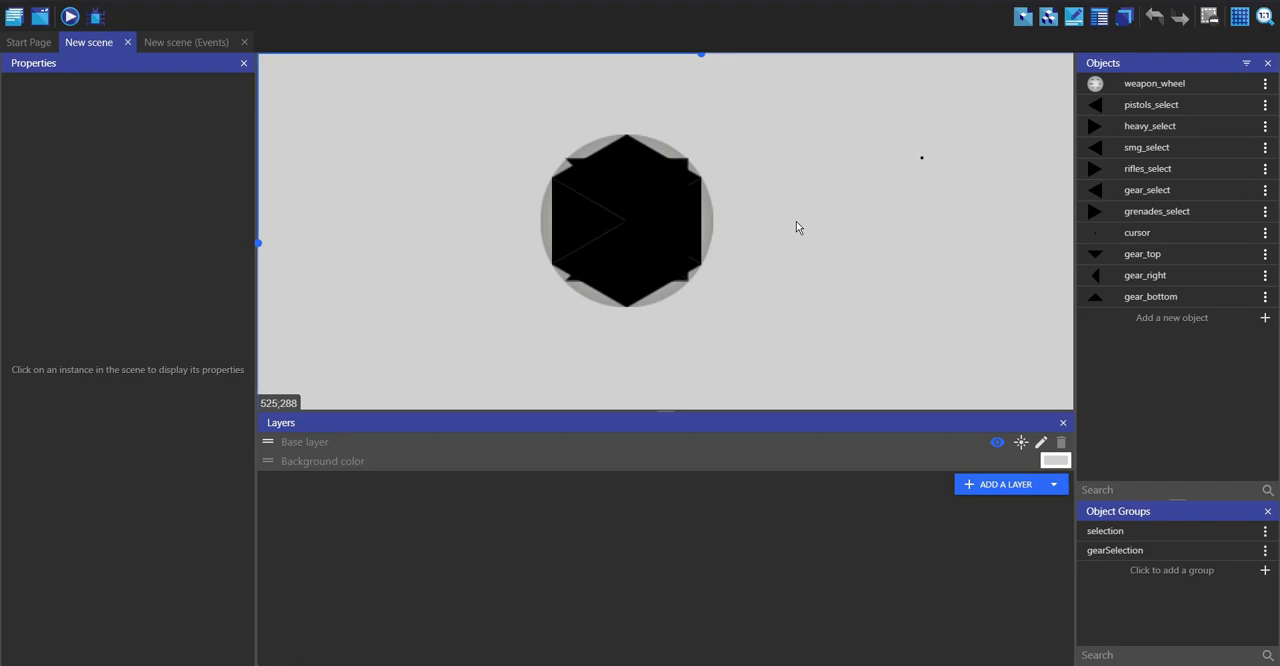
mouse_move(384, 120)
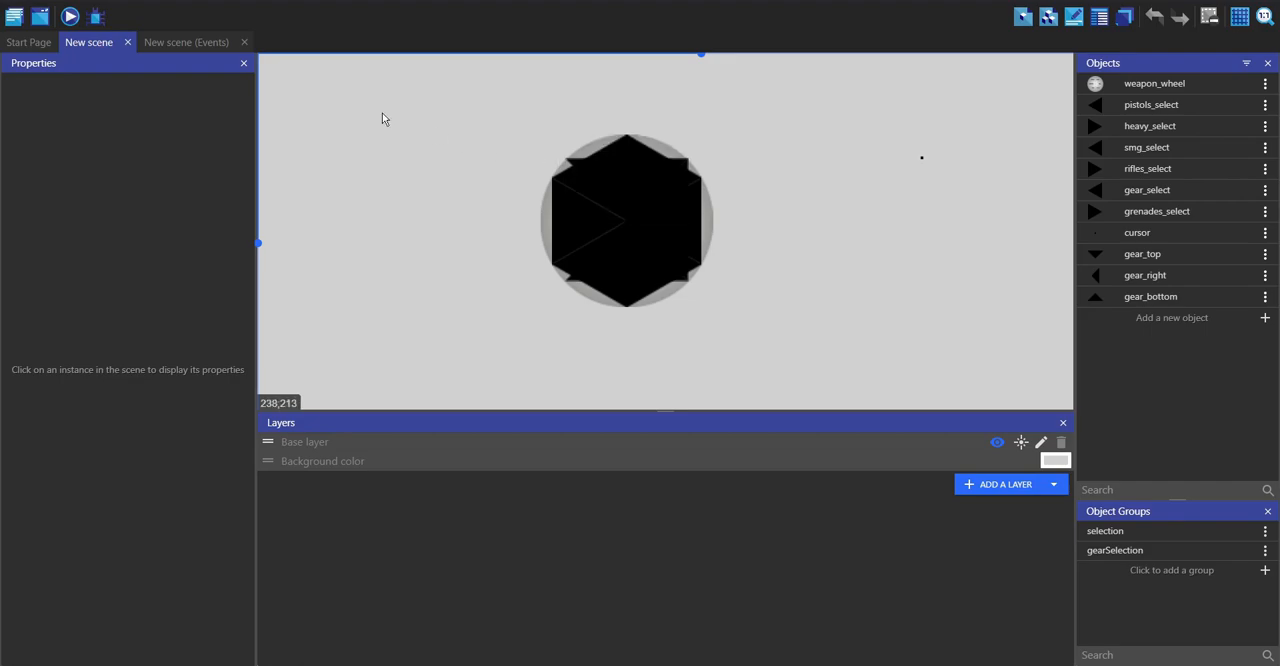
Review the Pistol Select and Heavy Select groups setting selector opacity 50 on hover, else 0.
left_click(184, 42)
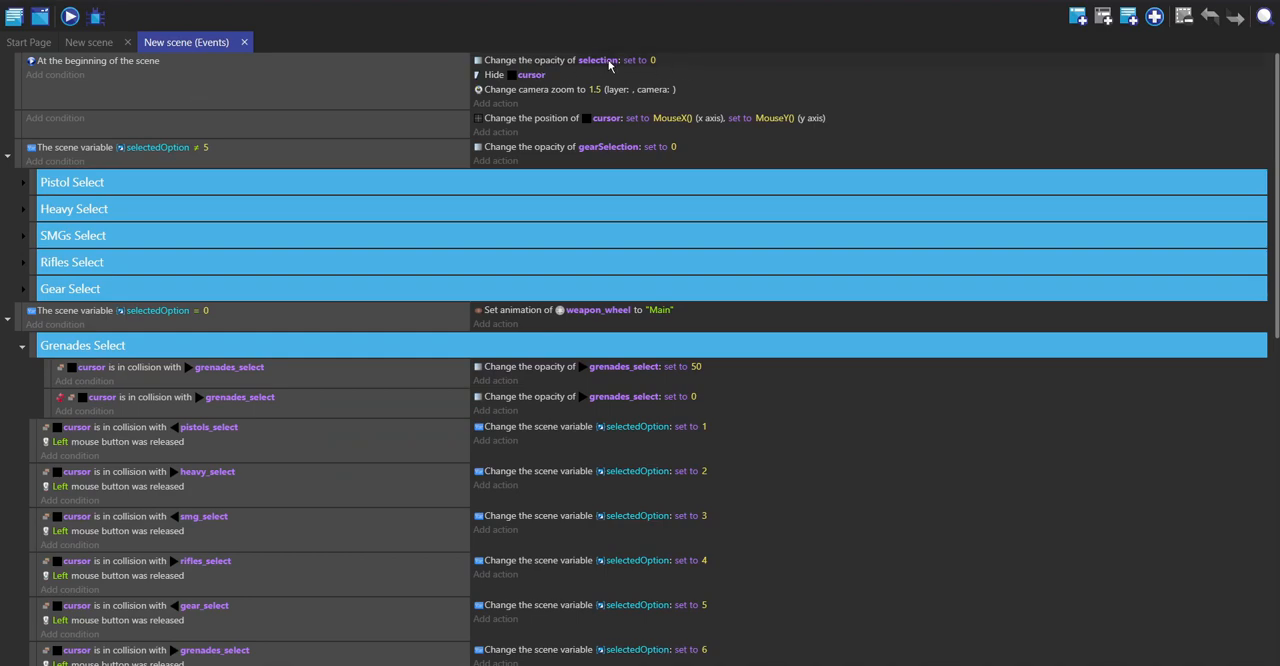
mouse_move(268, 40)
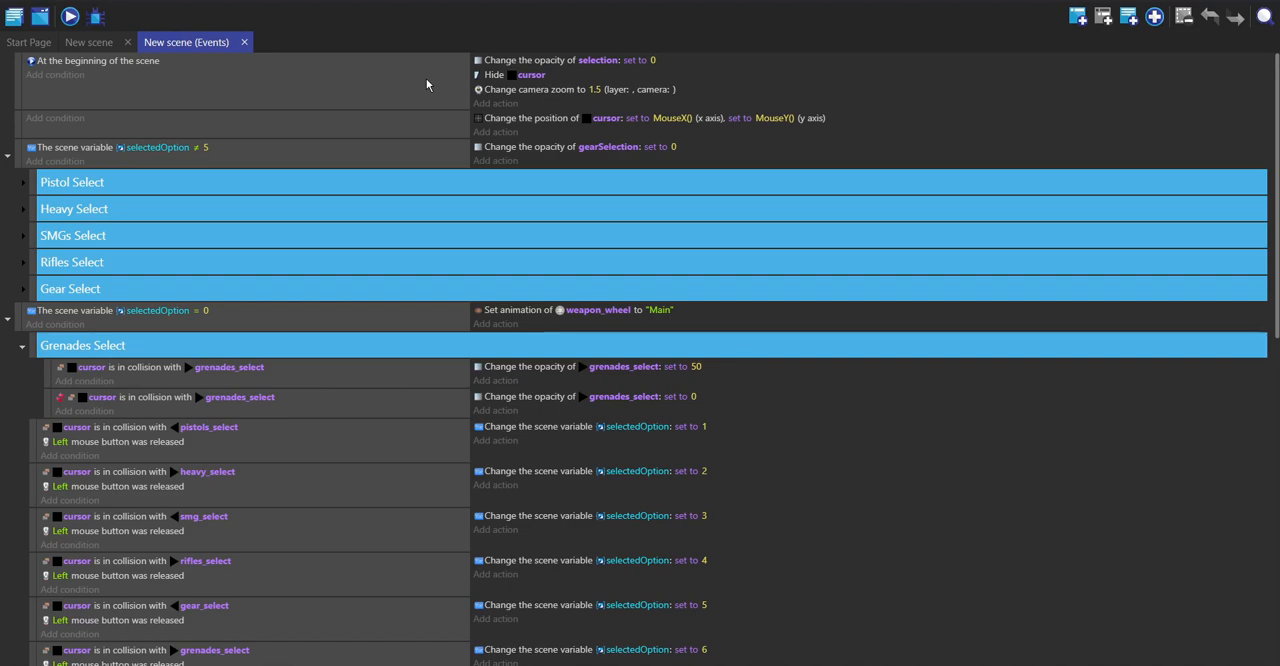
mouse_move(562, 100)
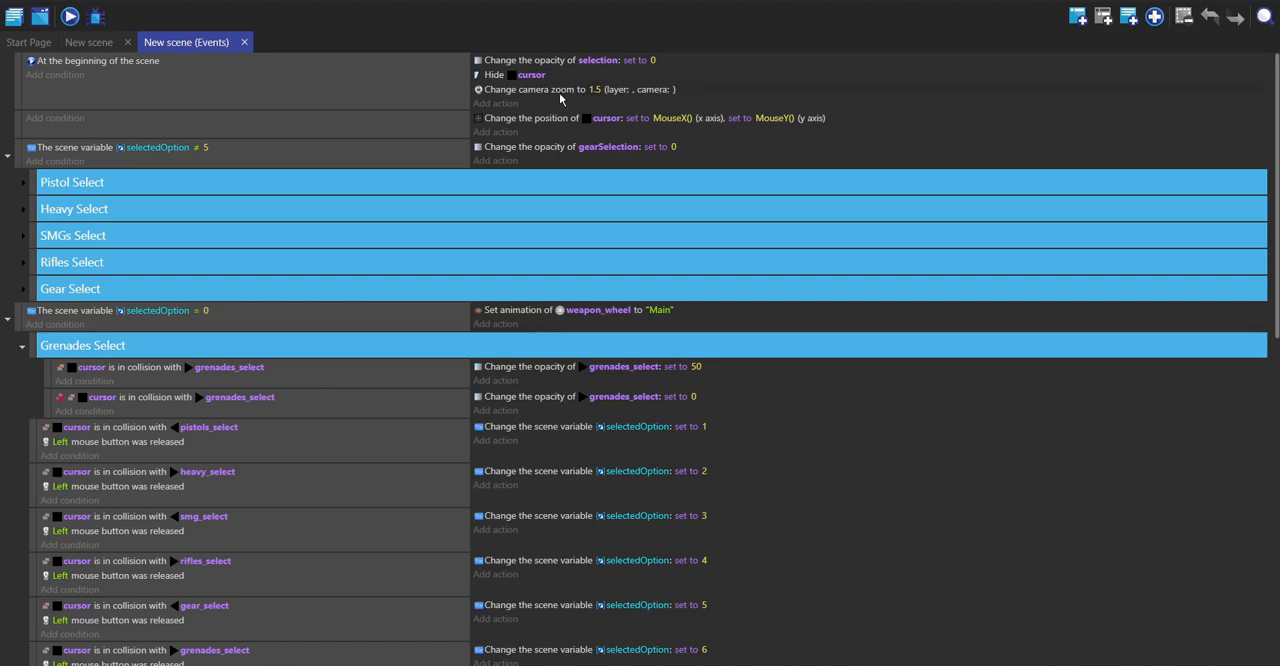
mouse_move(530, 132)
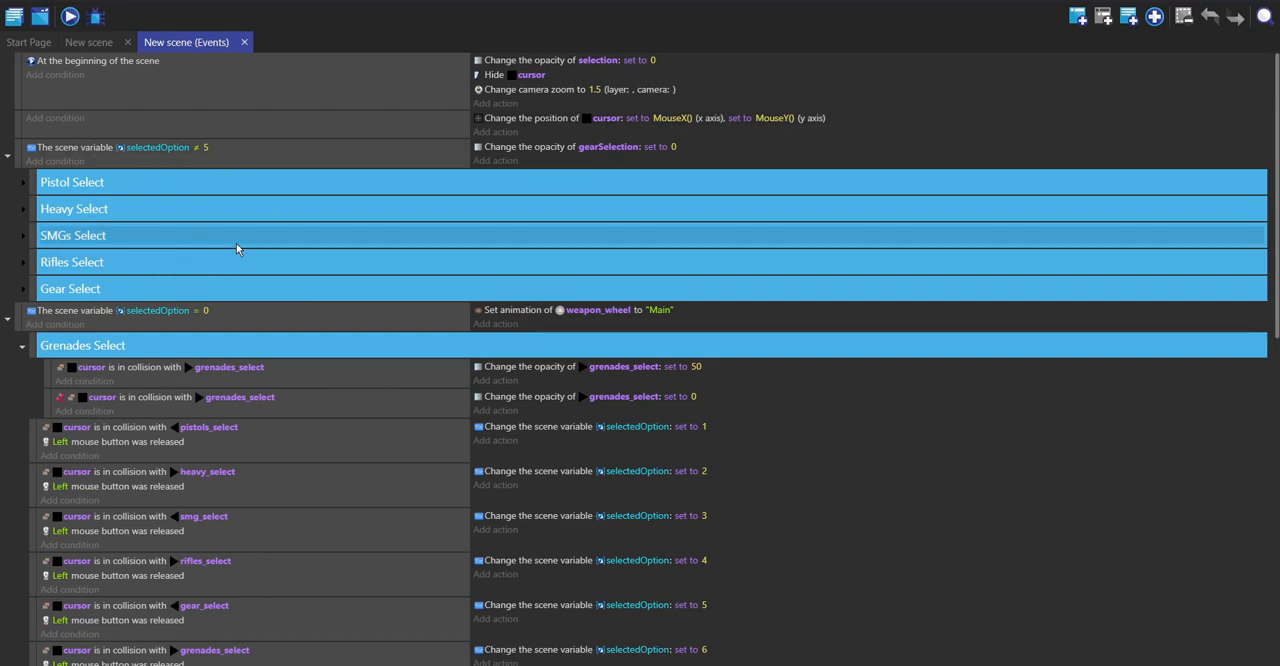
mouse_move(208, 150)
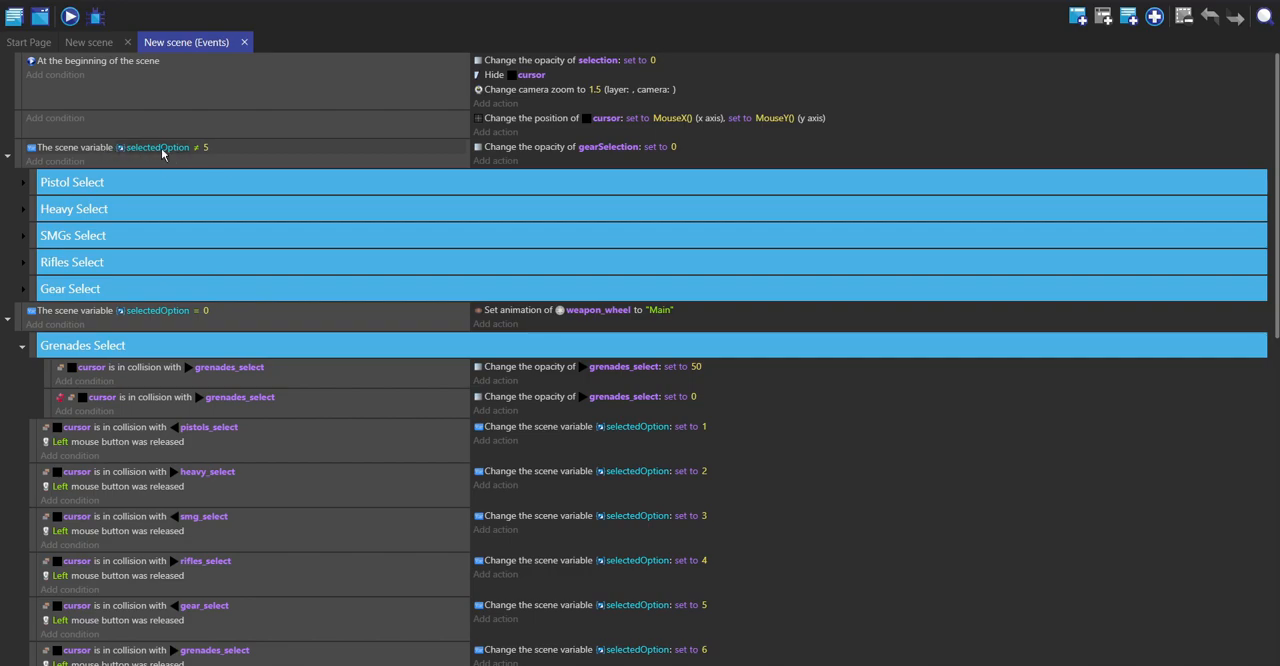
mouse_move(206, 160)
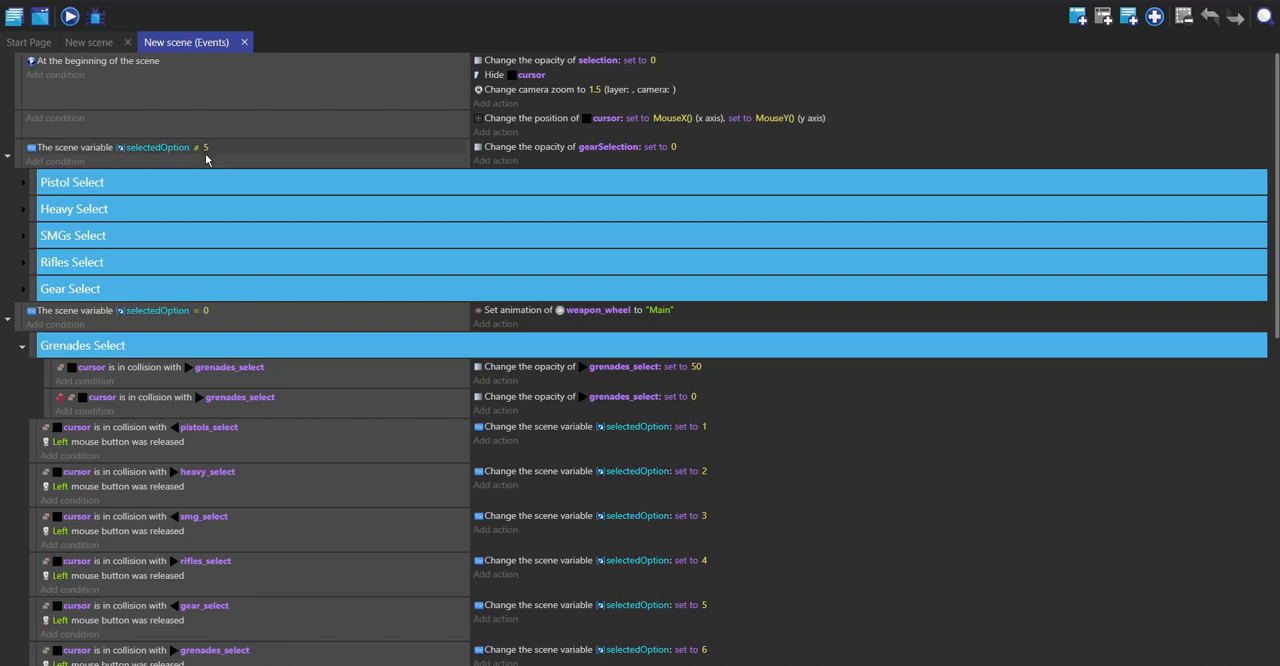
scroll("down", 3)
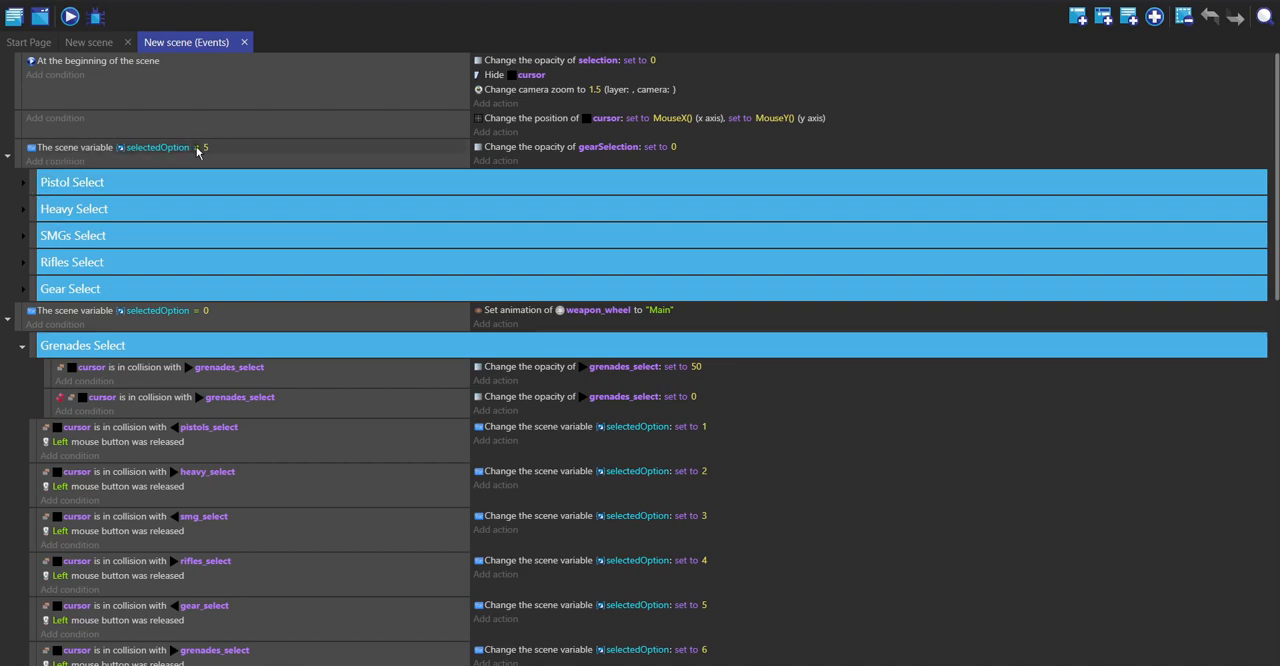
mouse_move(204, 156)
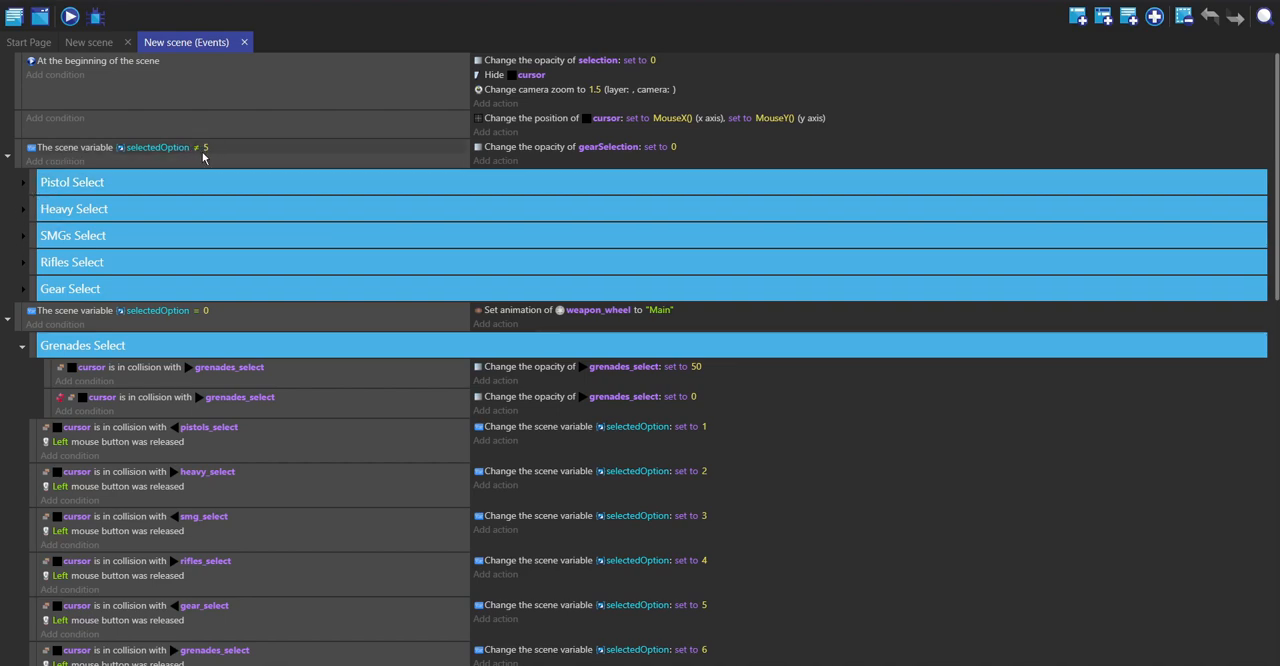
mouse_move(160, 288)
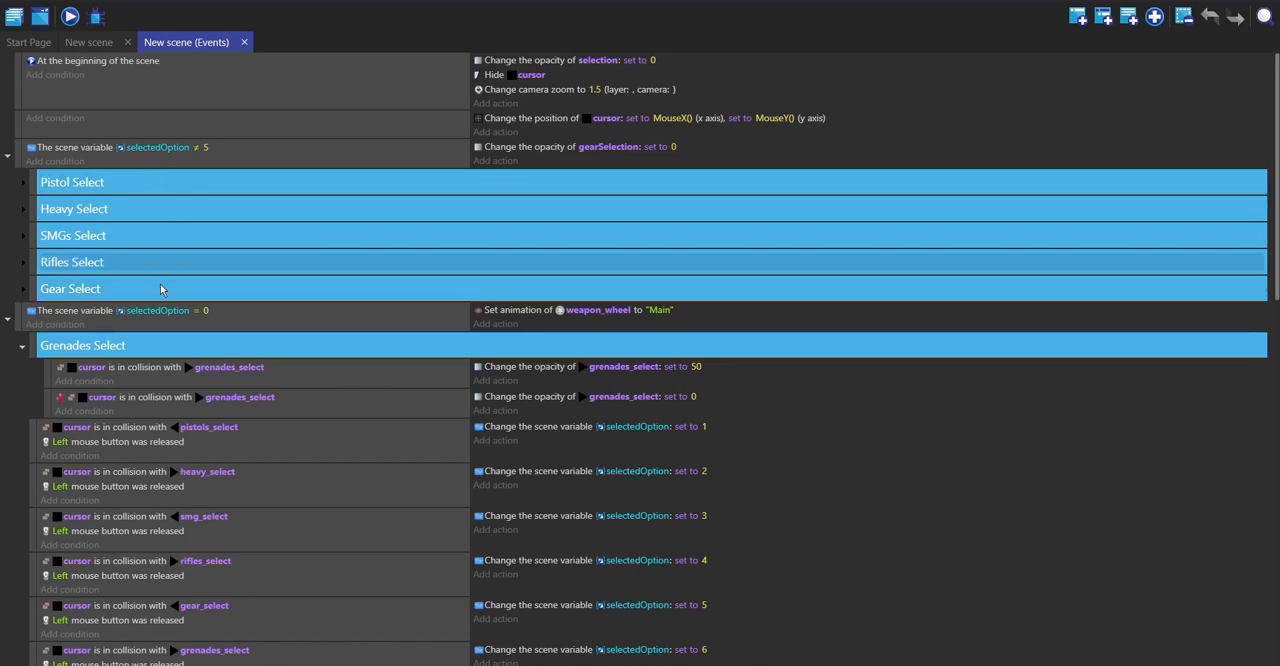
mouse_move(4, 236)
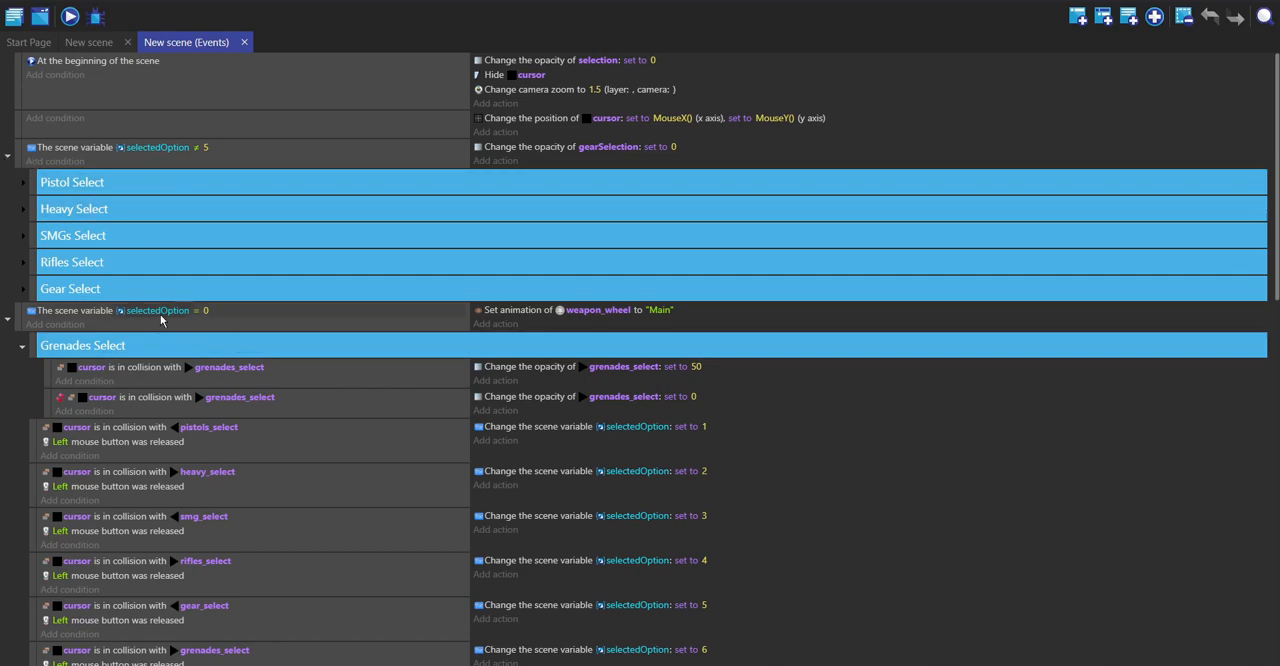
scroll("down", 3)
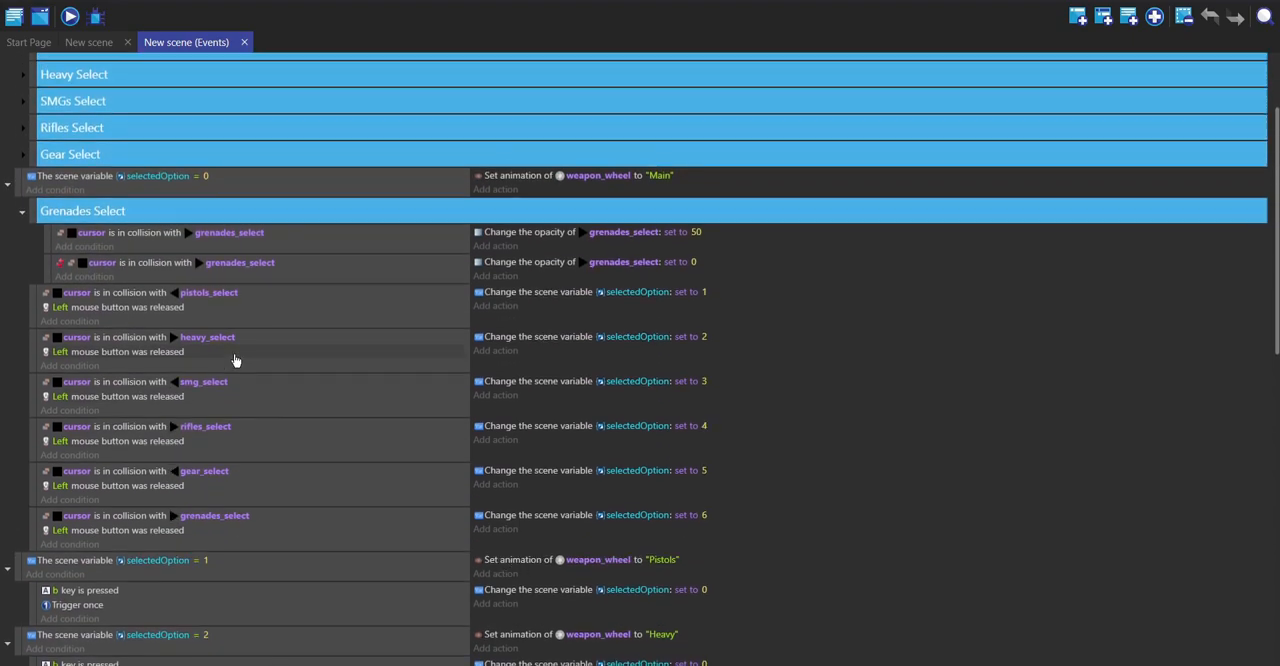
scroll("down", 3)
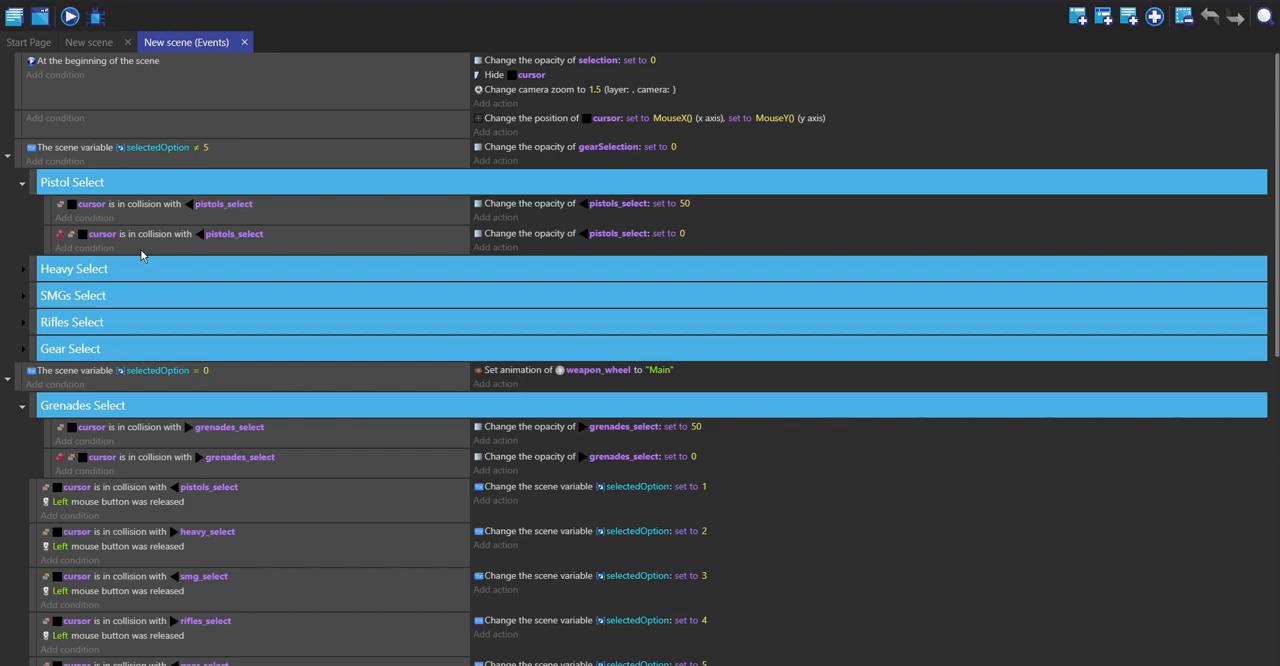
mouse_move(244, 210)
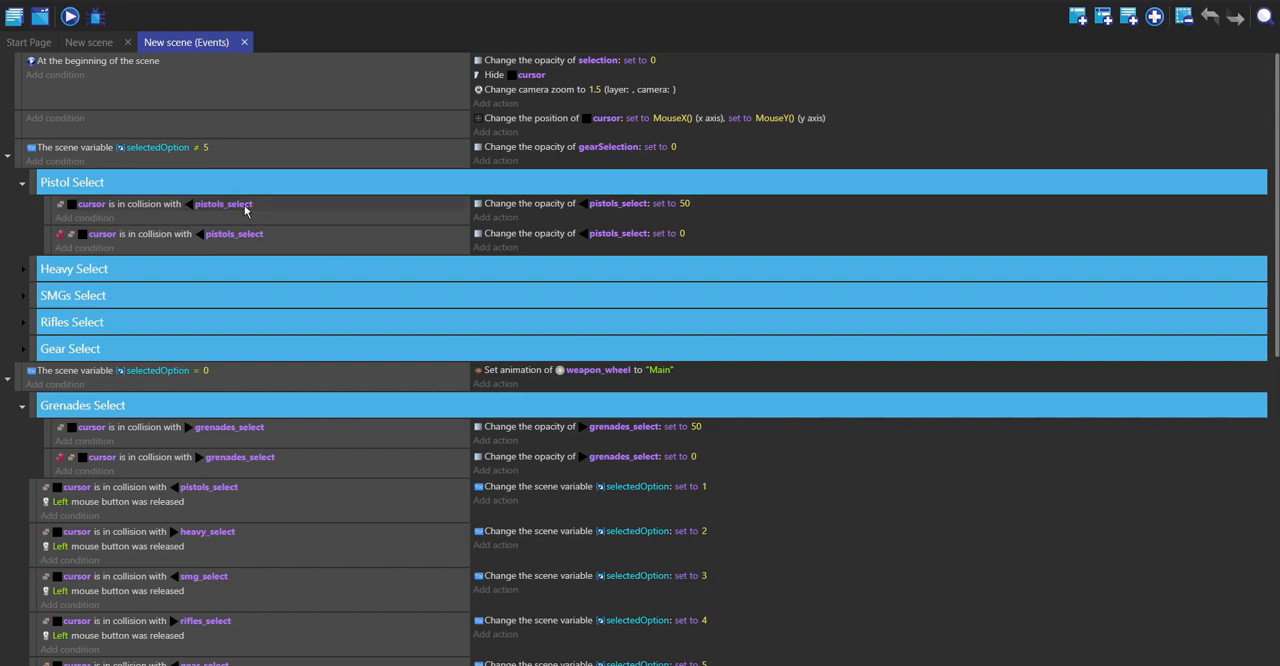
mouse_move(612, 210)
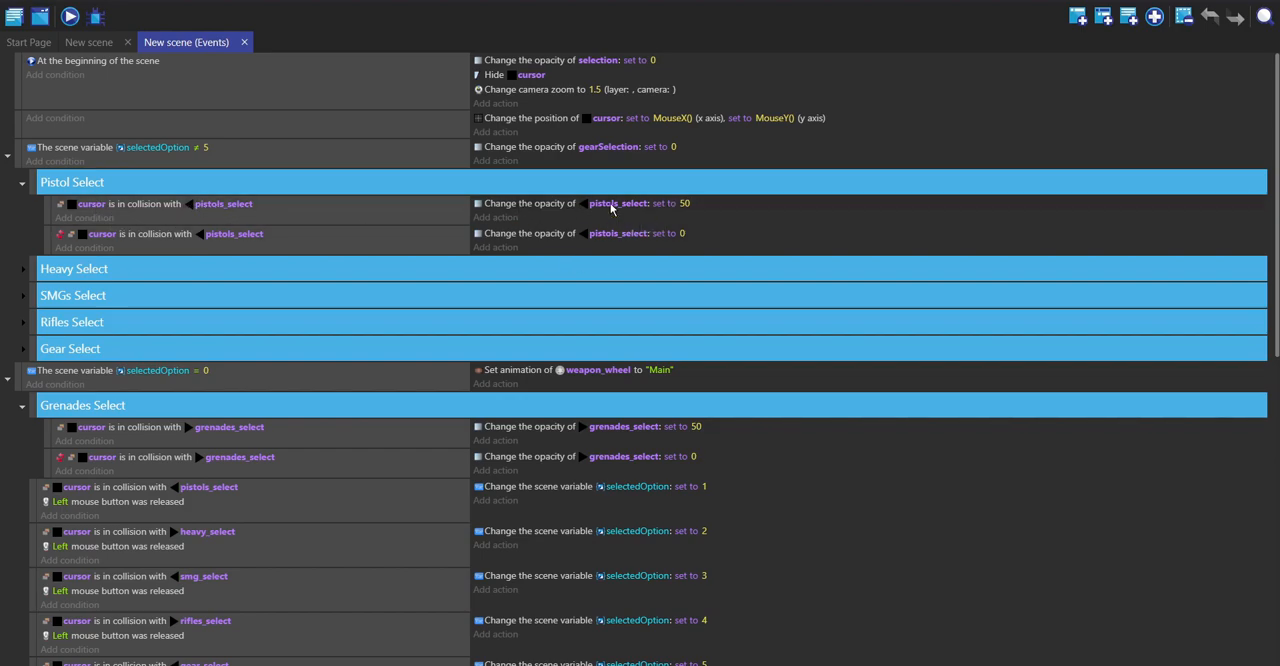
left_click(22, 268)
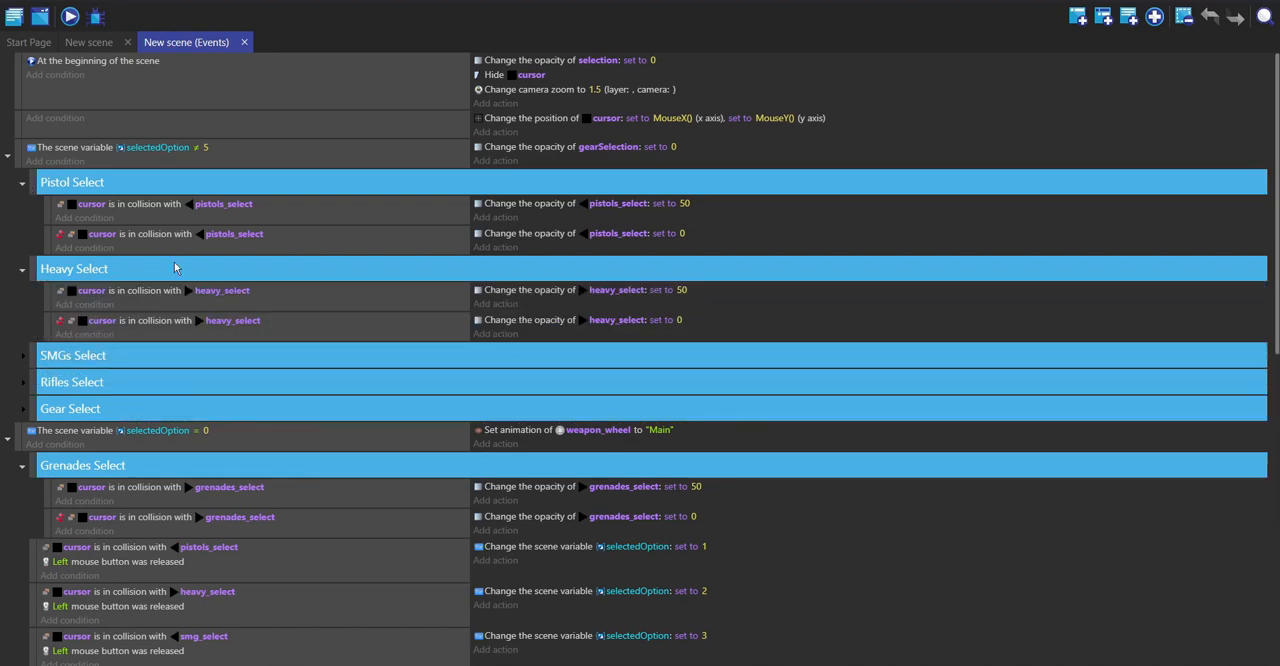
mouse_move(224, 292)
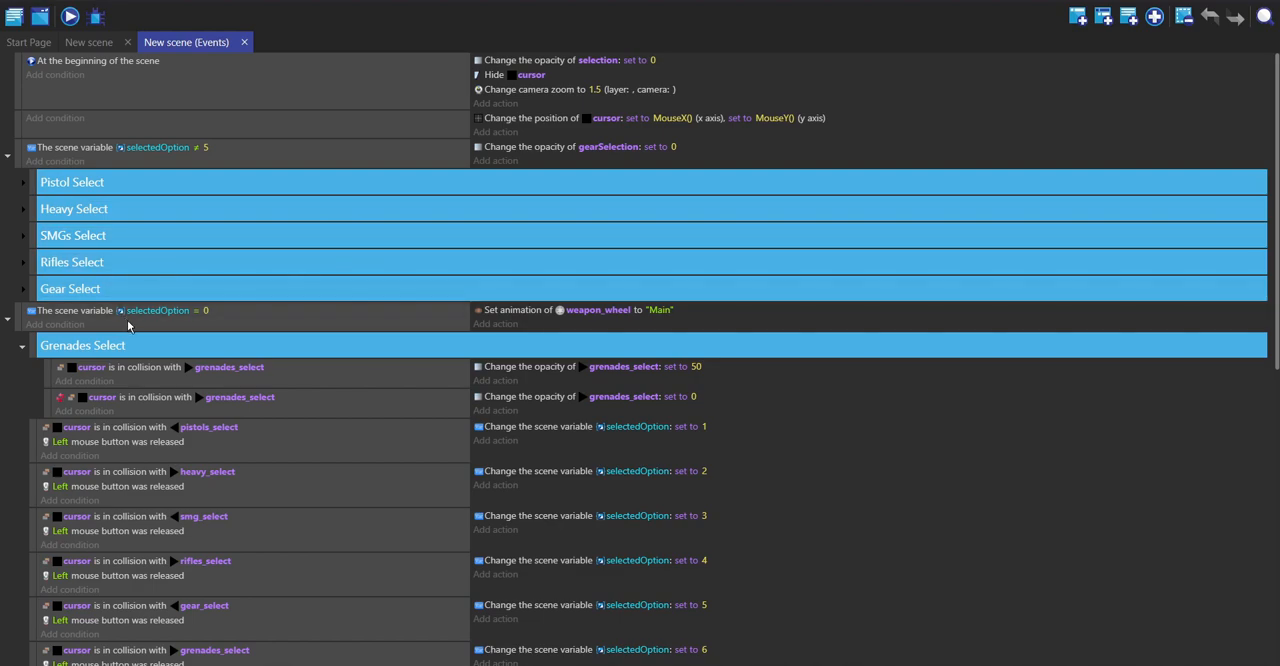
Scroll through Grenades Select hover events and mouse-release events setting selectedOption 1 to 6.
scroll("down", 3)
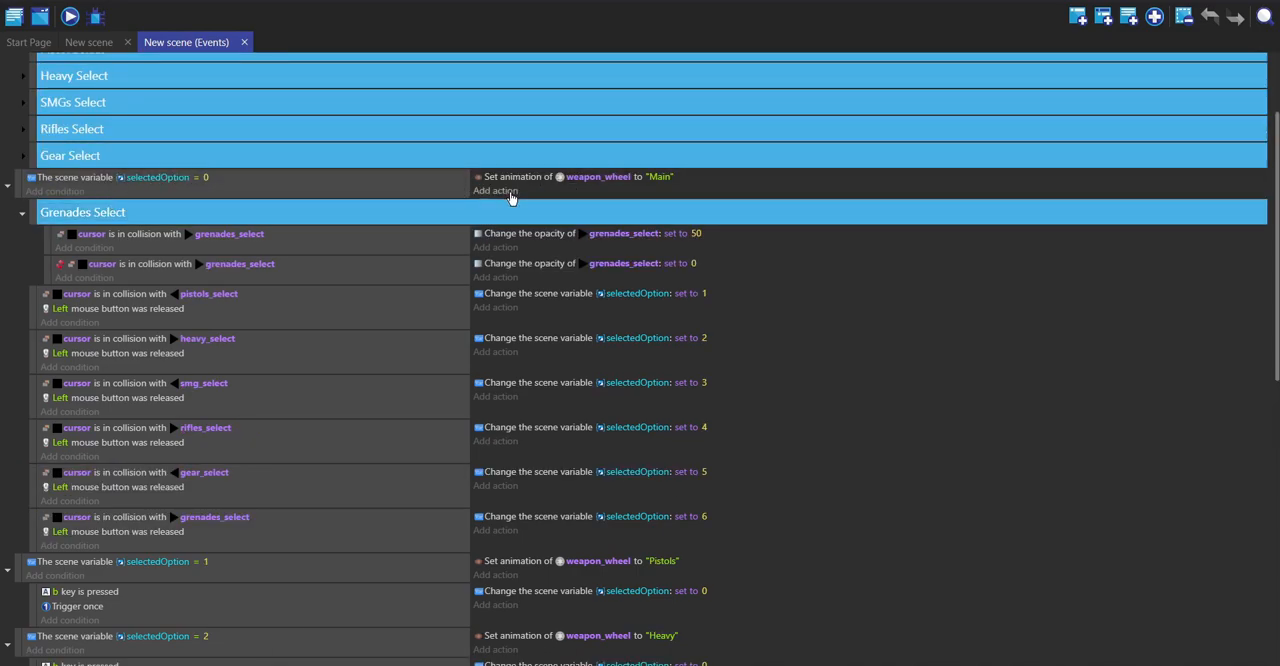
mouse_move(648, 182)
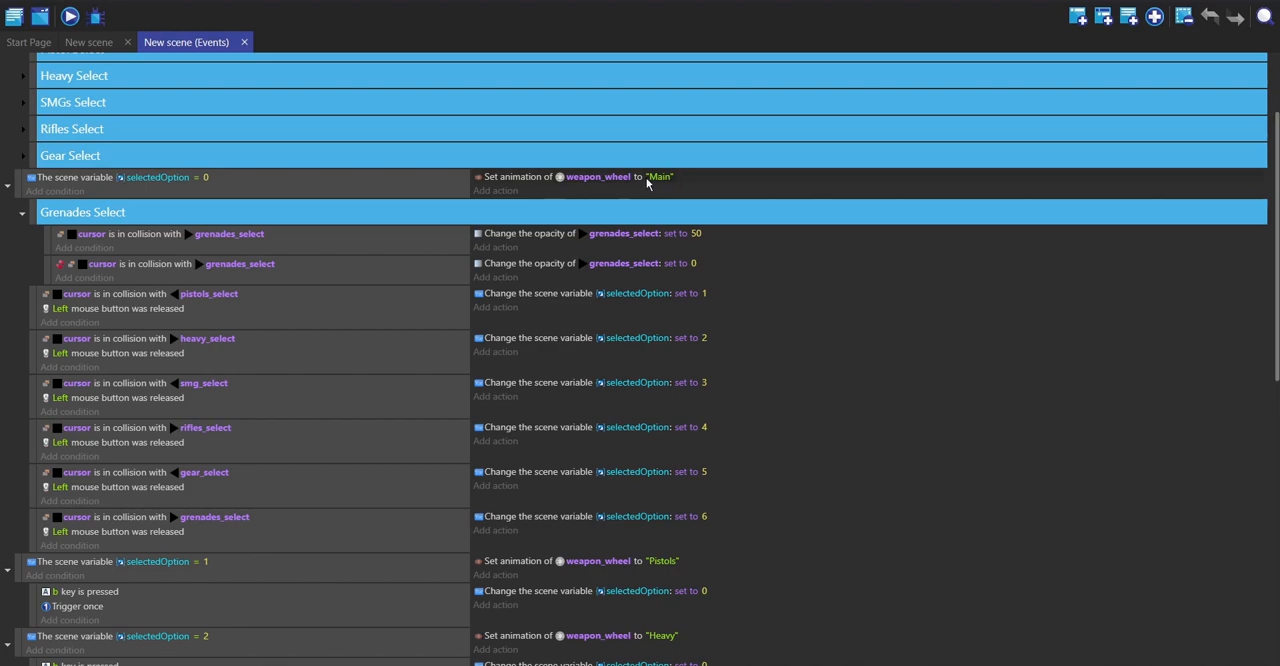
mouse_move(104, 204)
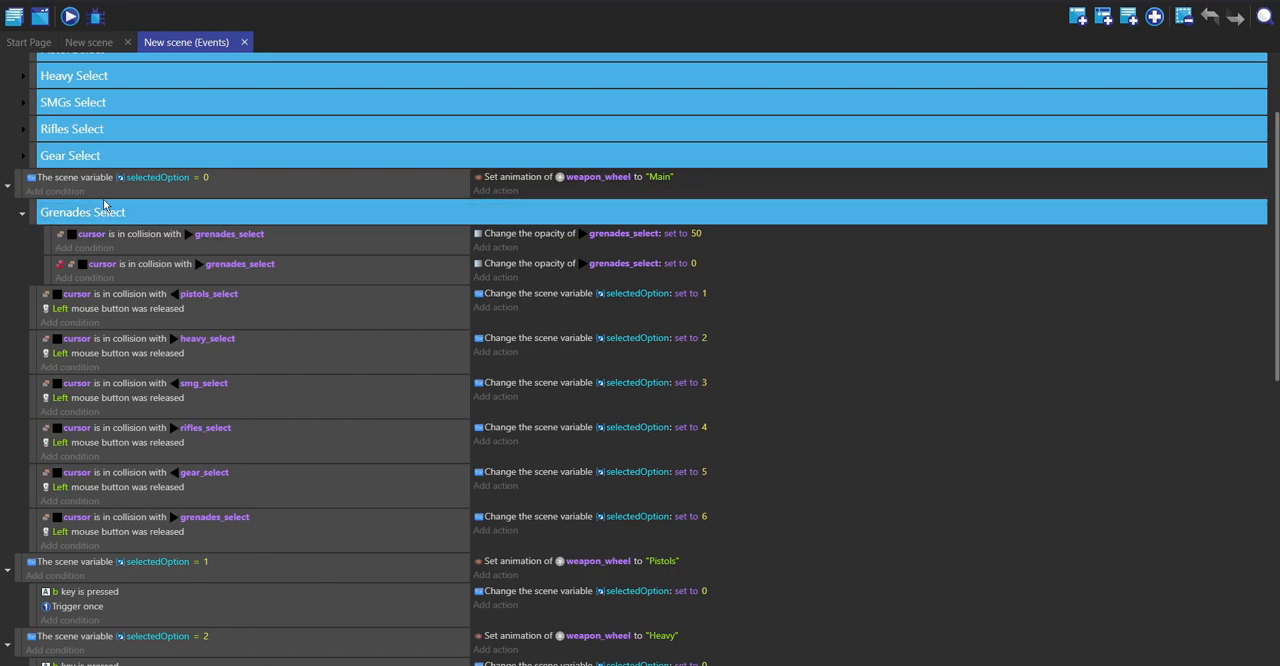
mouse_move(38, 238)
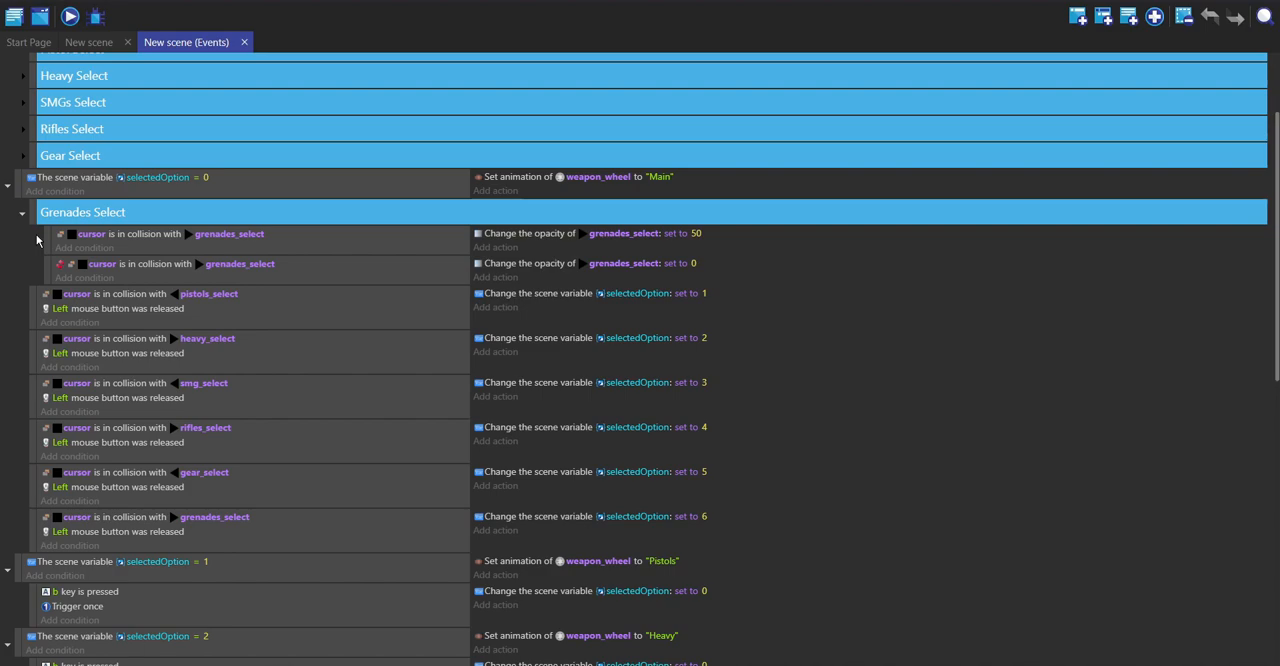
mouse_move(204, 244)
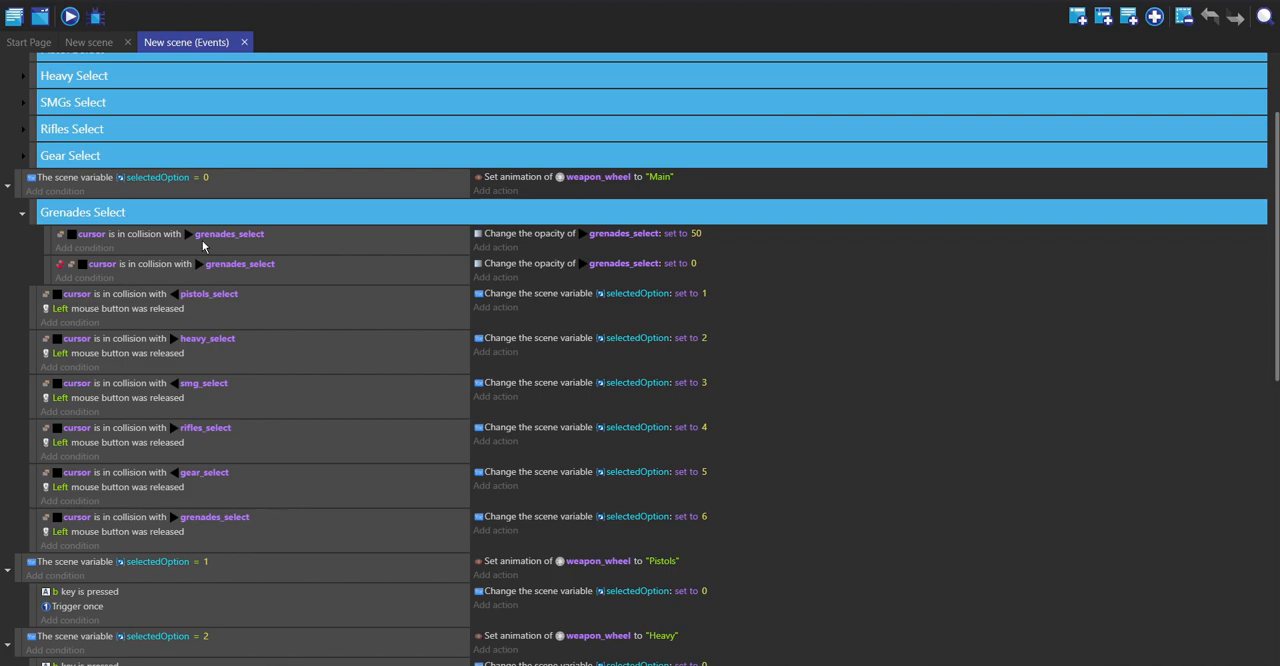
mouse_move(136, 212)
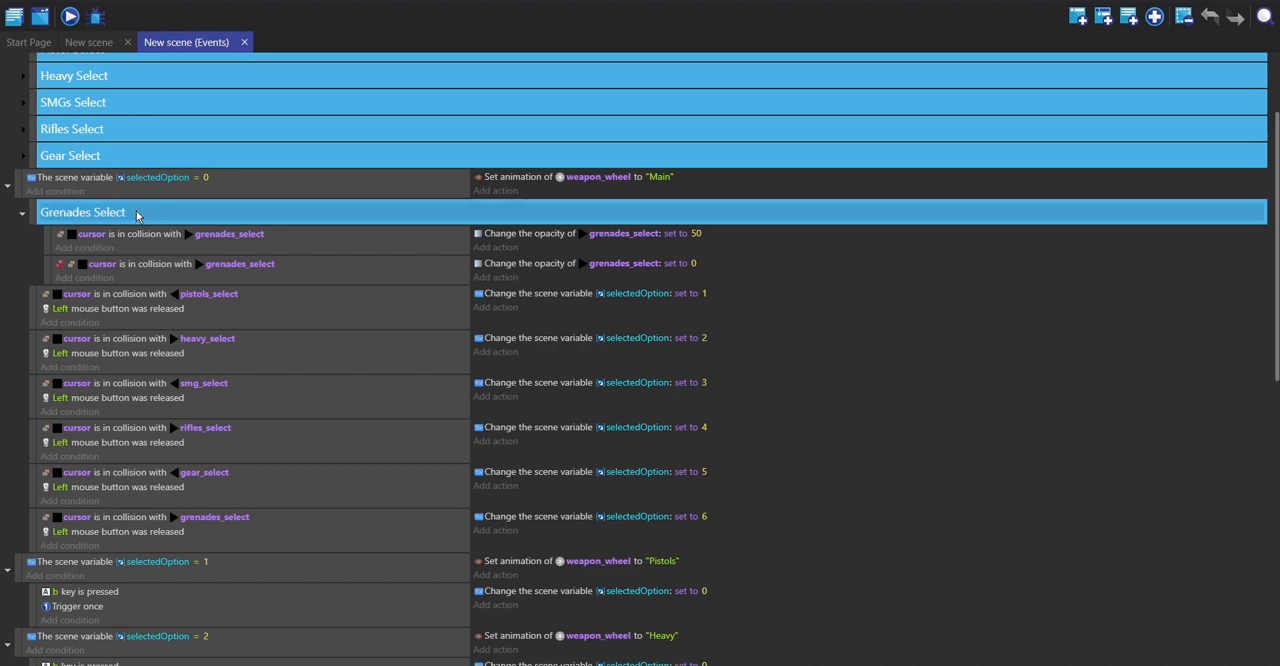
mouse_move(284, 256)
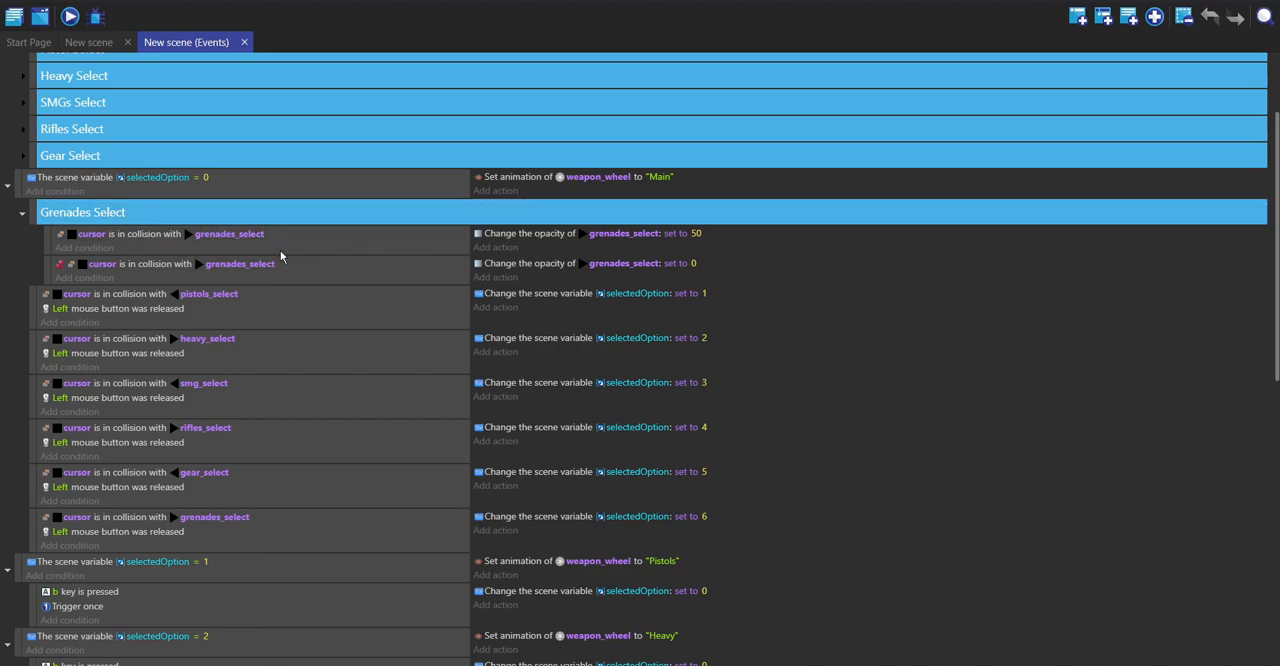
mouse_move(292, 256)
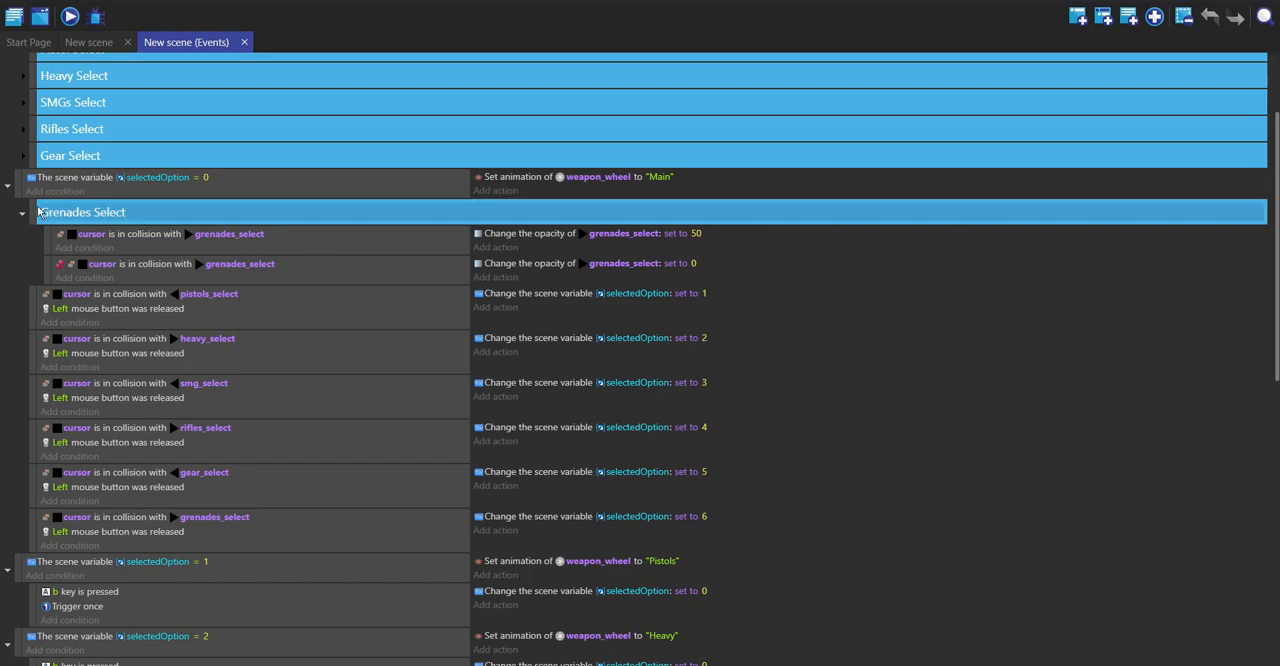
scroll("down", 3)
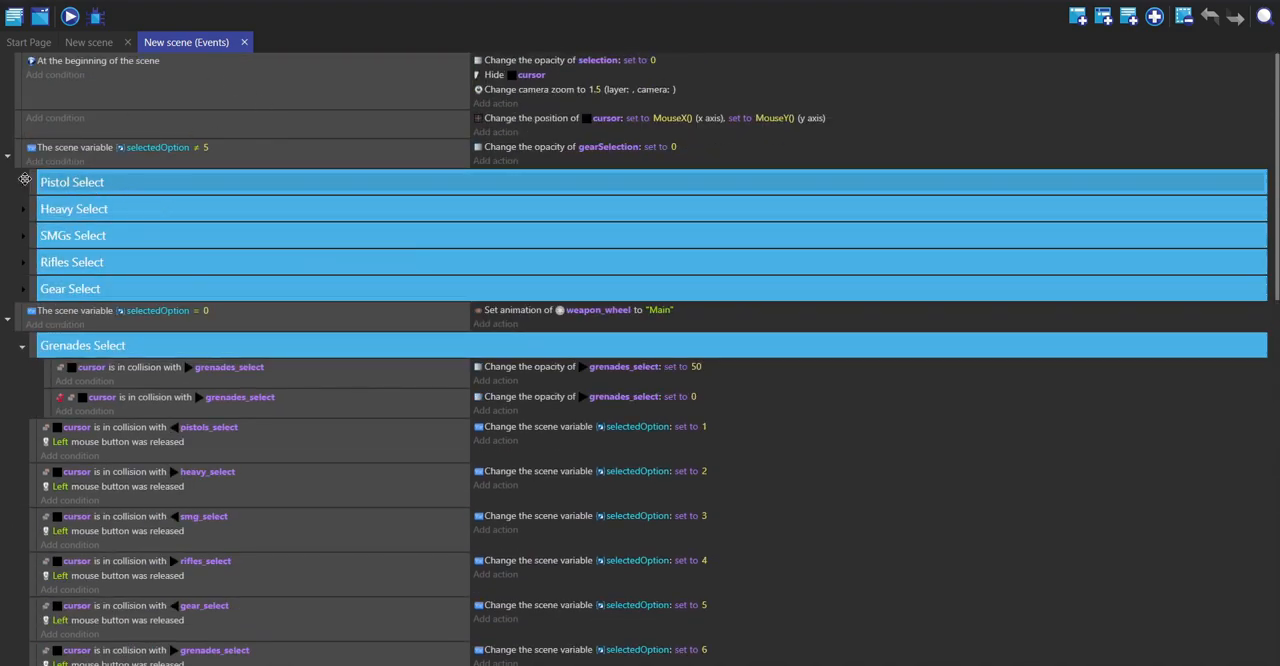
scroll("down", 3)
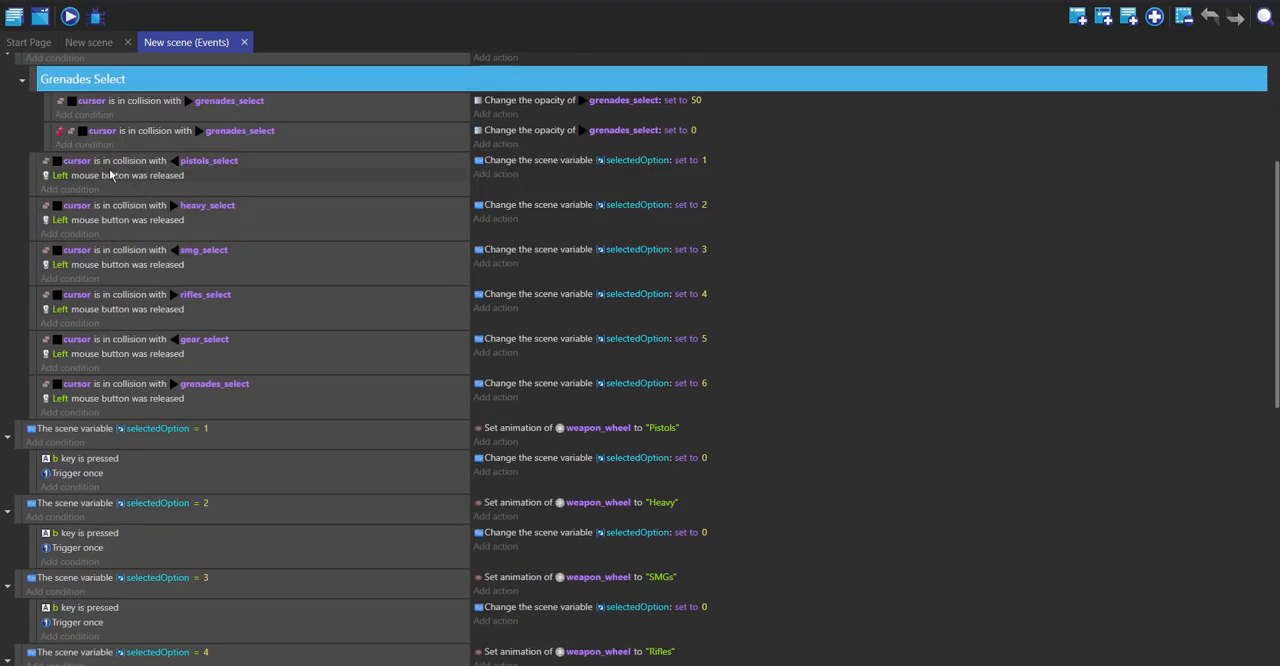
mouse_move(768, 360)
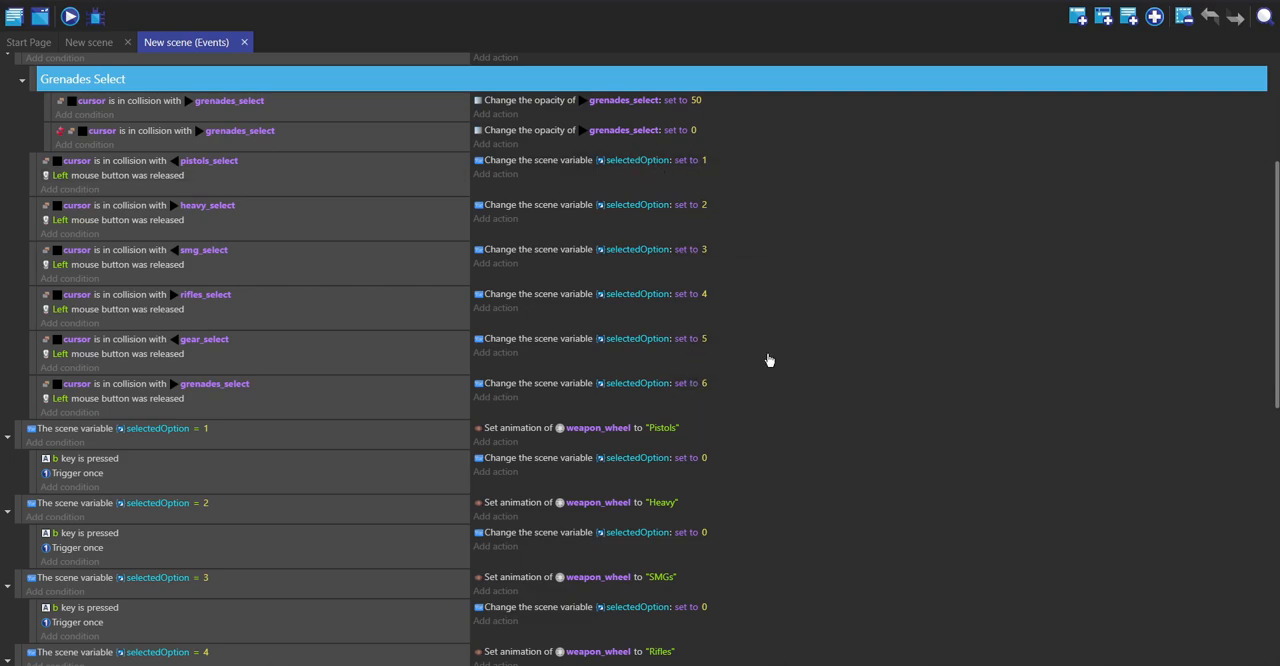
mouse_move(202, 164)
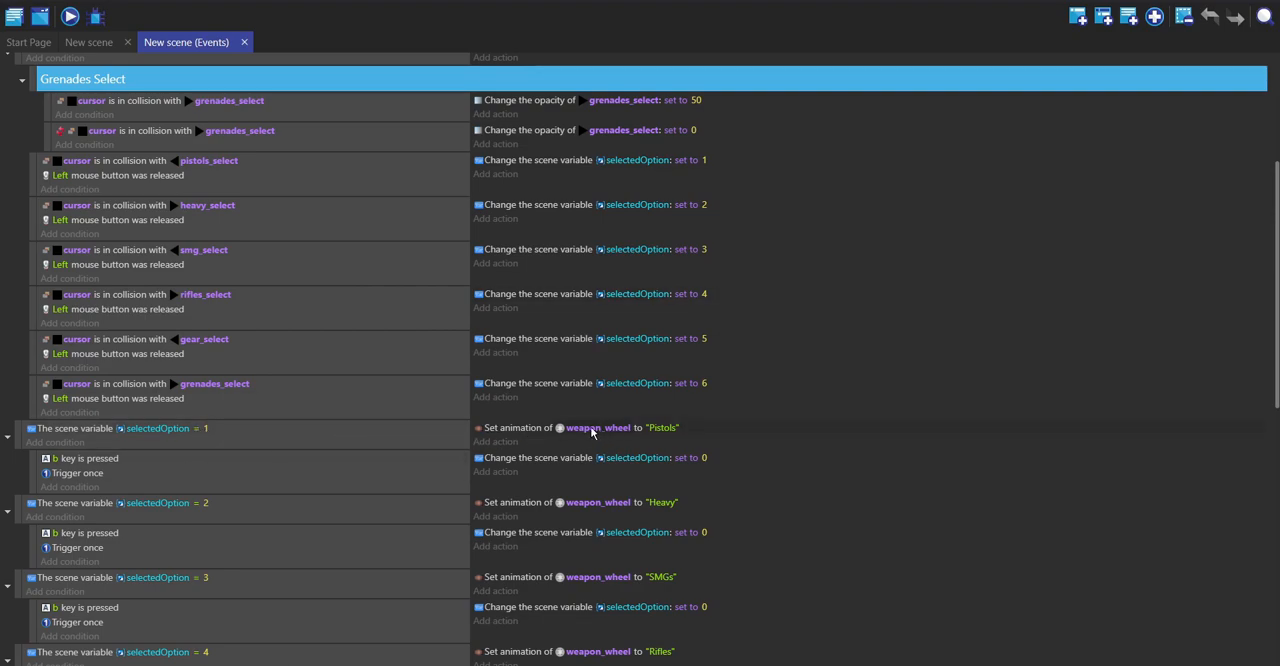
mouse_move(164, 454)
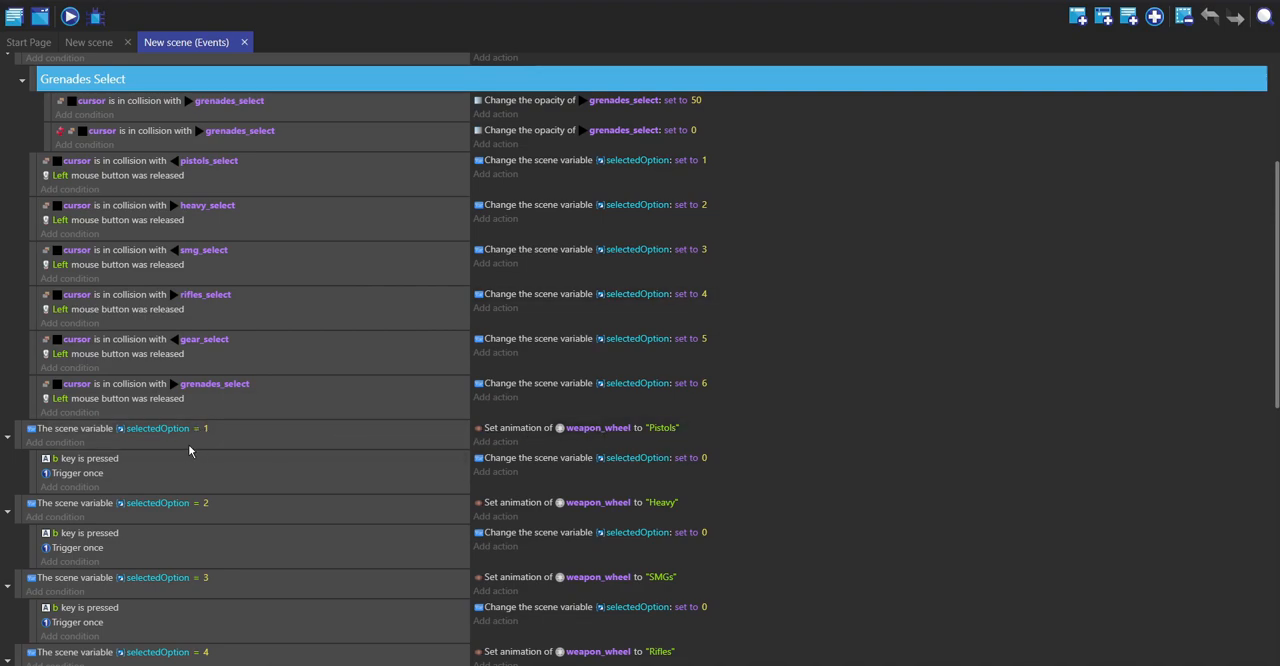
mouse_move(670, 468)
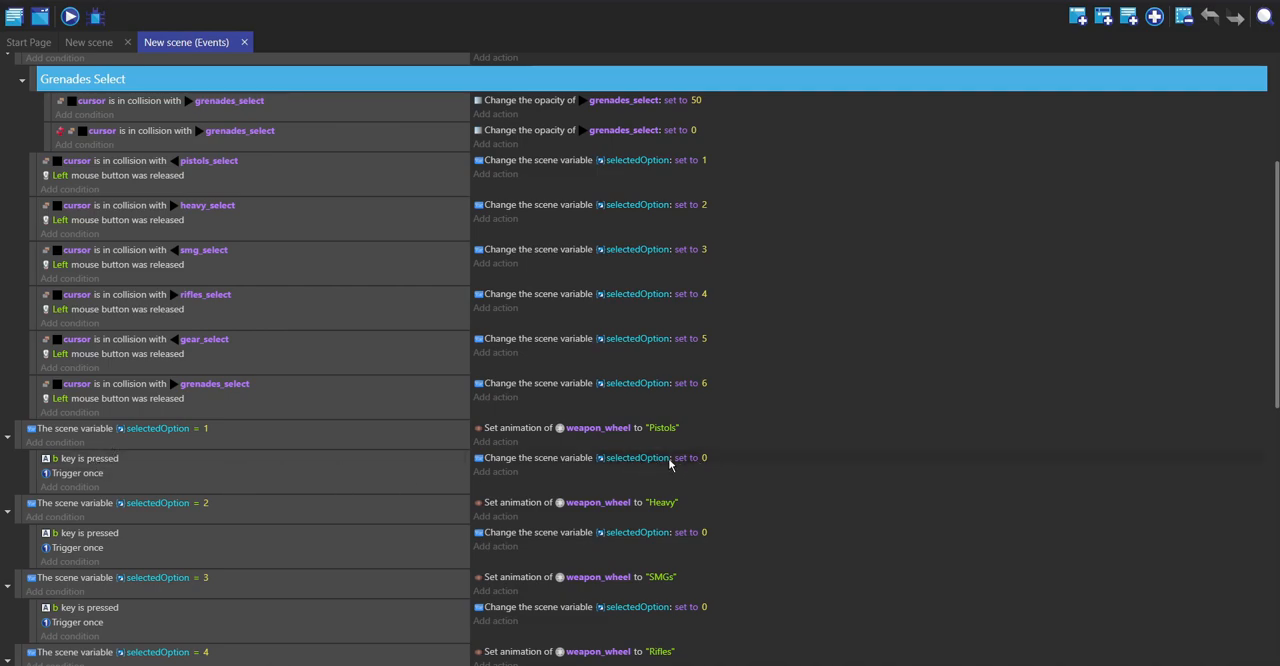
mouse_move(192, 462)
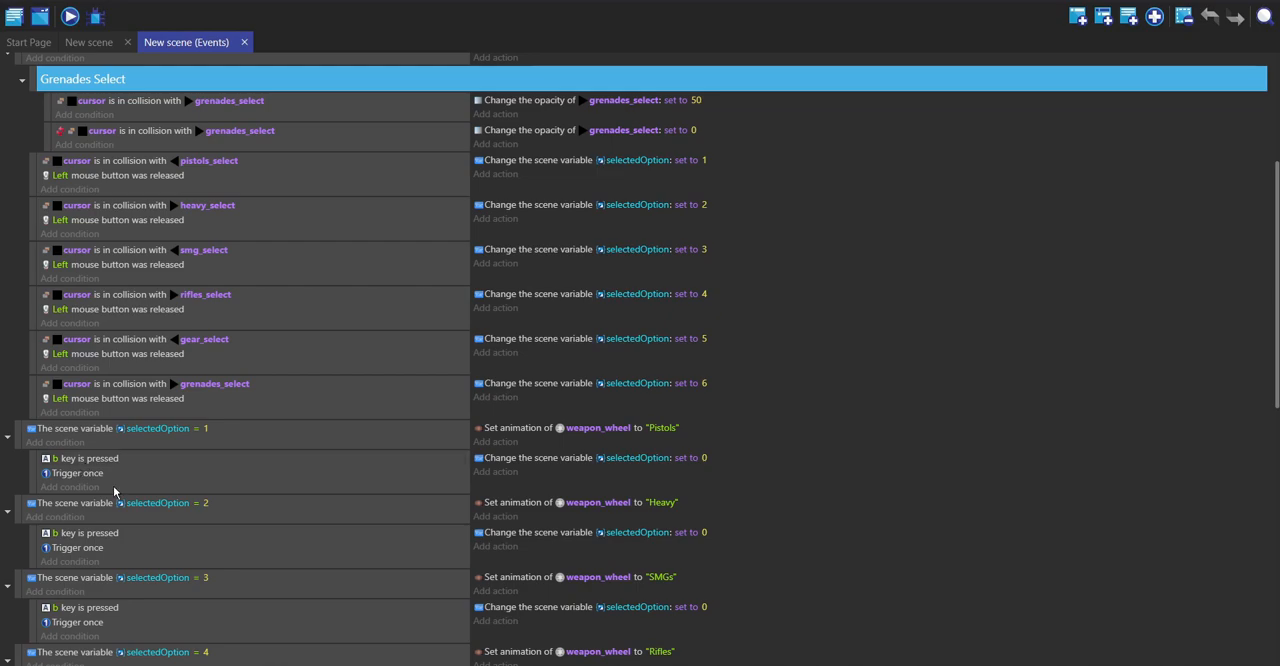
scroll("up", 3)
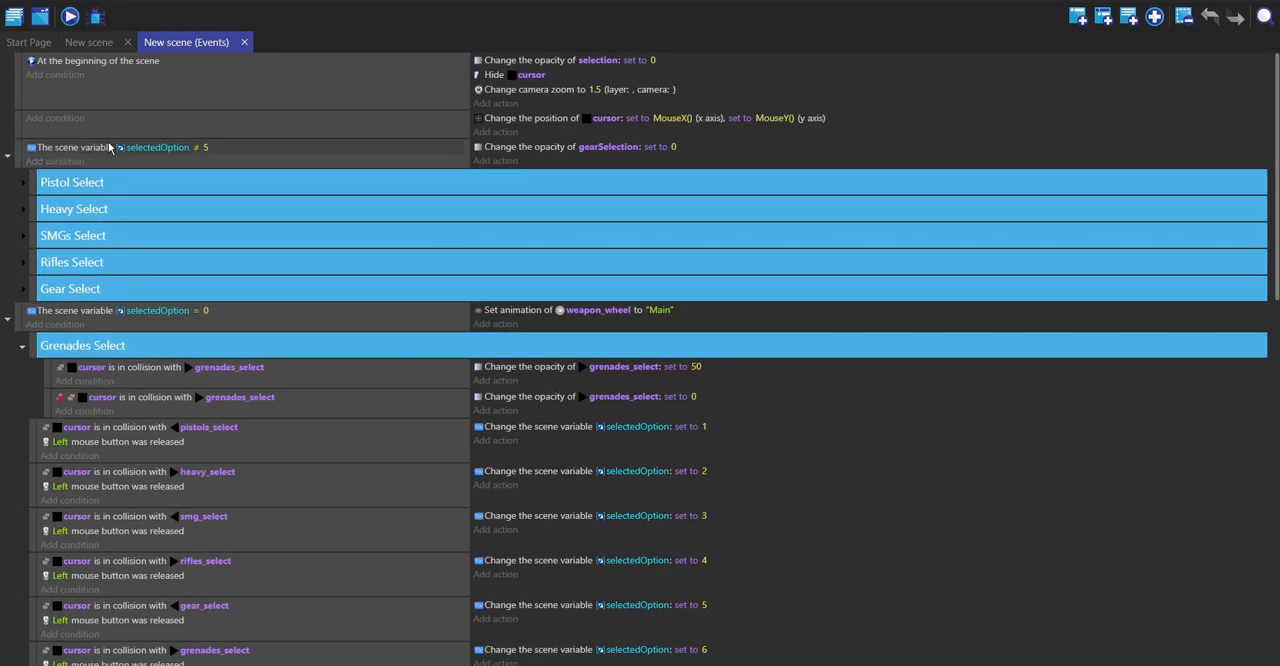
scroll("down", 3)
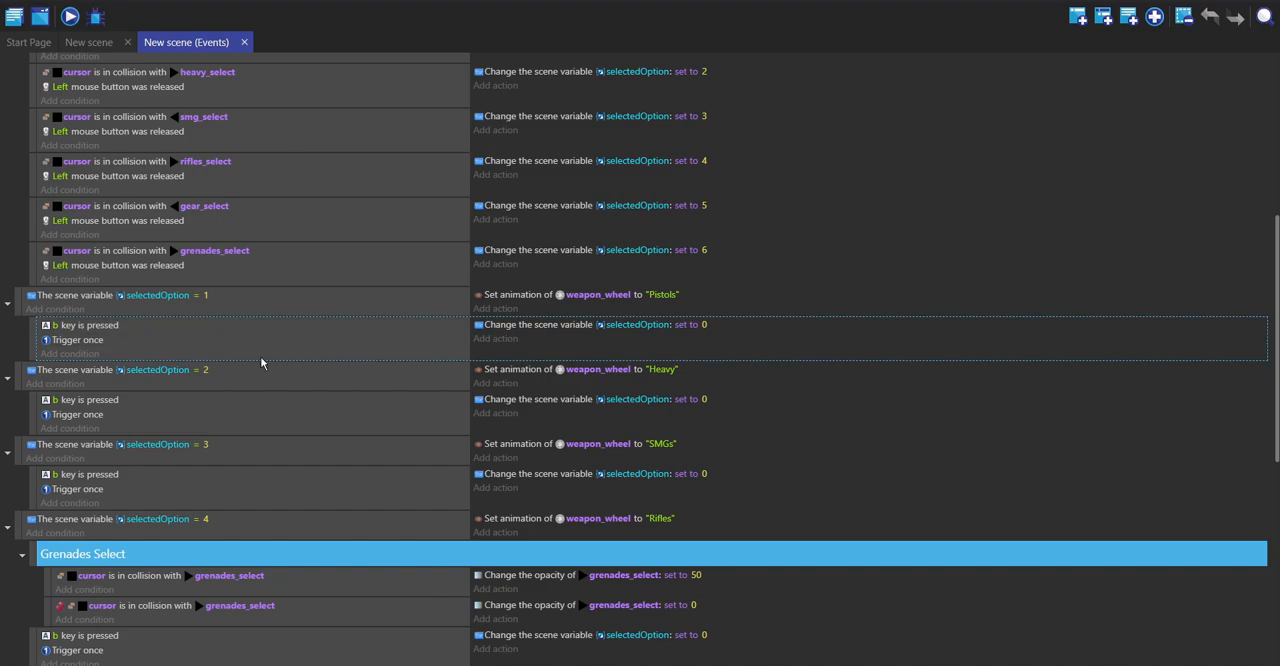
mouse_move(668, 308)
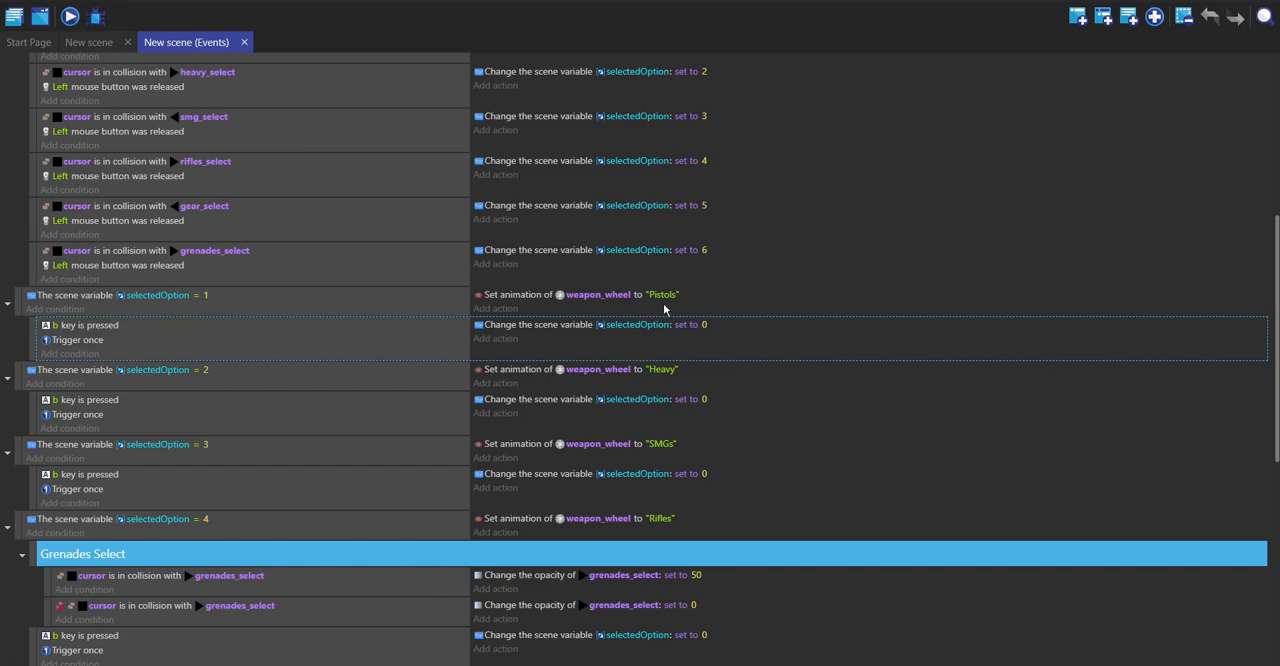
mouse_move(708, 332)
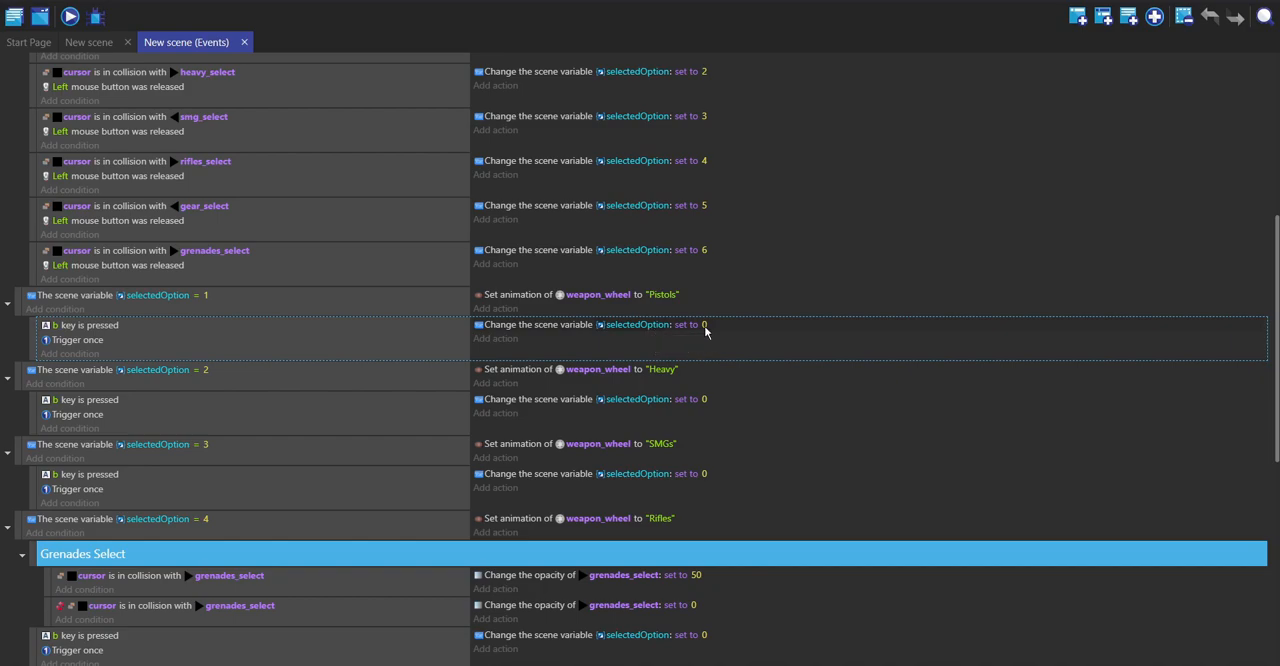
mouse_move(528, 352)
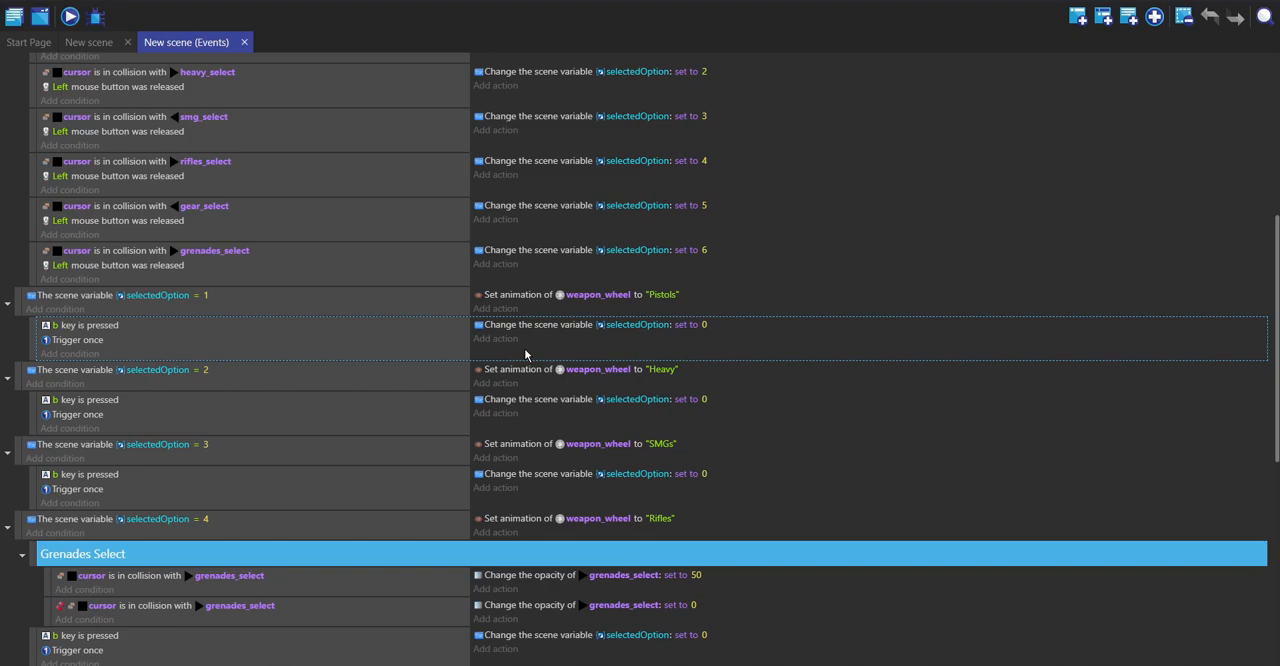
scroll("down", 3)
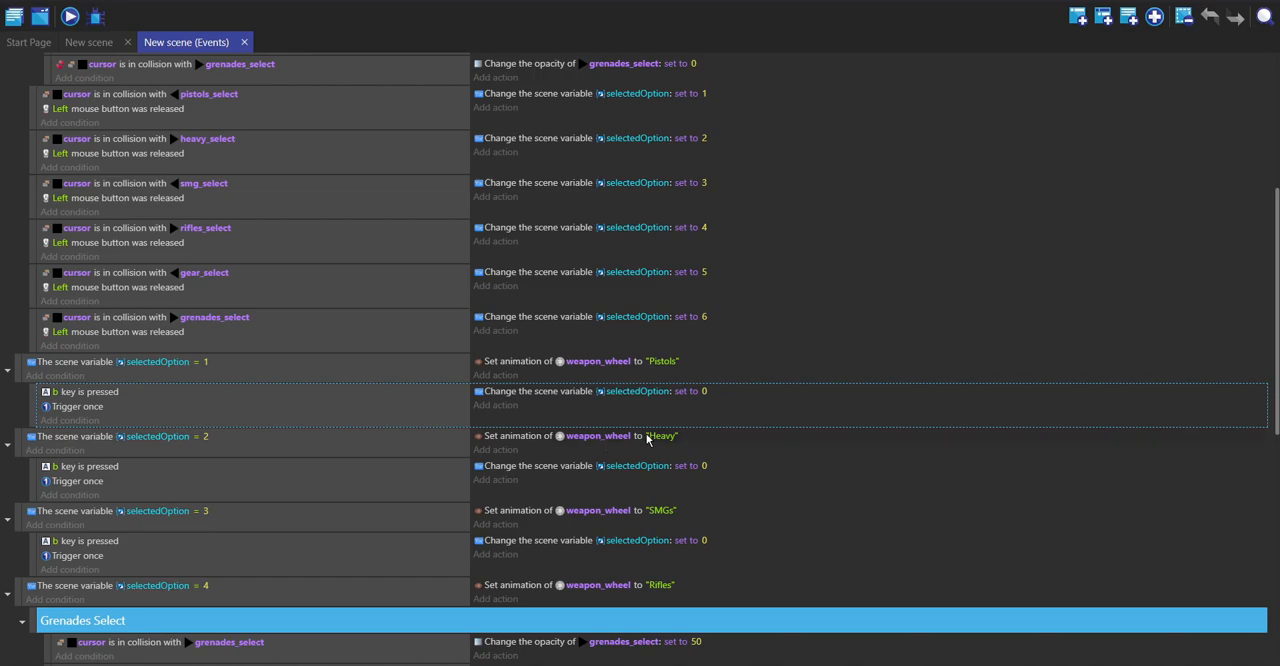
Reach the Gear Select groups, check the gear sprites in the scene layout, and return to events.
scroll("down", 3)
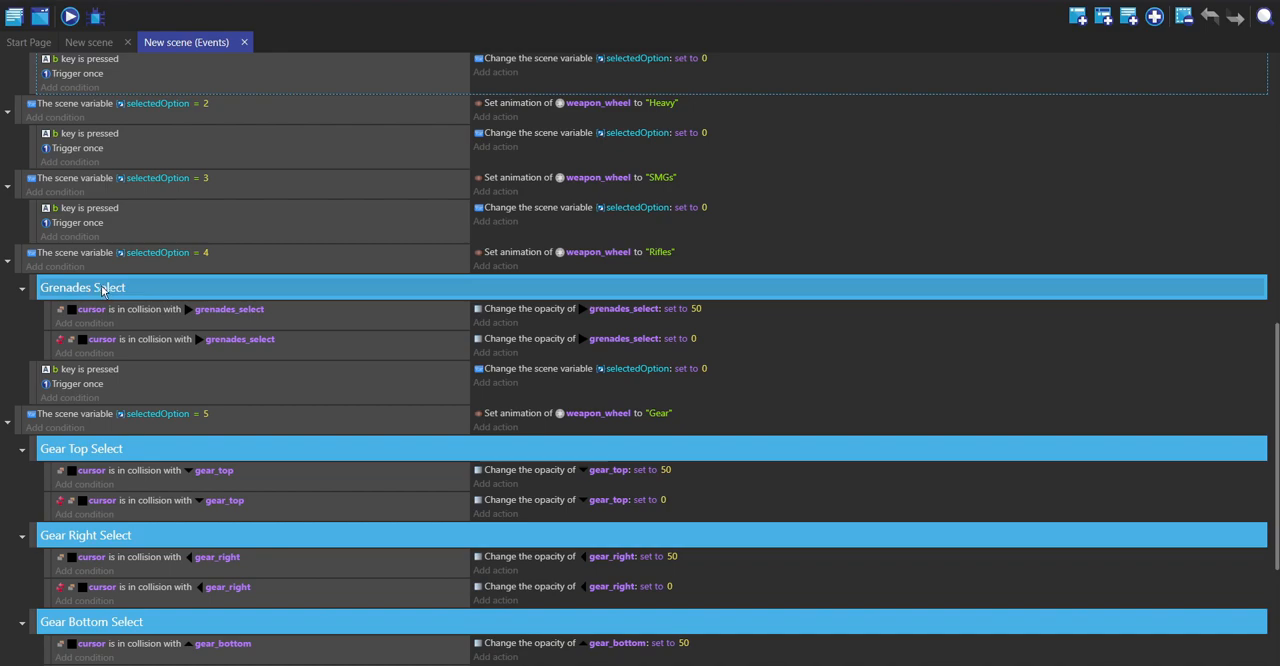
scroll("down", 3)
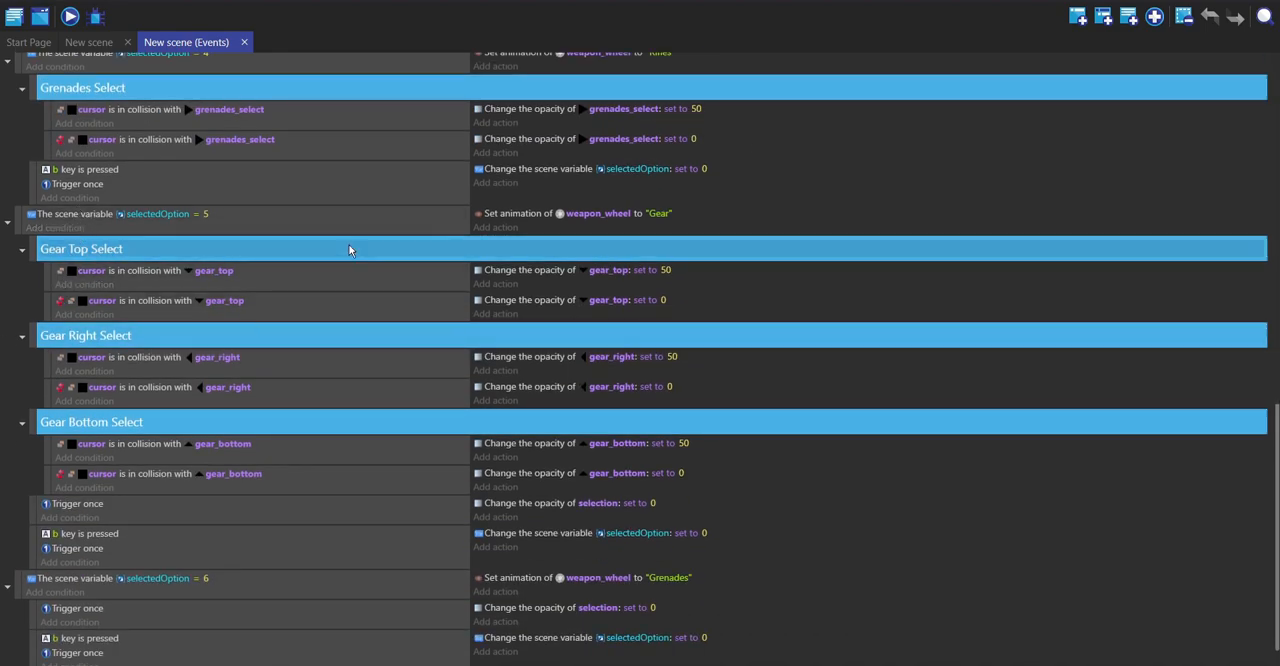
scroll("down", 3)
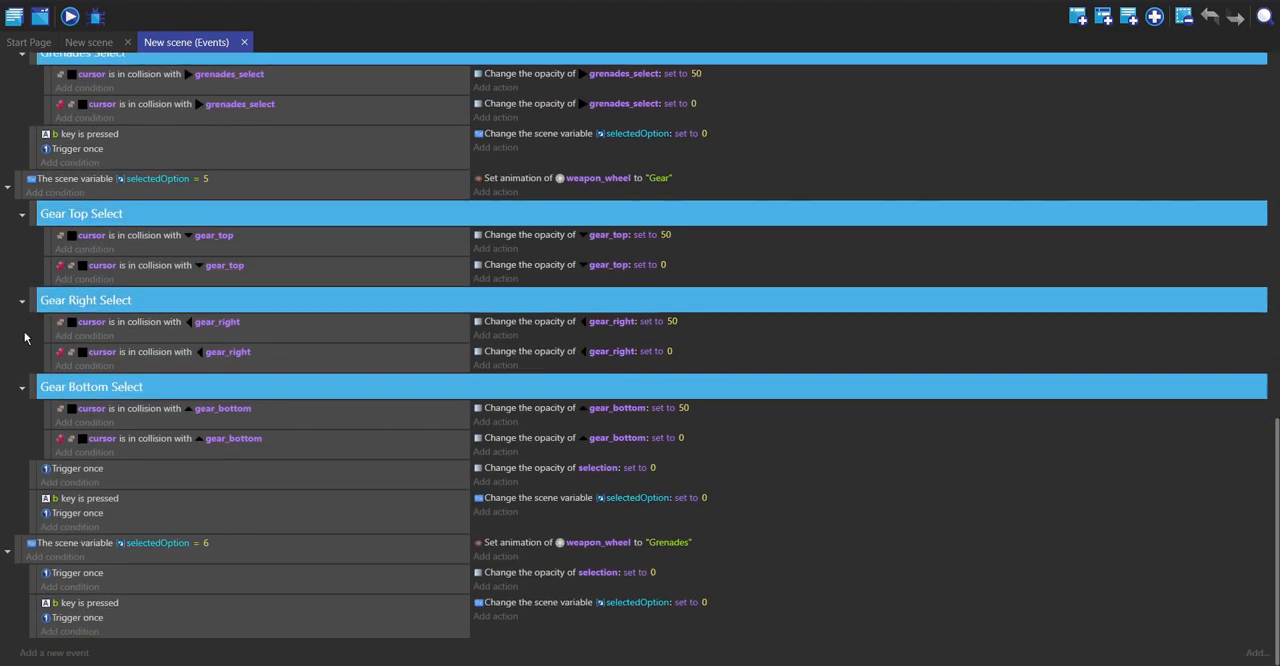
left_click(88, 42)
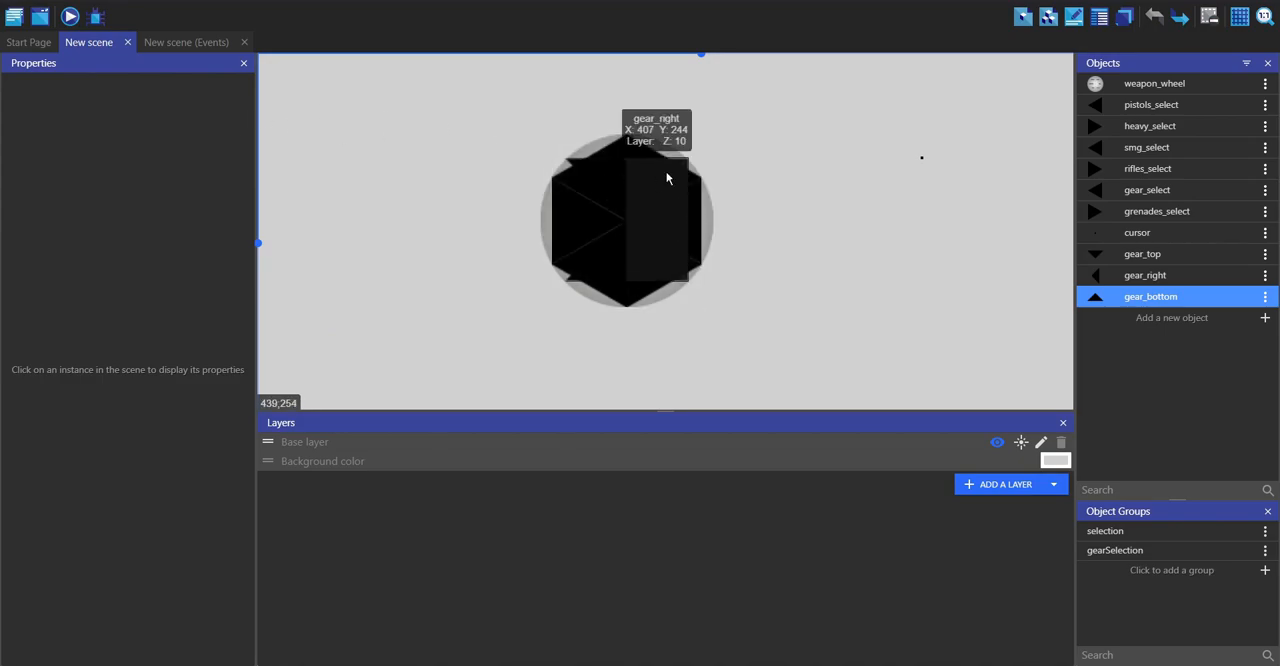
left_click(192, 42)
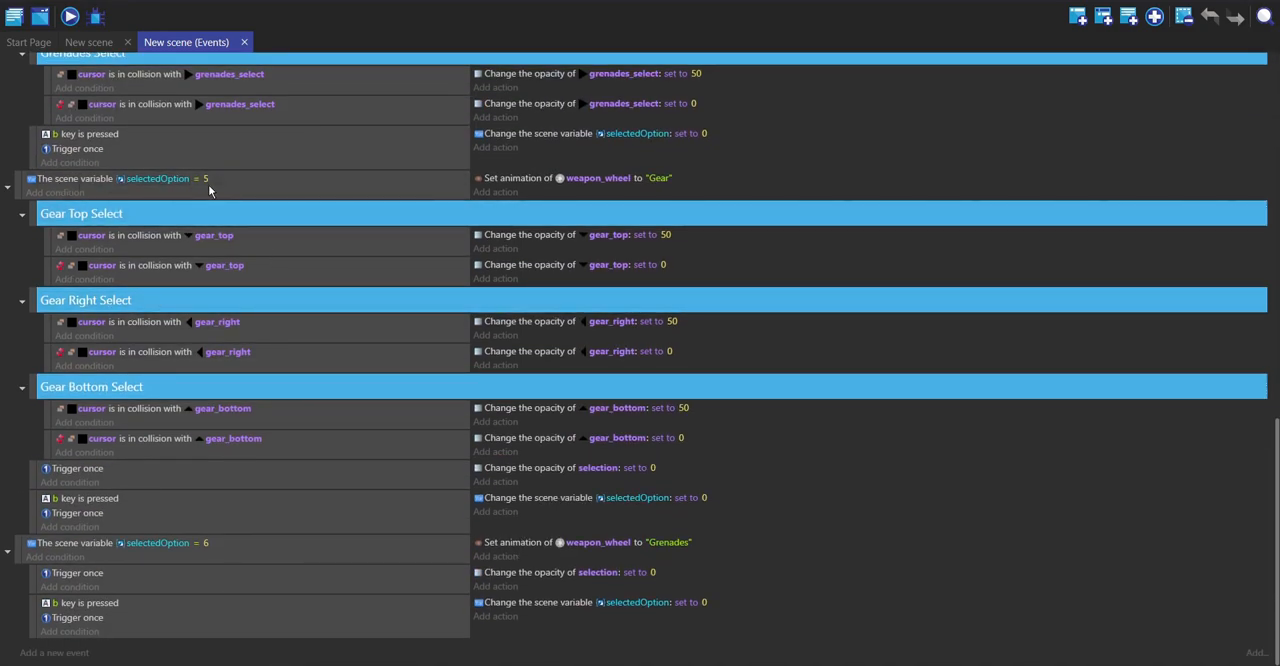
mouse_move(238, 194)
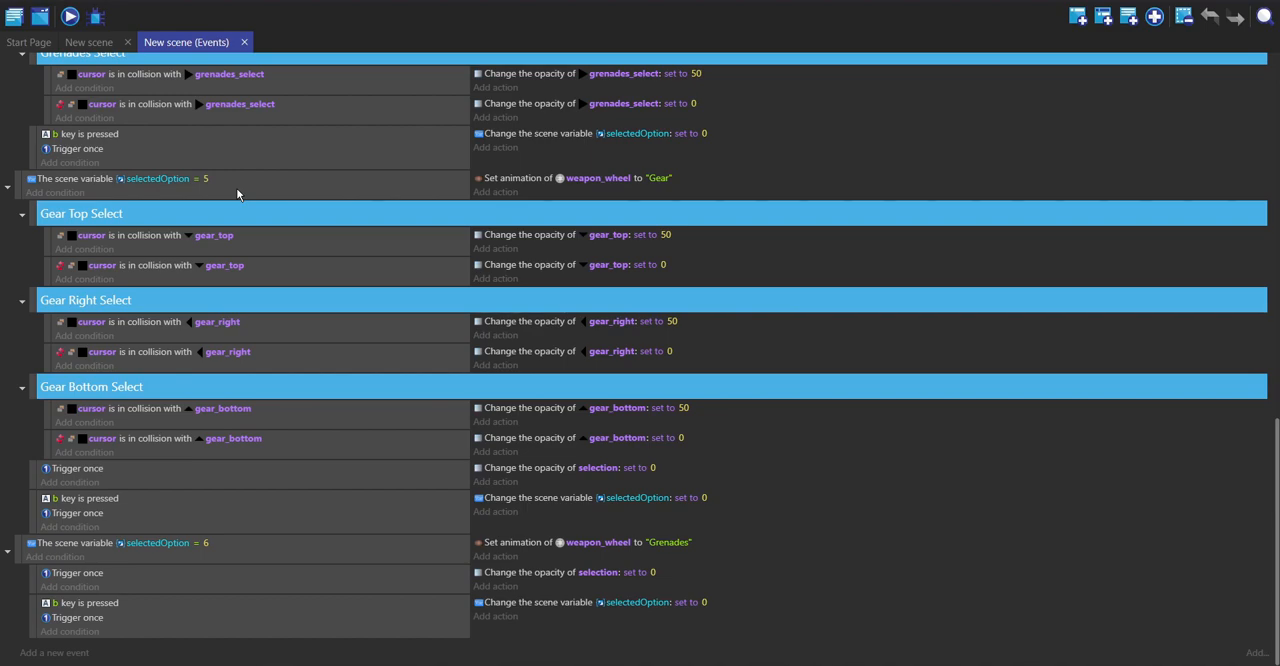
mouse_move(586, 254)
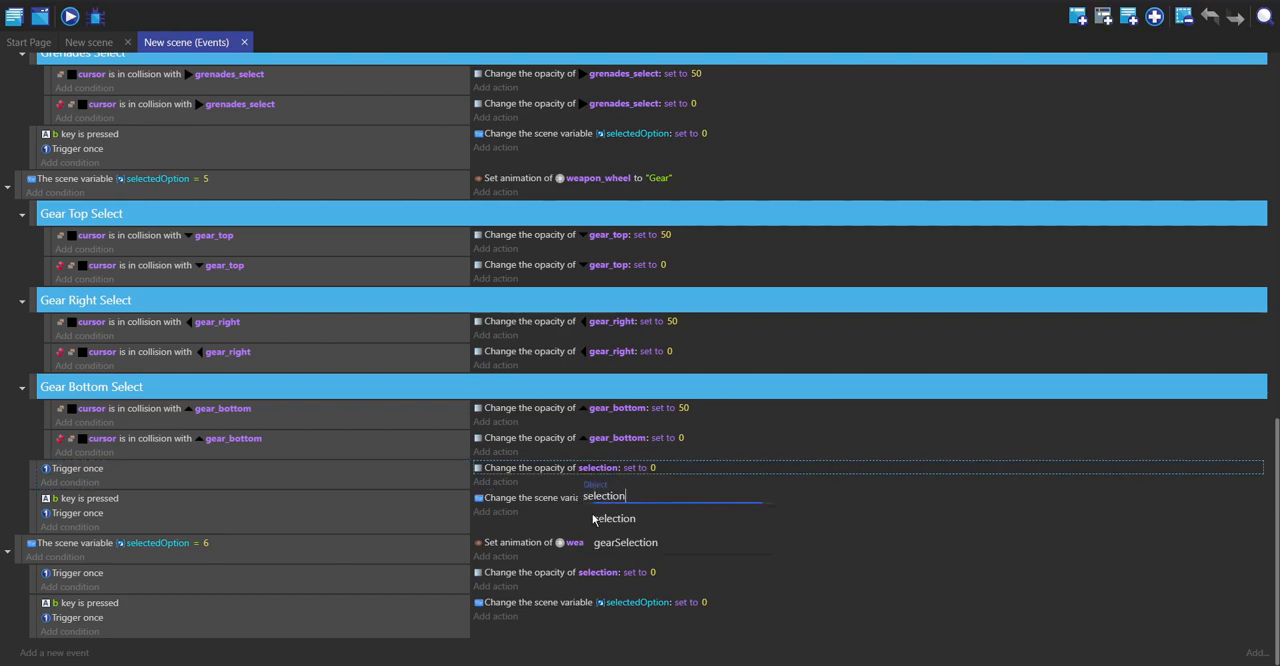
left_click(88, 42)
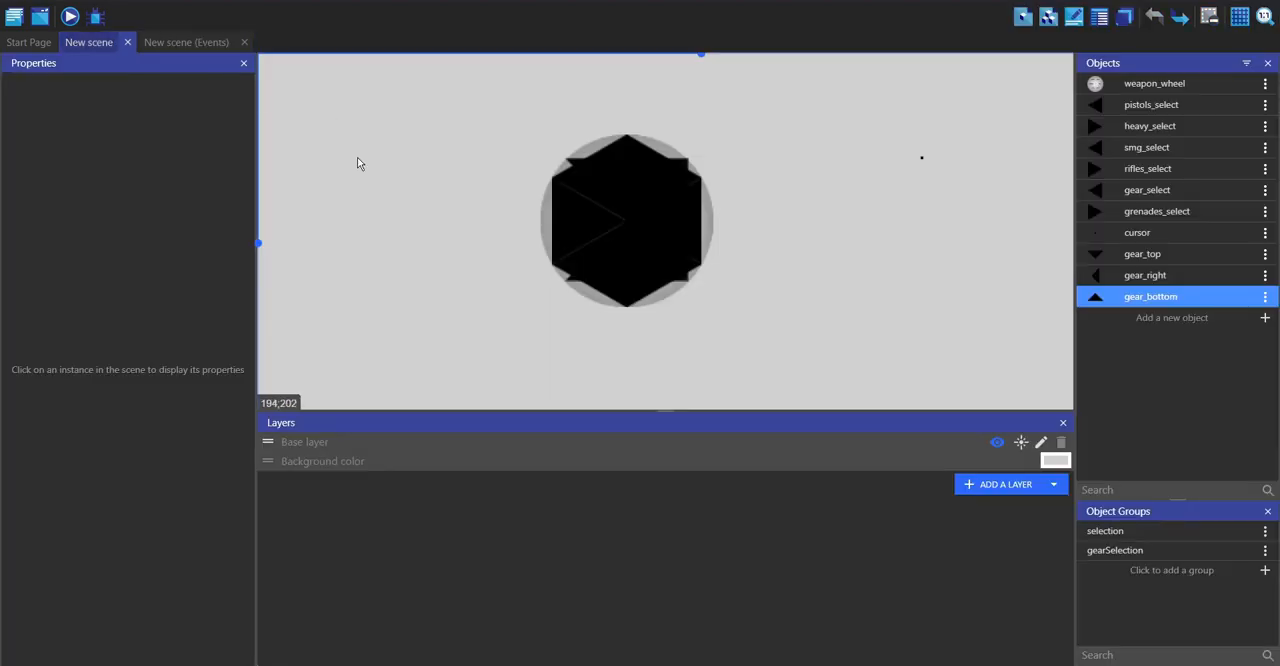
left_click(1264, 532)
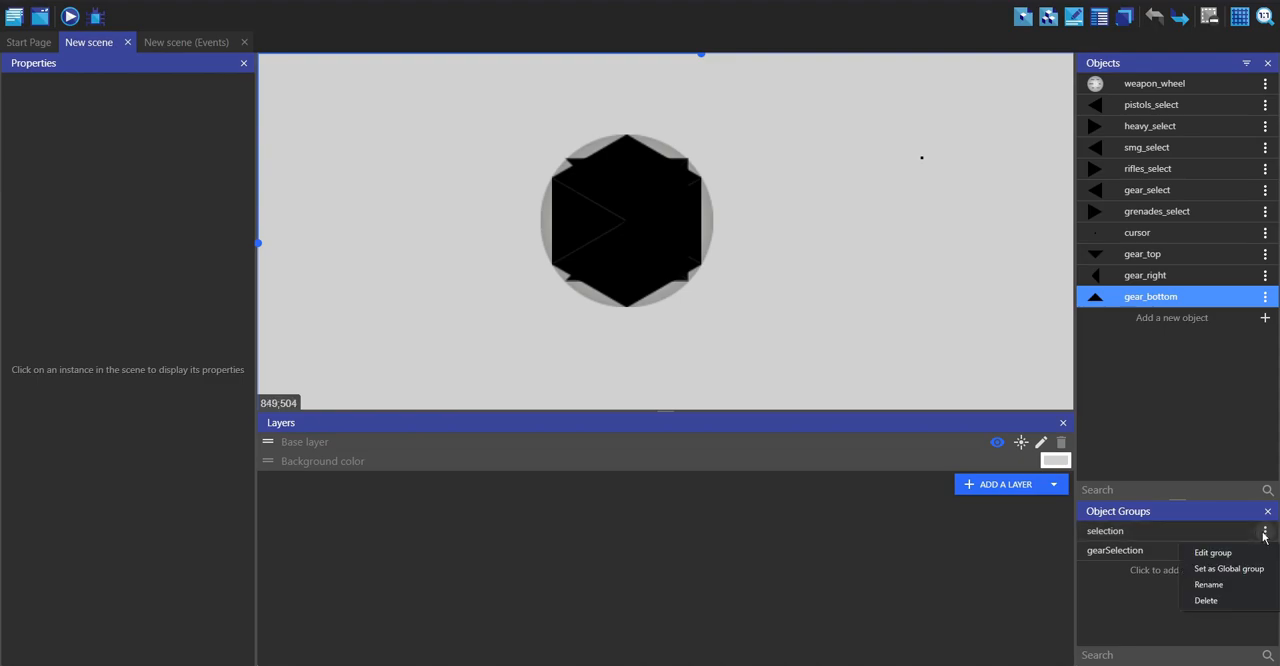
left_click(1212, 548)
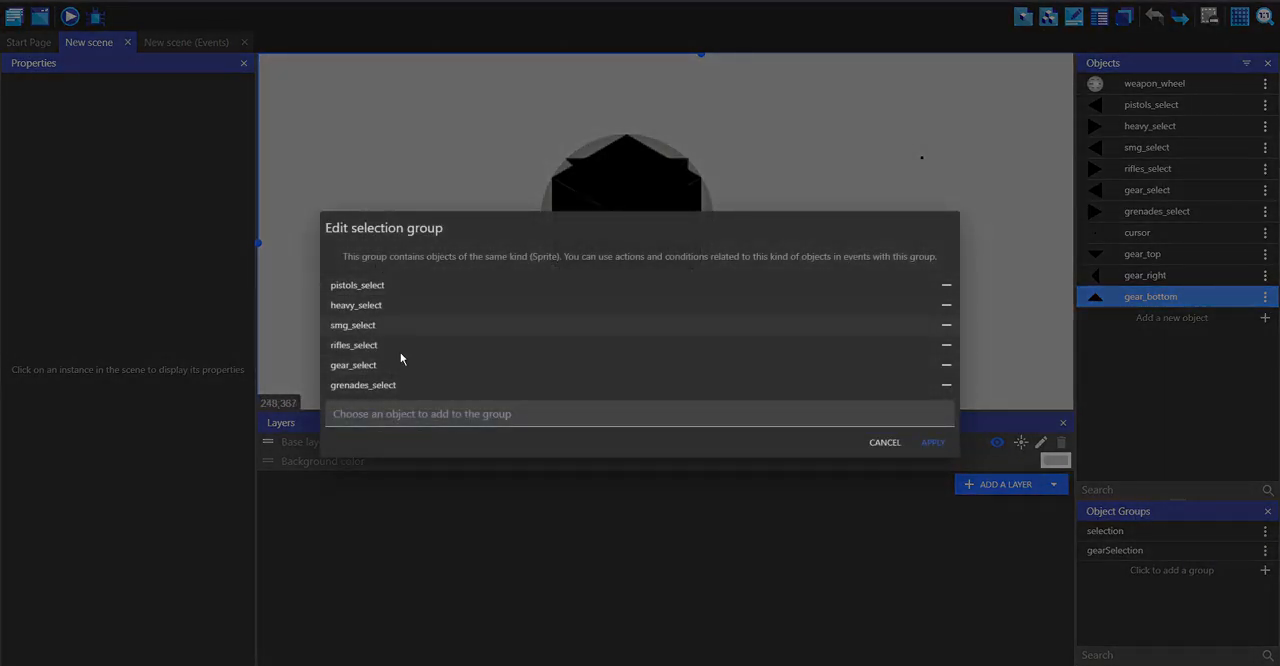
mouse_move(1176, 212)
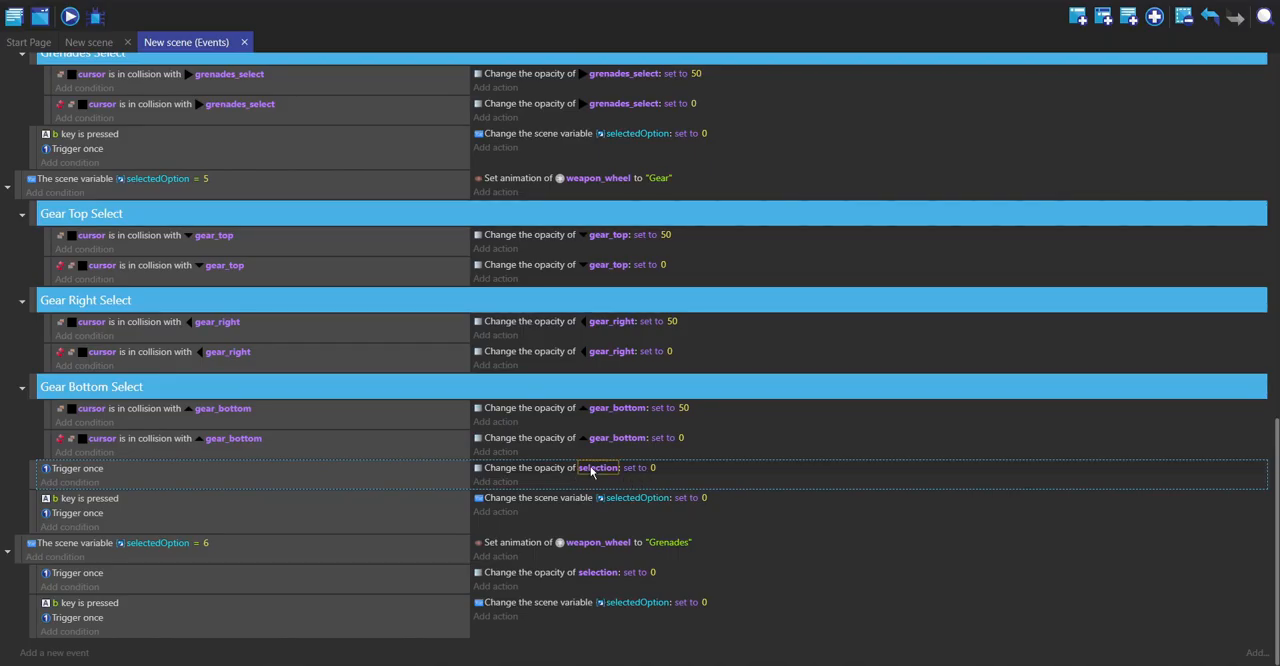
left_click(88, 42)
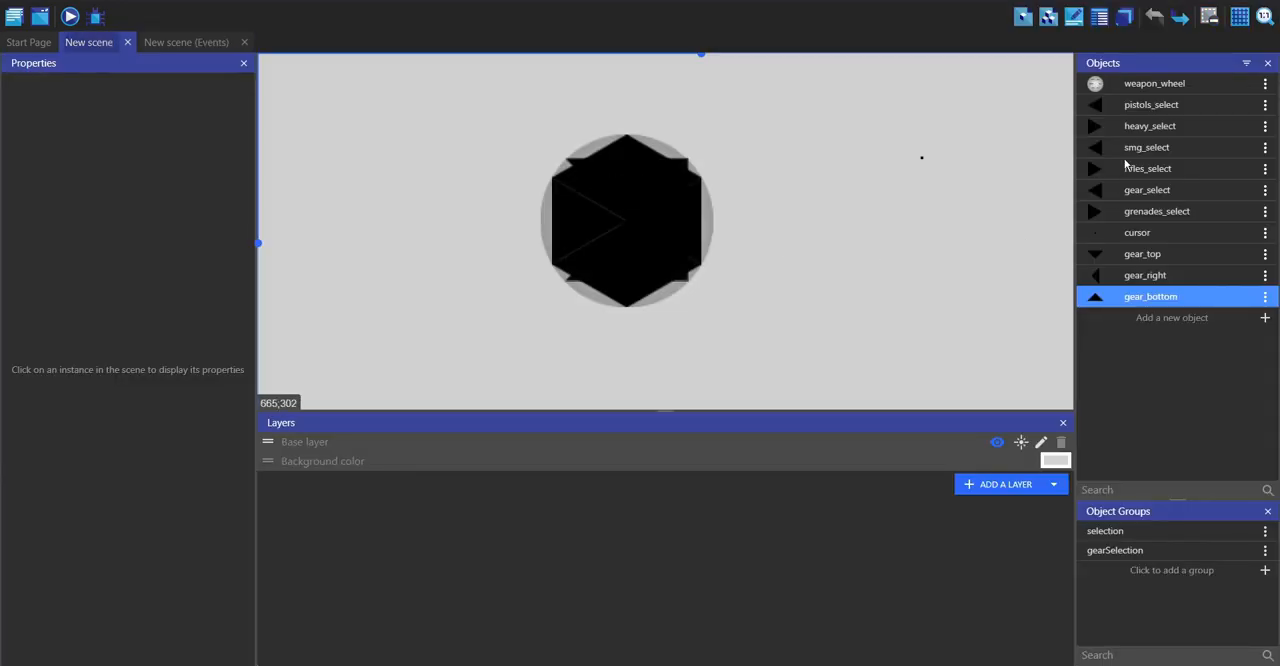
left_click(198, 42)
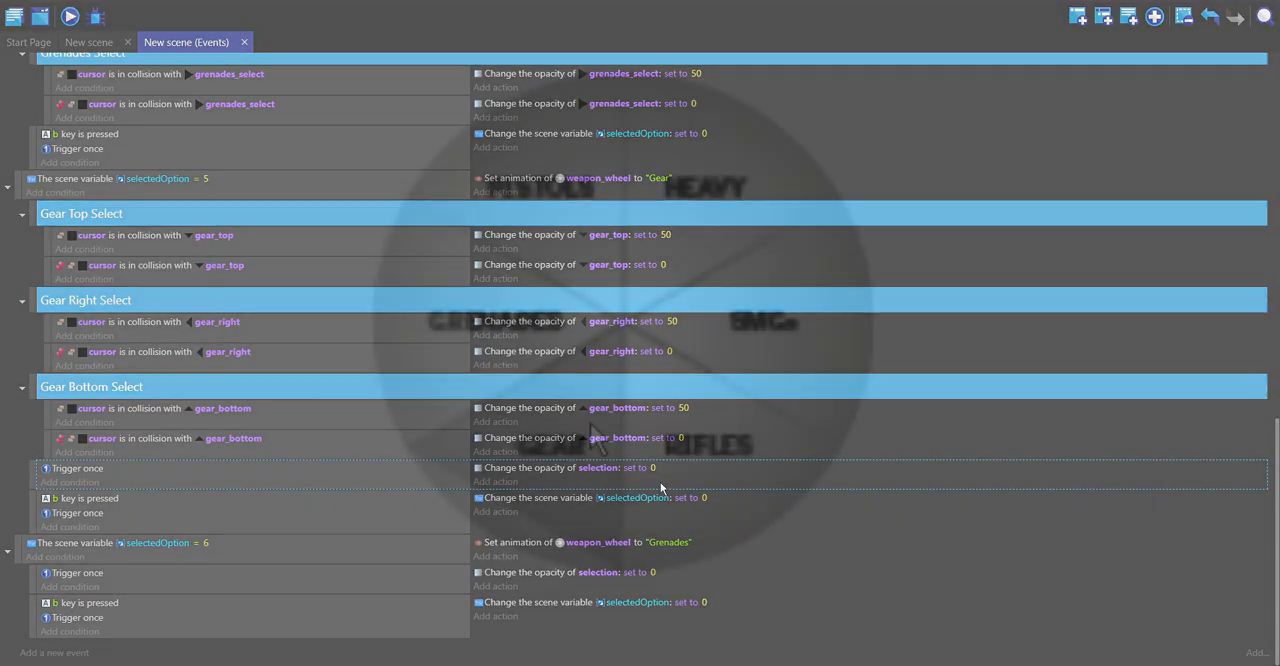
left_click(64, 16)
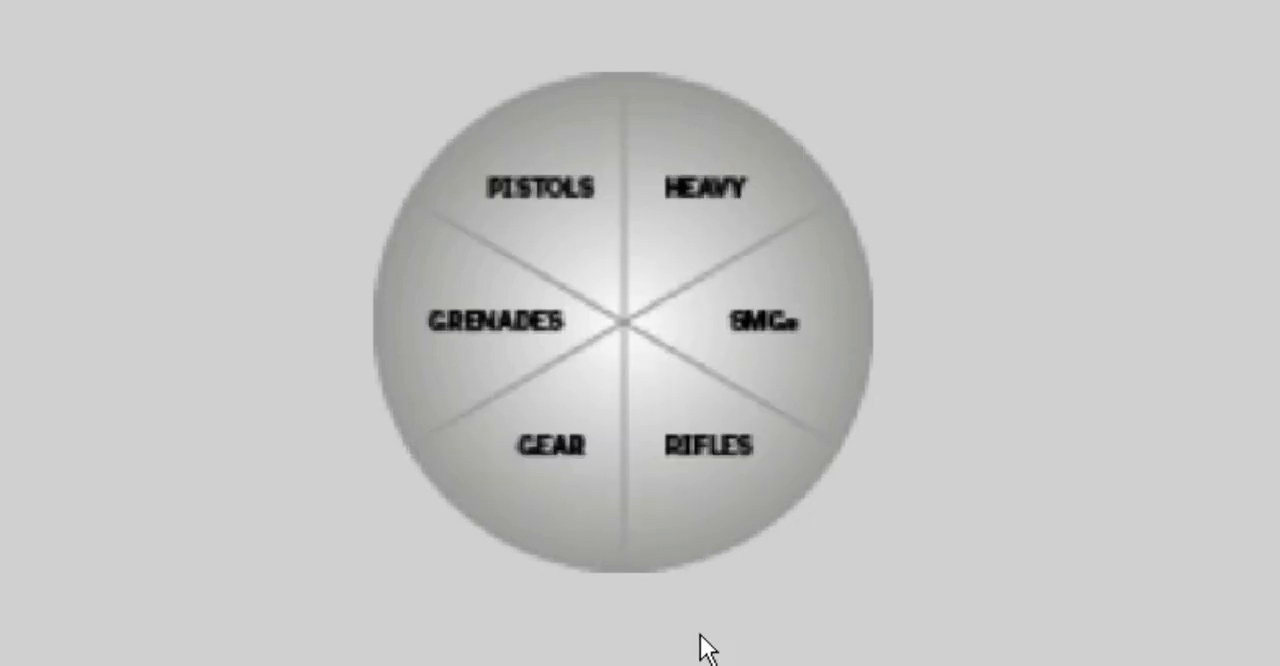
mouse_move(916, 258)
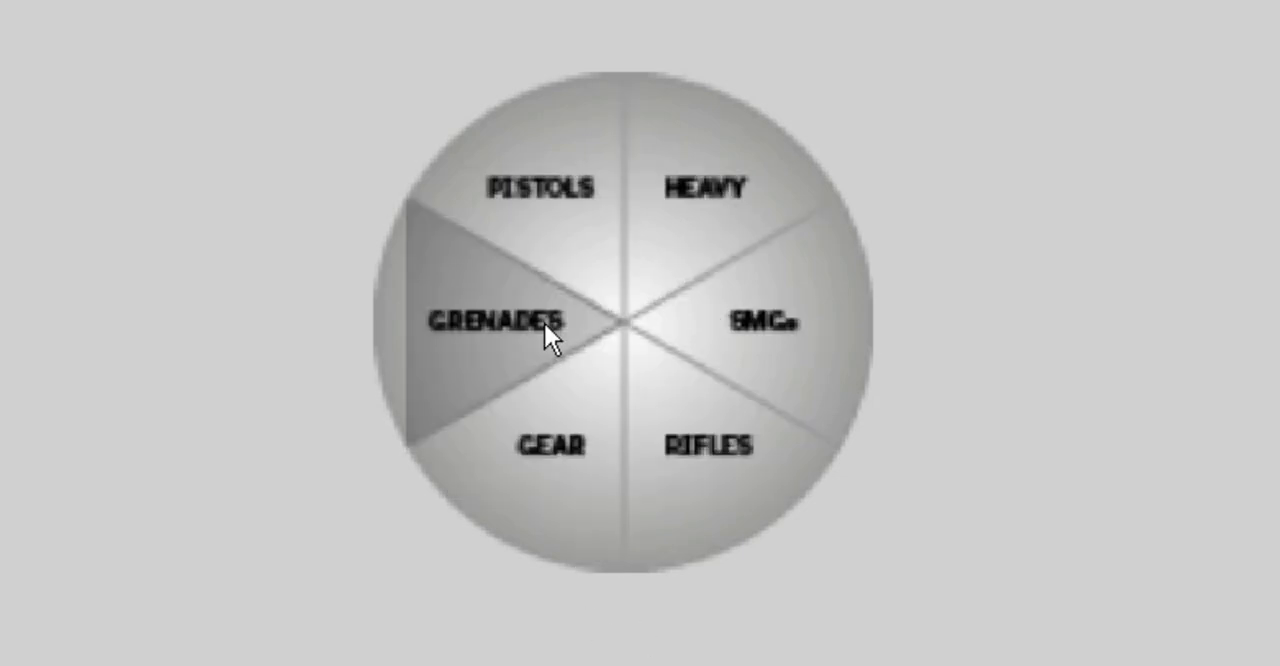
left_click(498, 322)
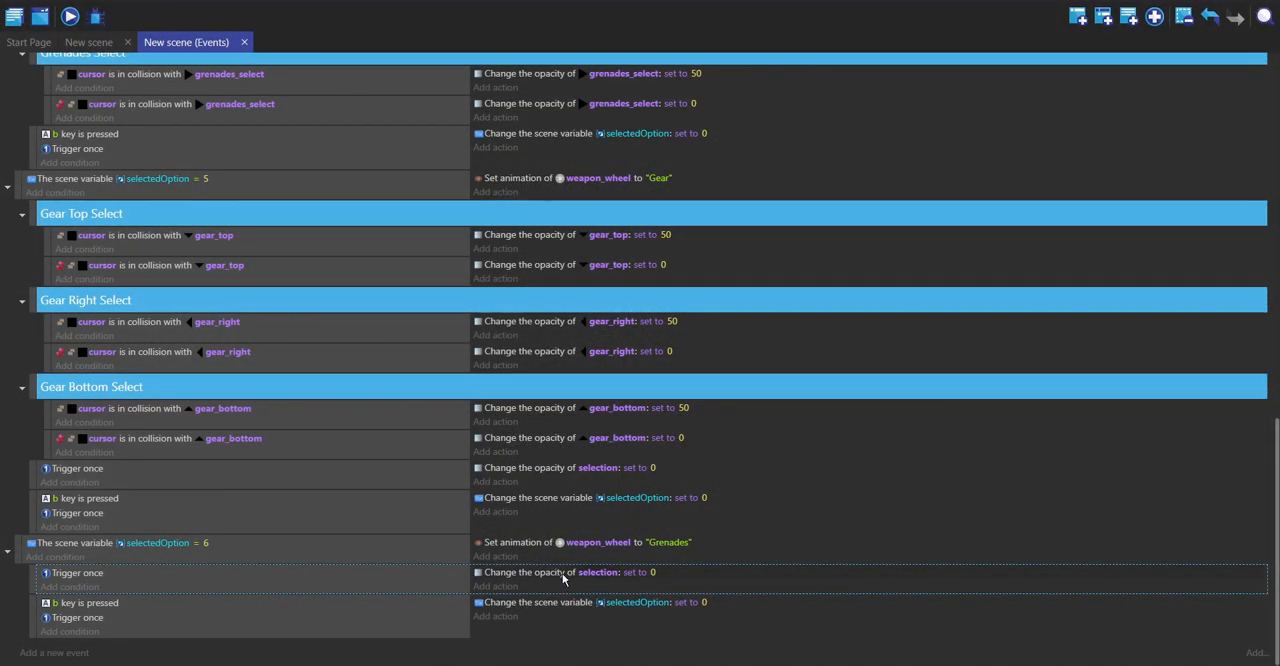
mouse_move(614, 592)
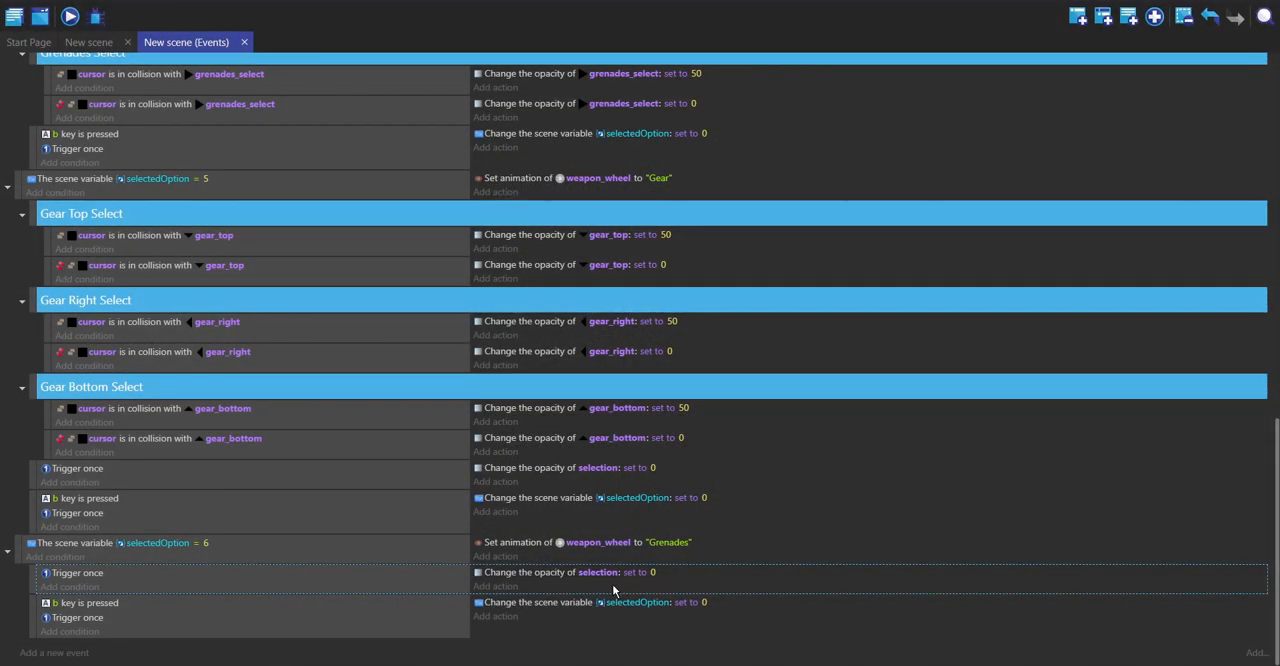